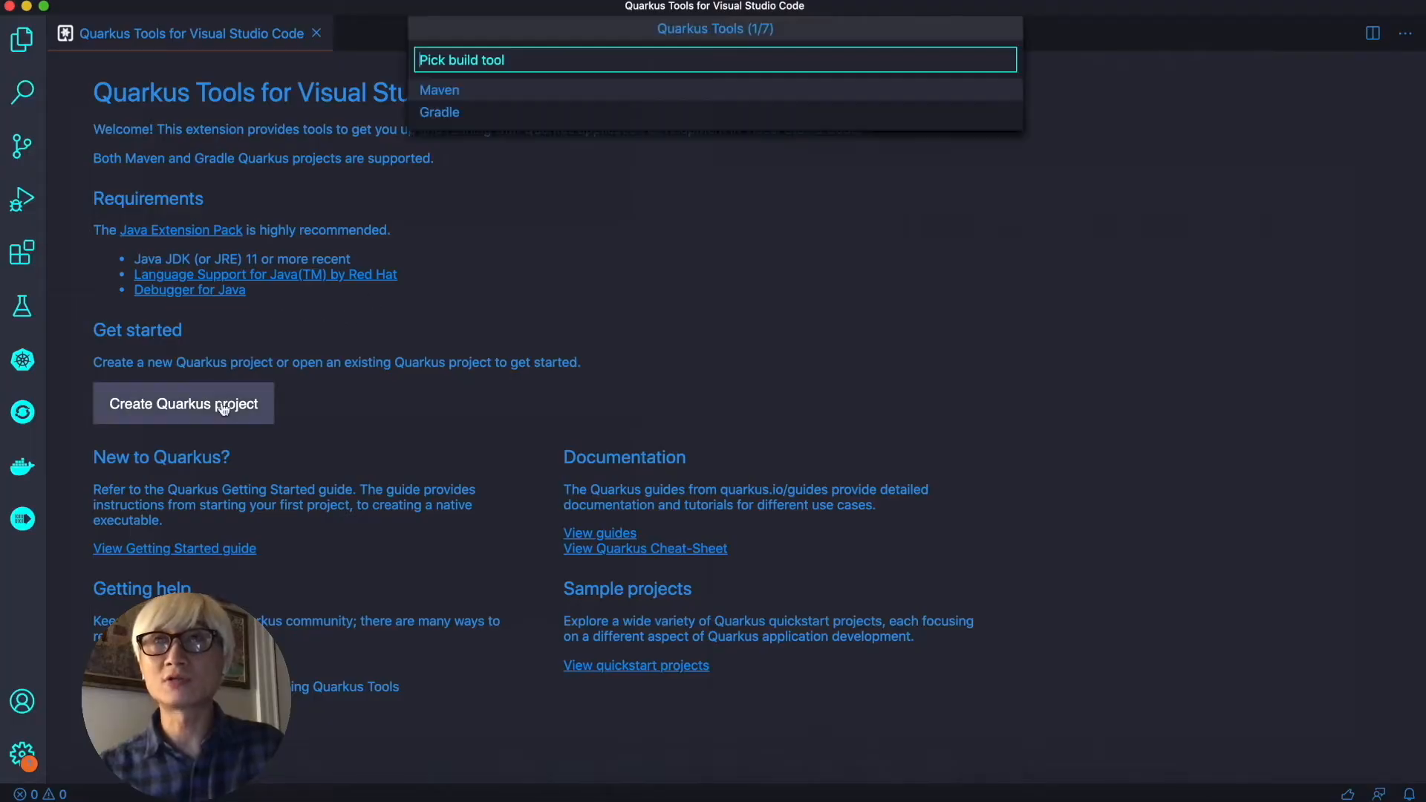
Create a Maven project, artifactId quarkus-qute with GreeterResource, in the Downloads folder.
text(ma)
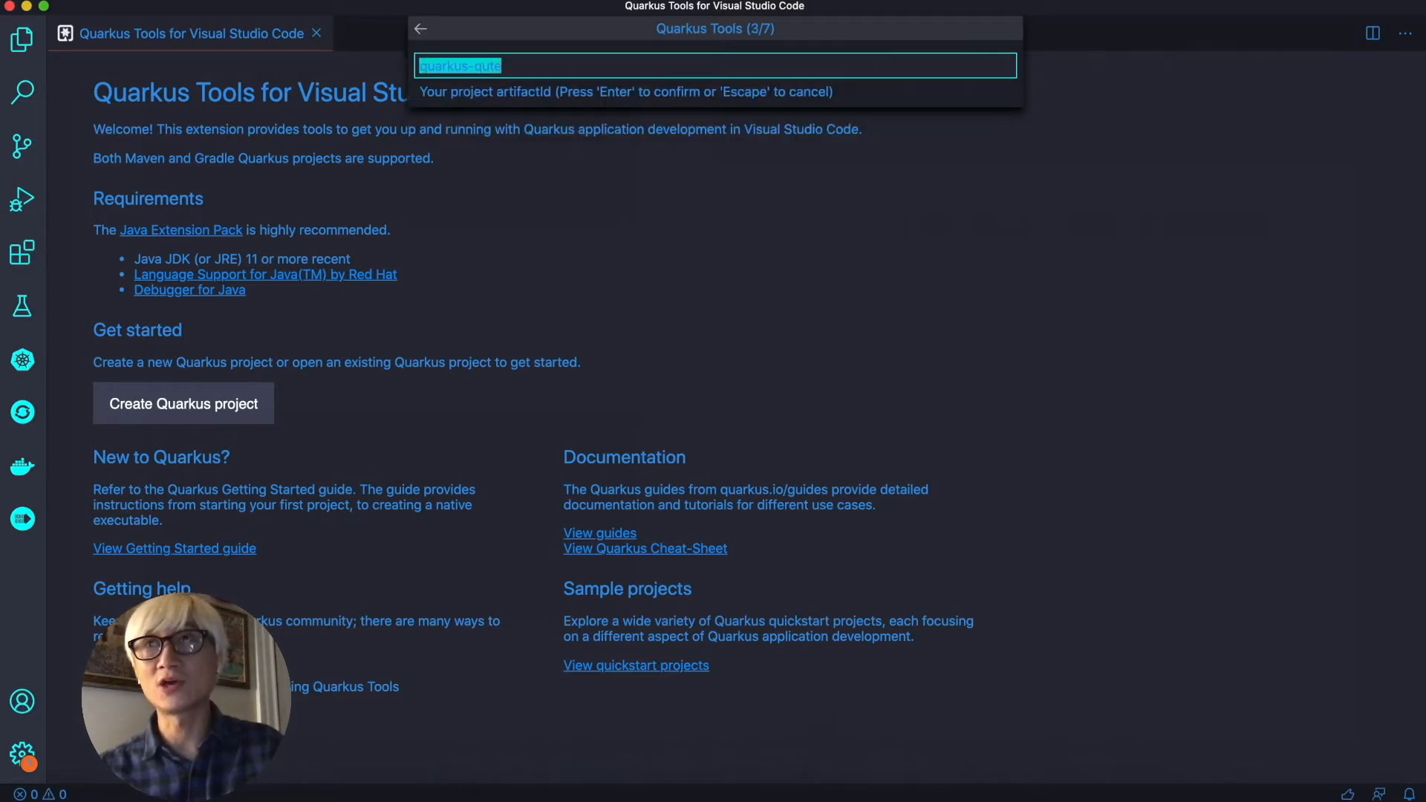
key(Enter)
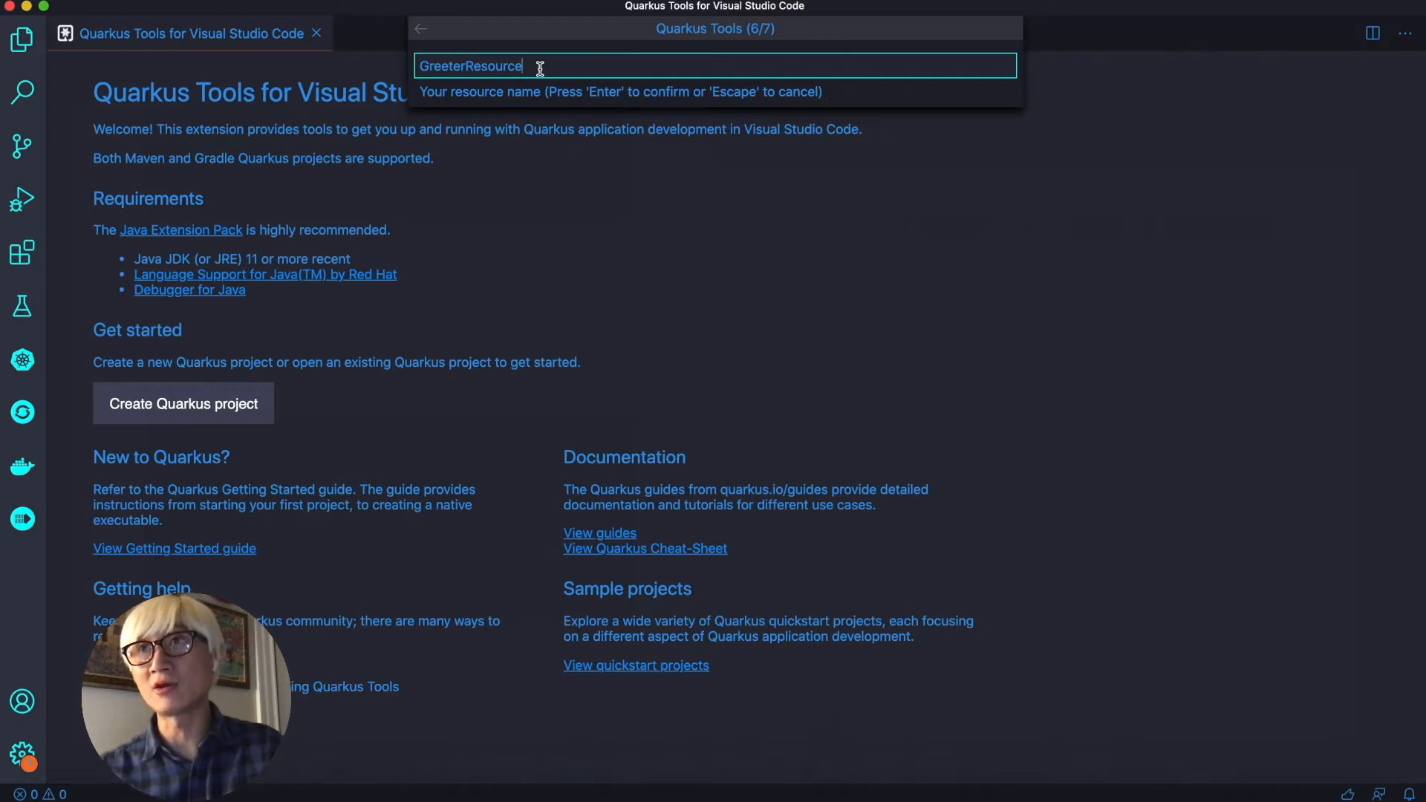
key(Enter)
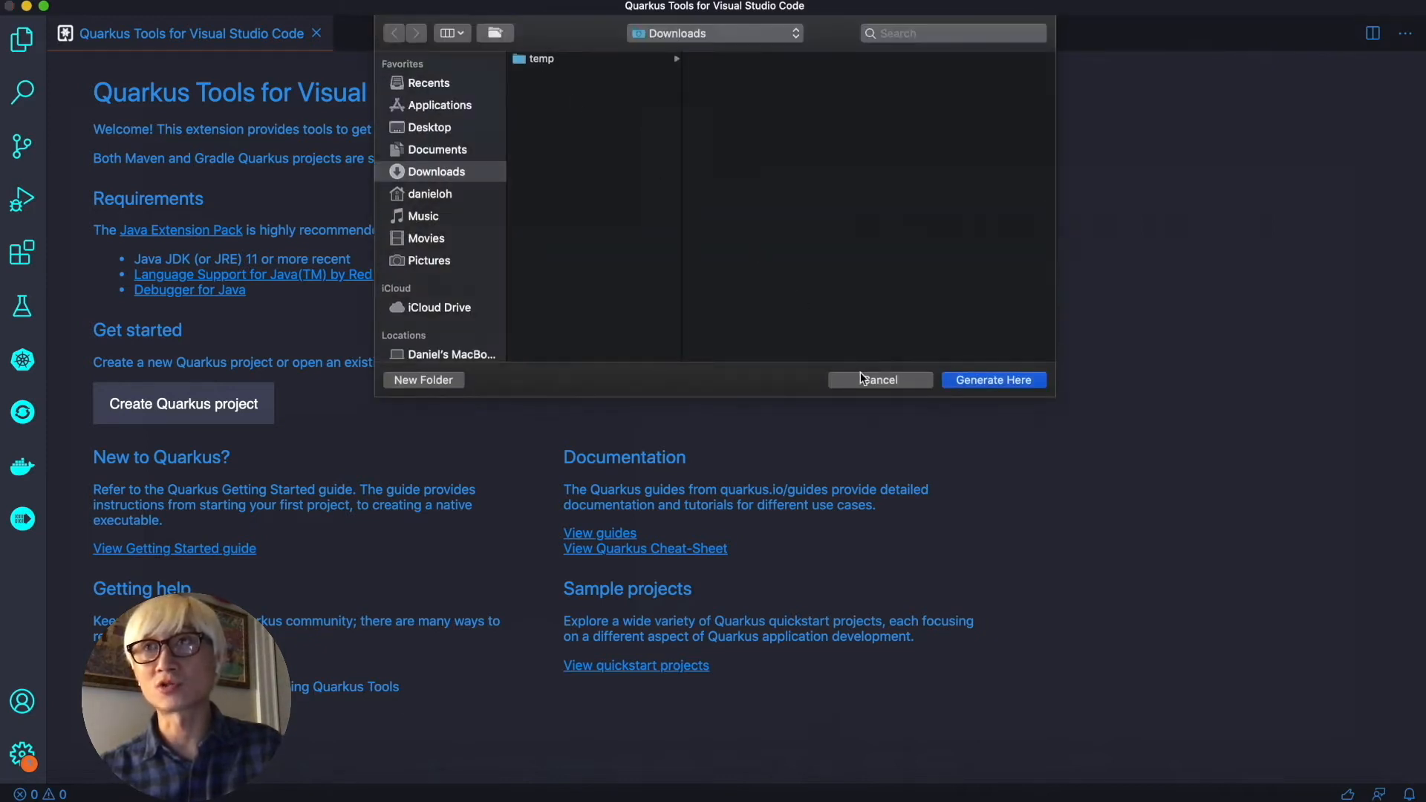
click(880, 380)
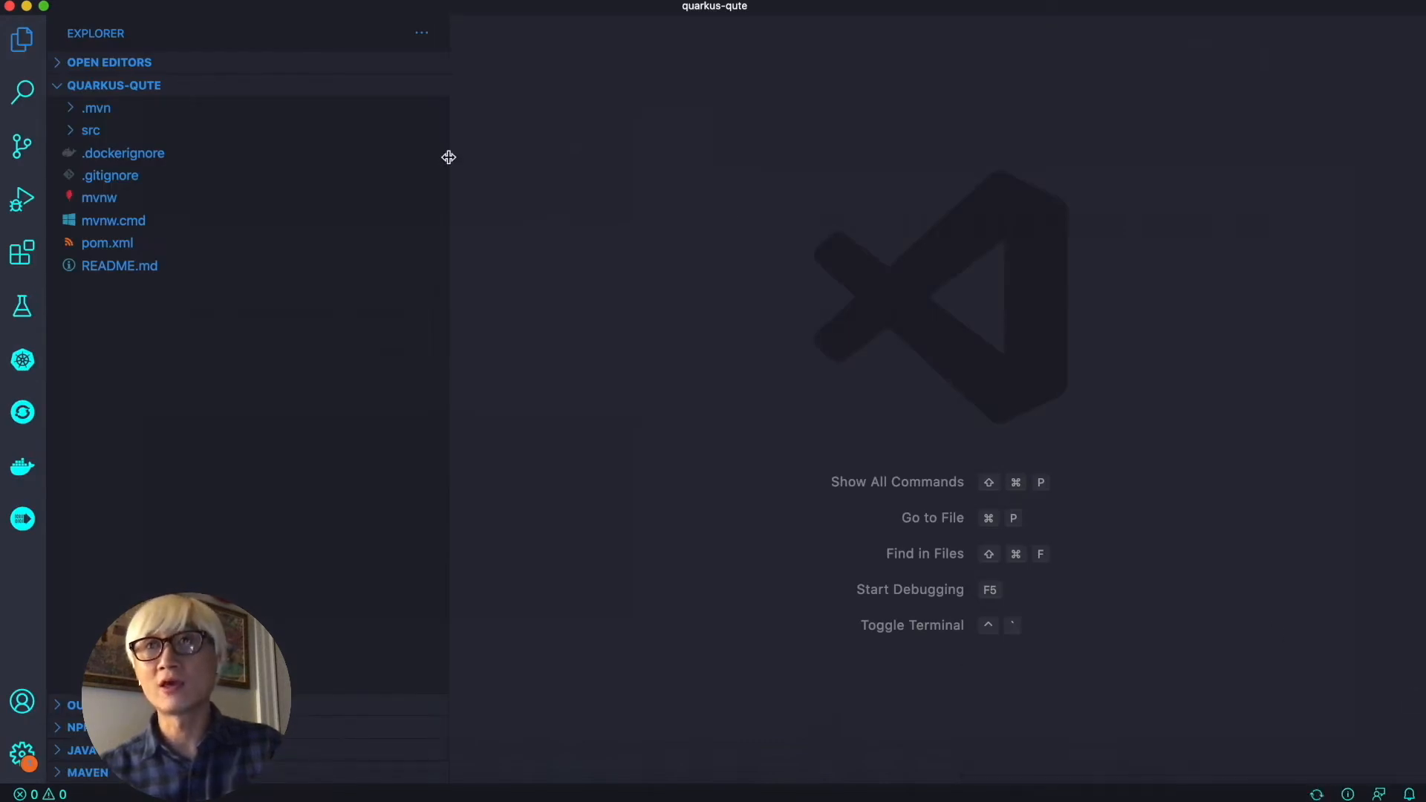
mouse_move(532, 528)
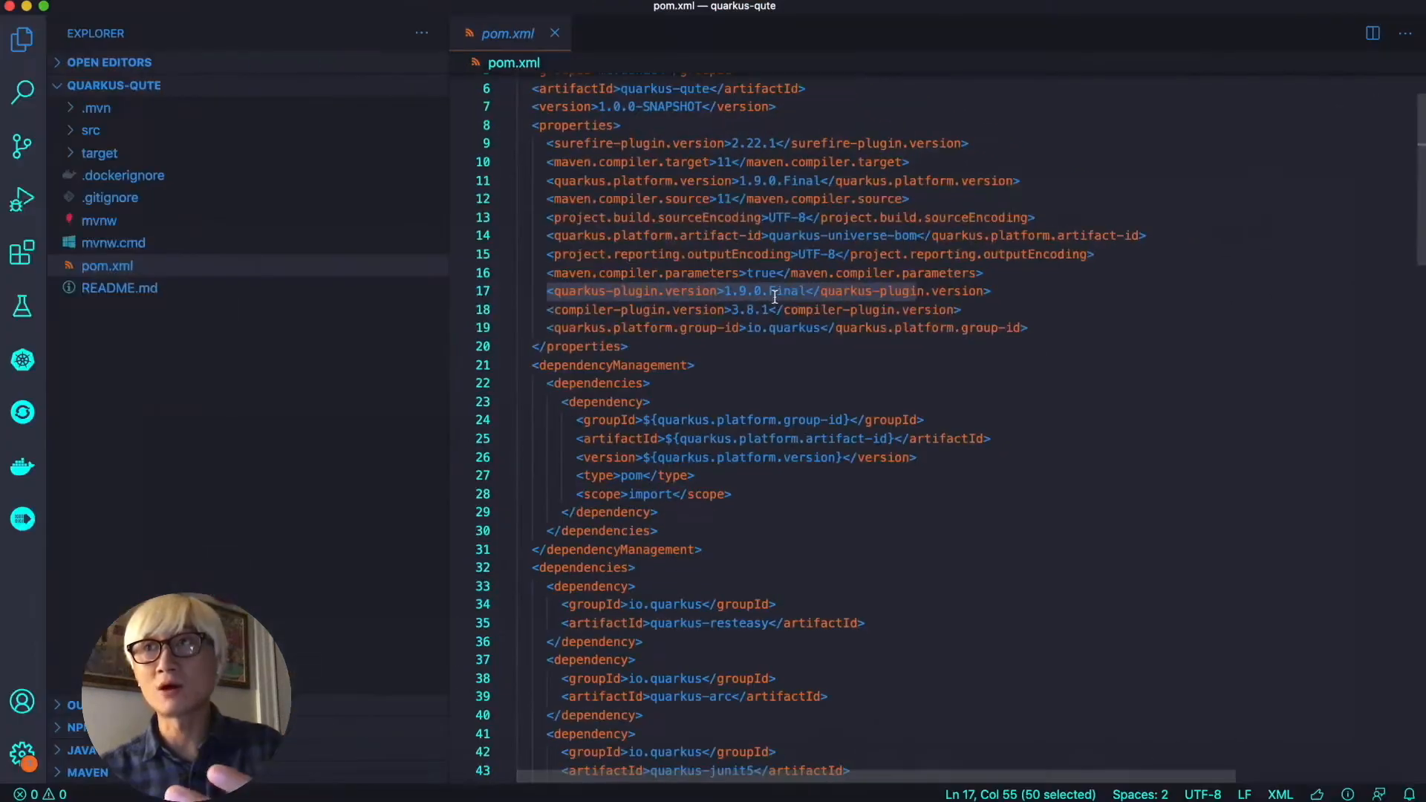
Close pom.xml and expand the src folder.
click(562, 33)
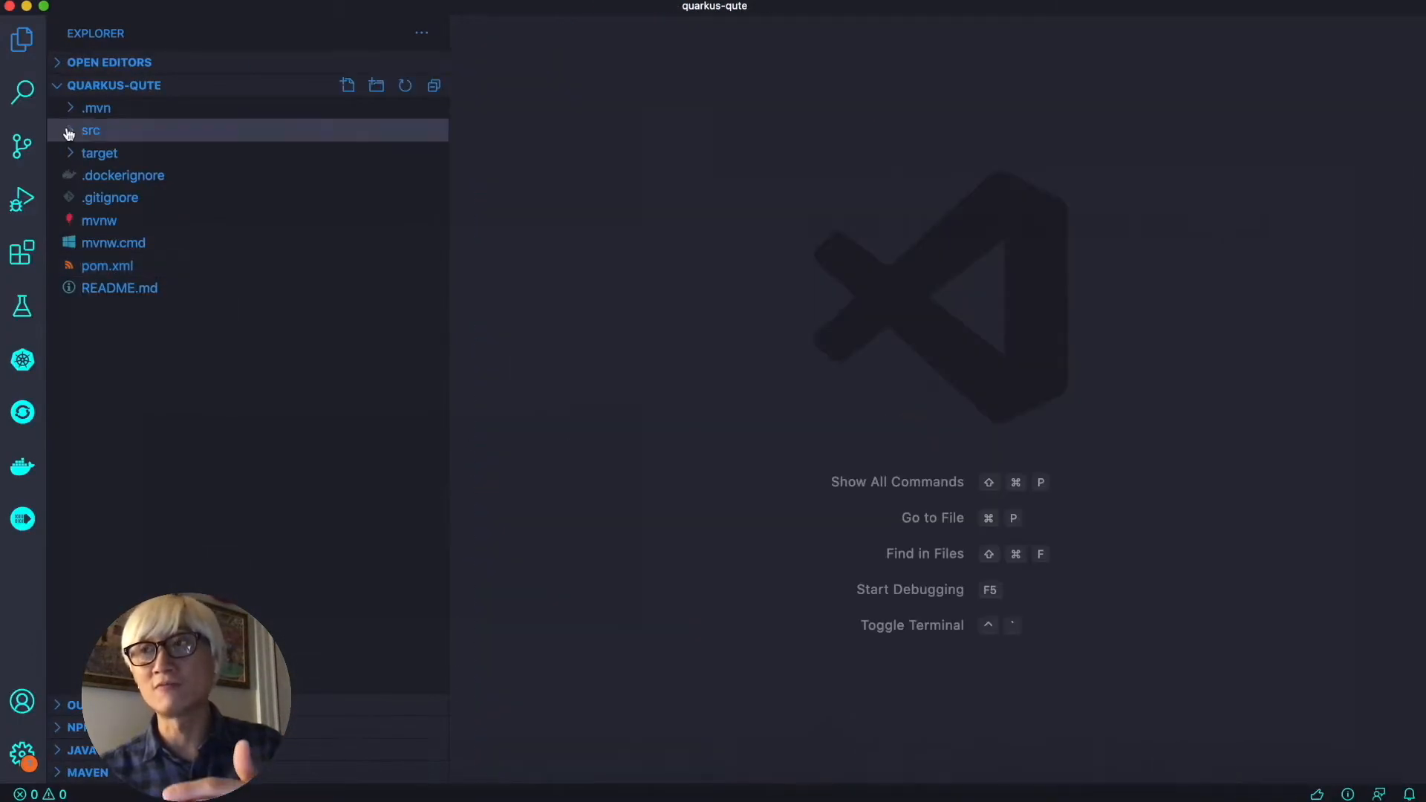
click(90, 130)
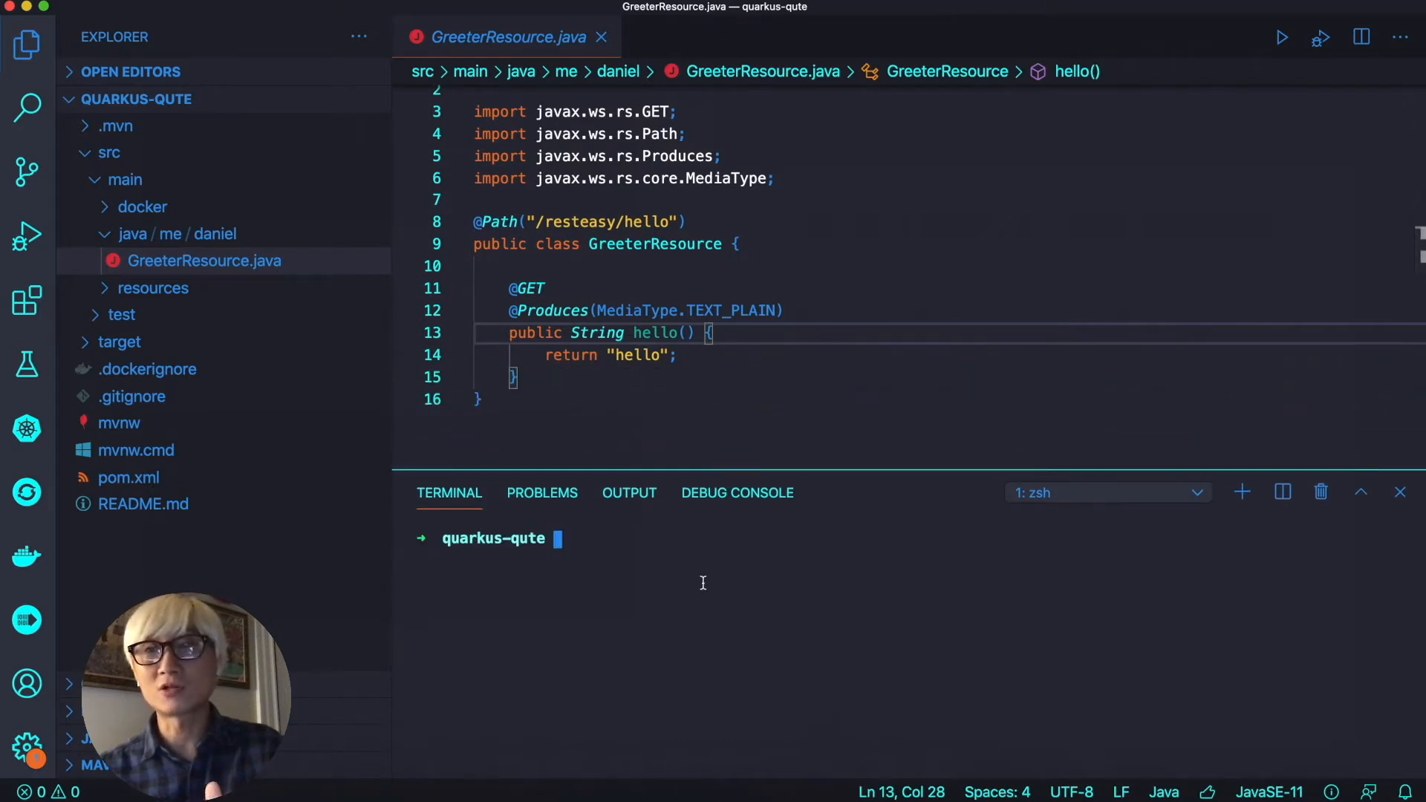
Run mvn quarkus:dev in the integrated terminal.
text(mvn quarkus)
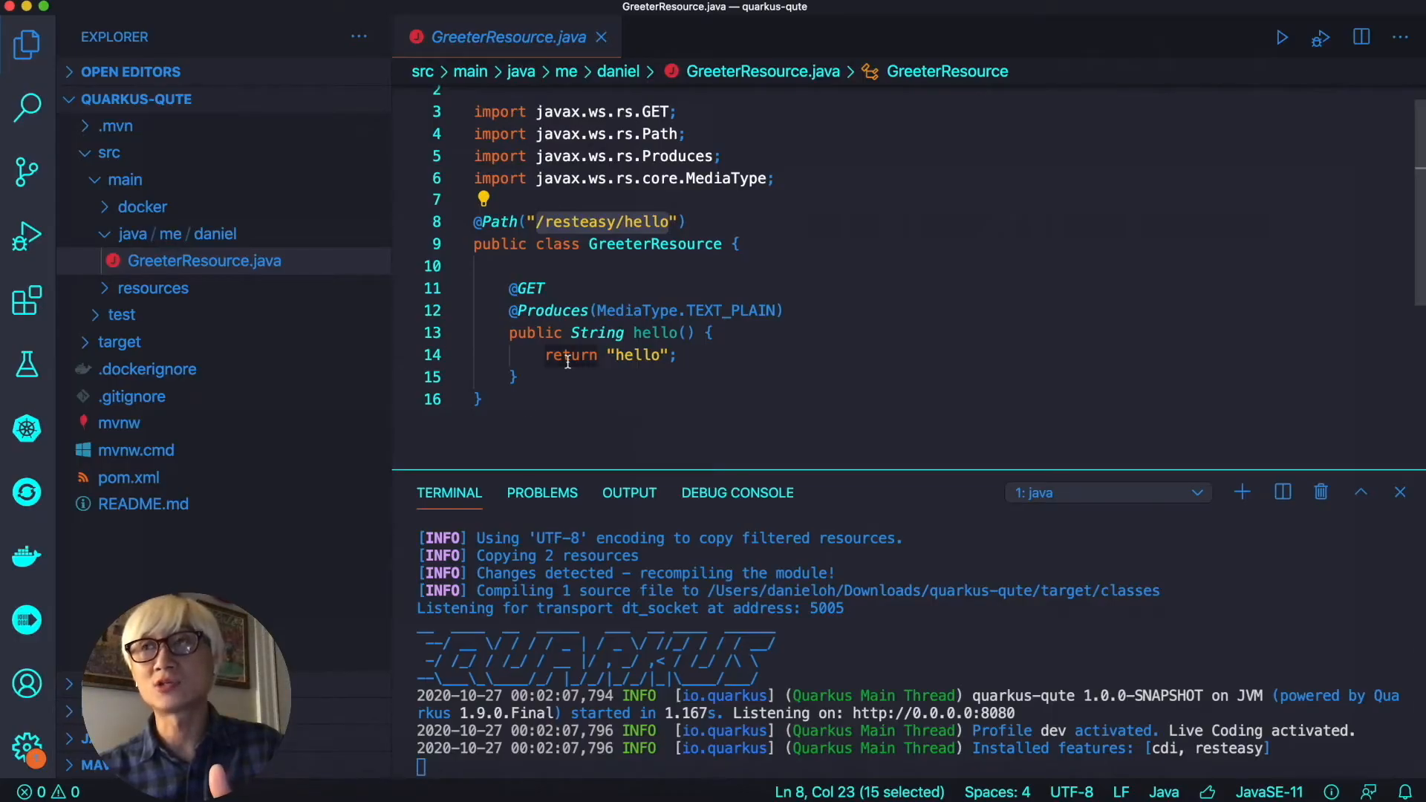
click(568, 355)
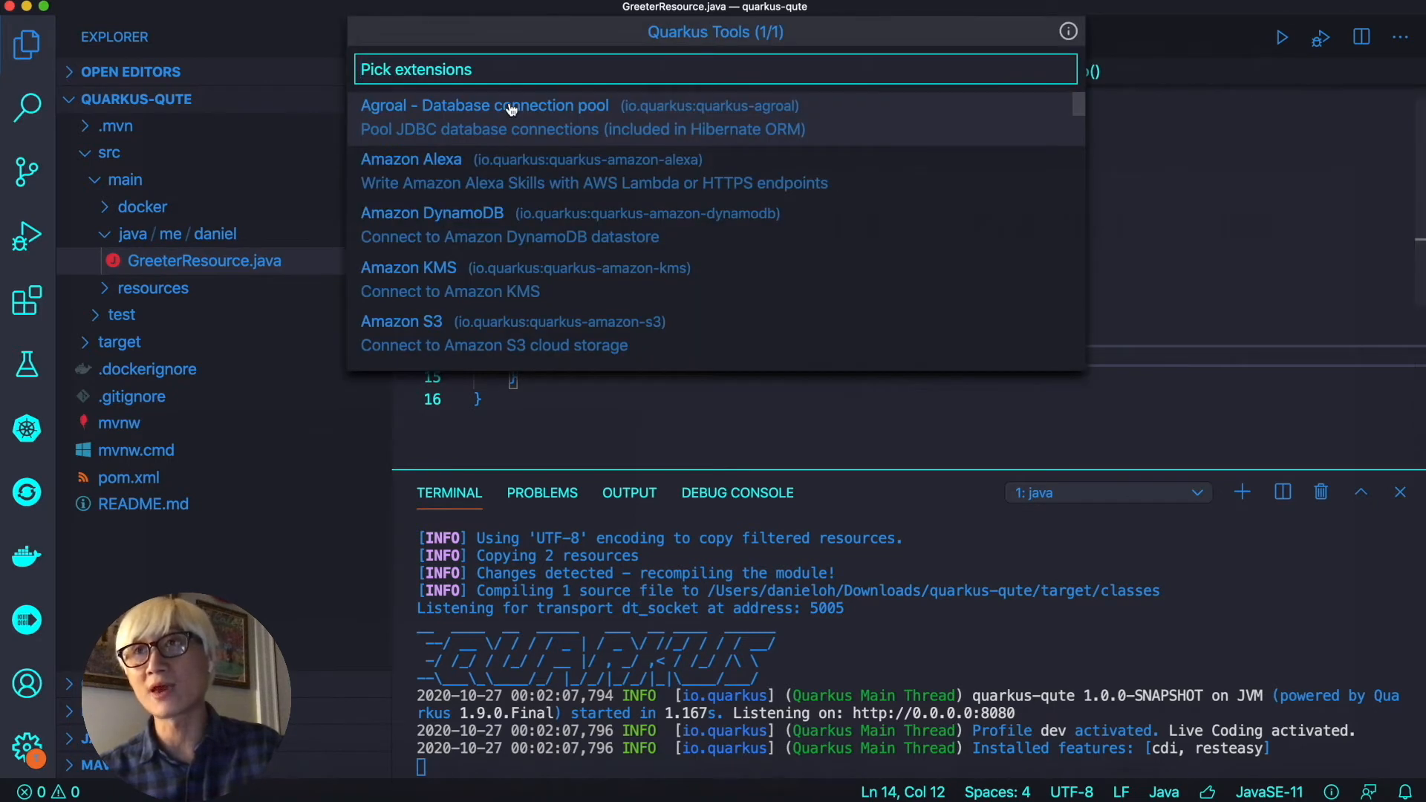
Add the Qute Templating and RESTEasy Qute extensions through Quarkus: Add extensions.
text(qu)
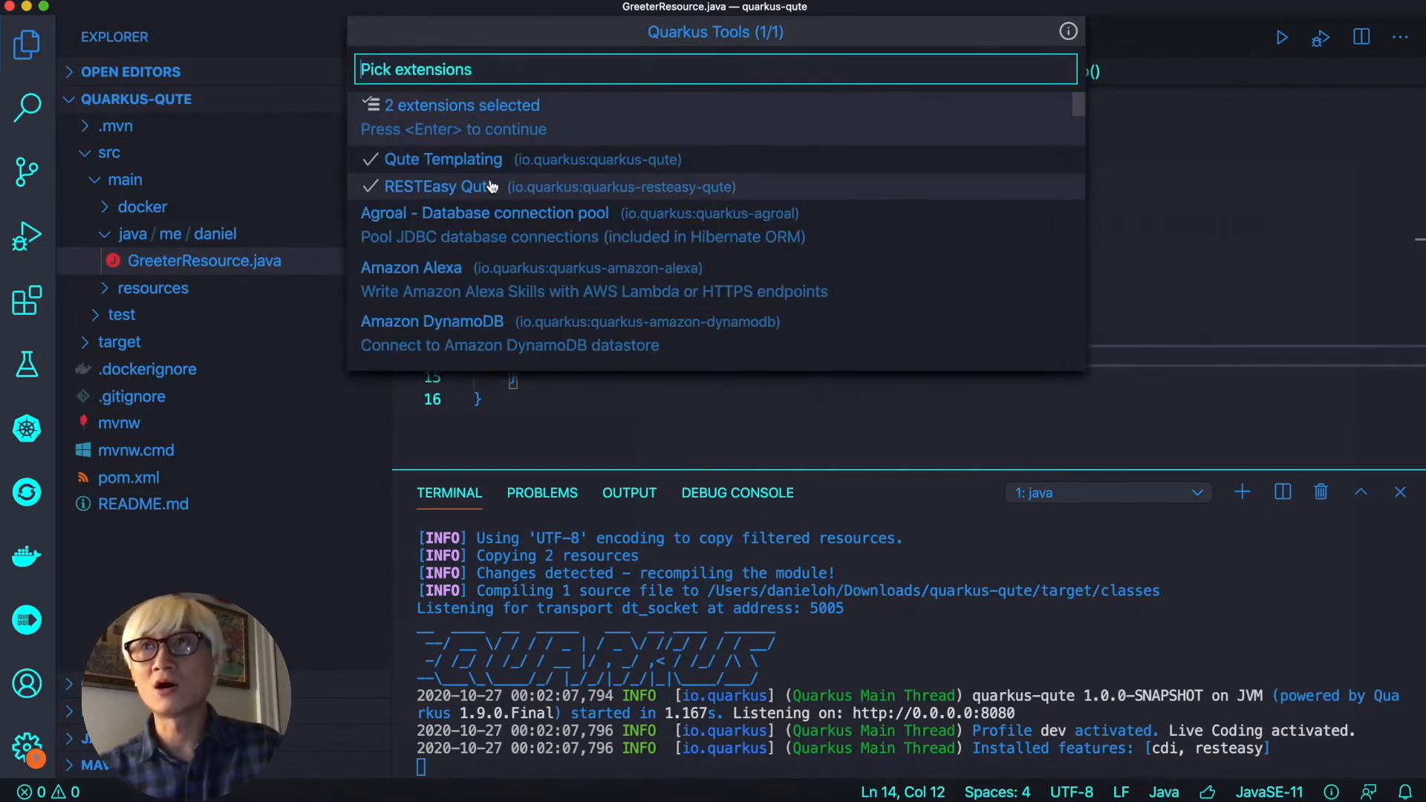
key(Enter)
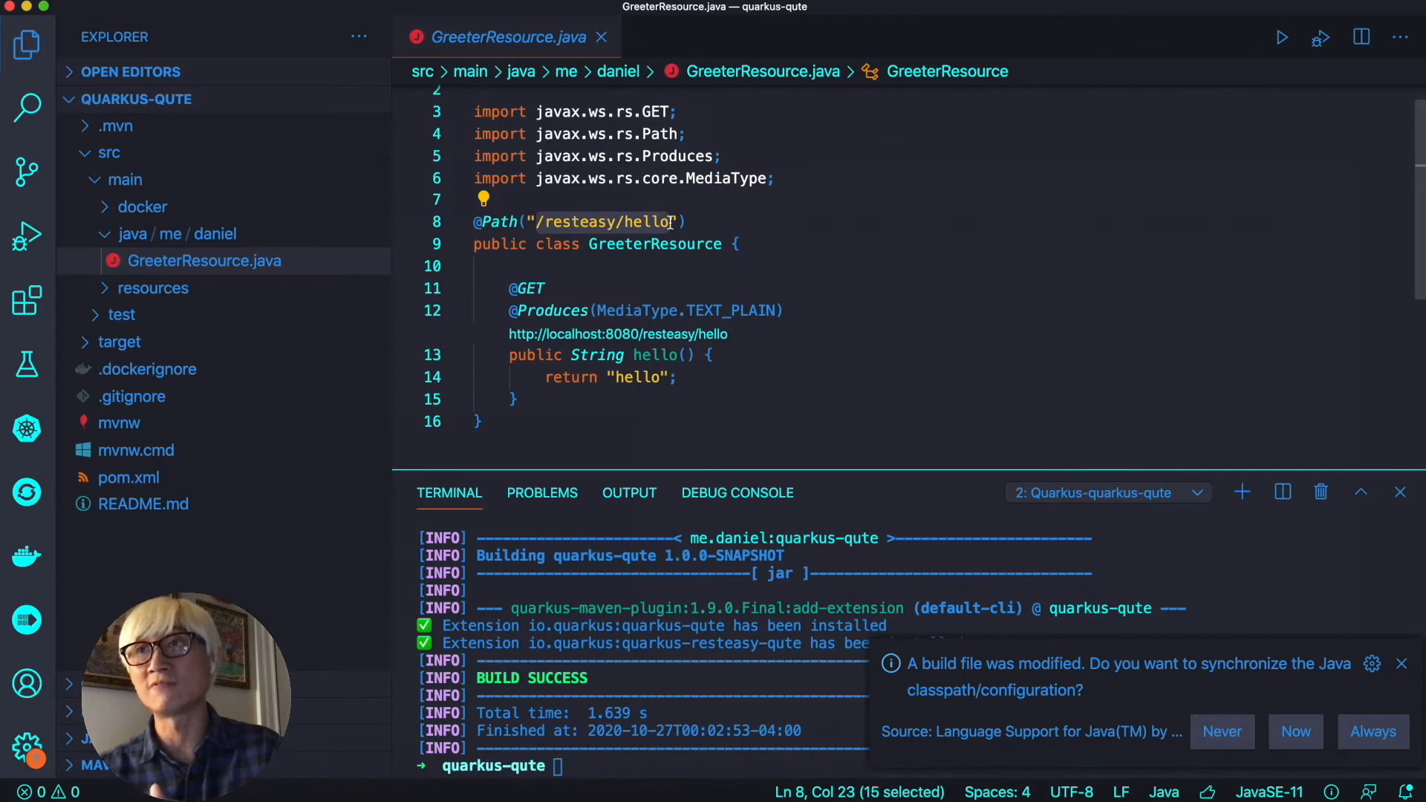
Set the resource path to "hello" and inject a Template named hello.
text(hello)
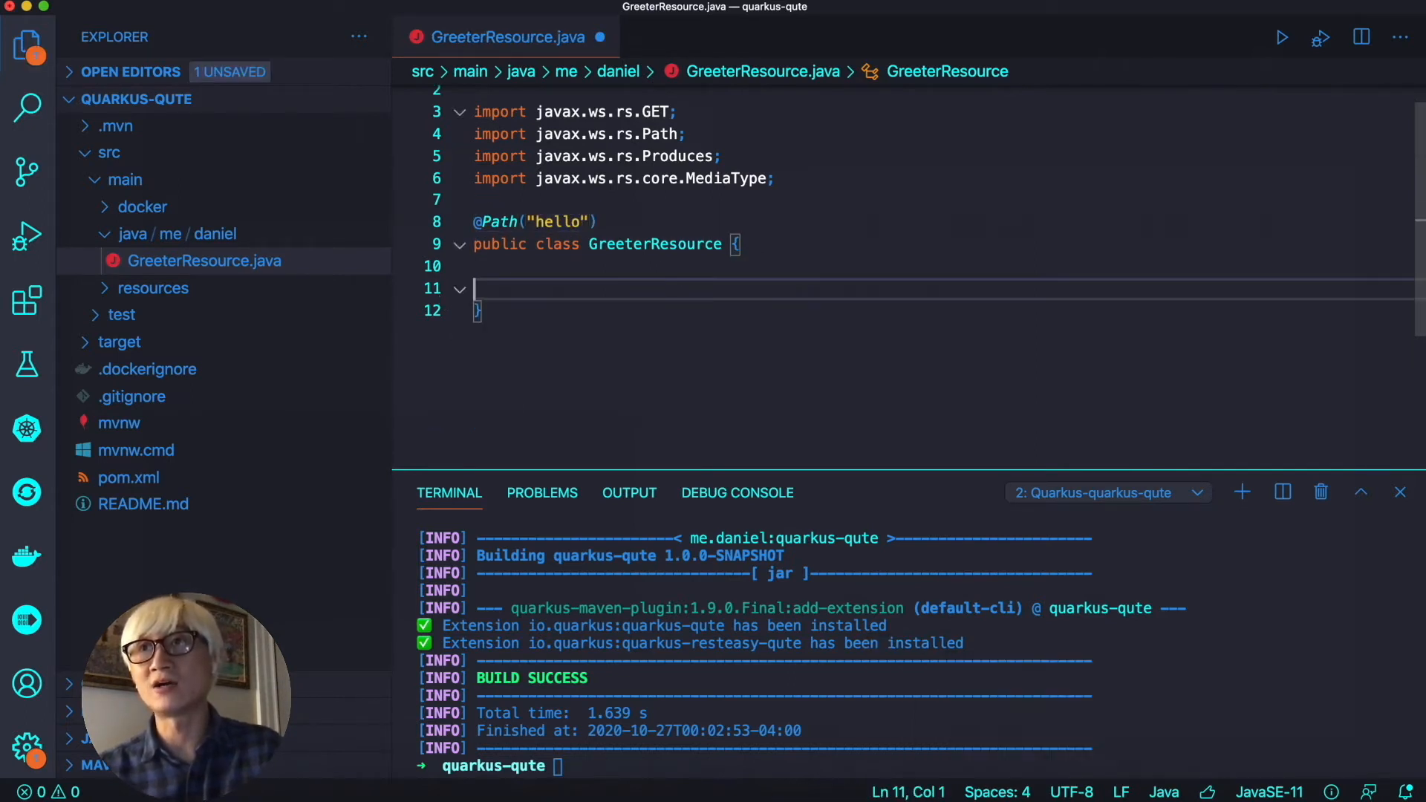
text(@)
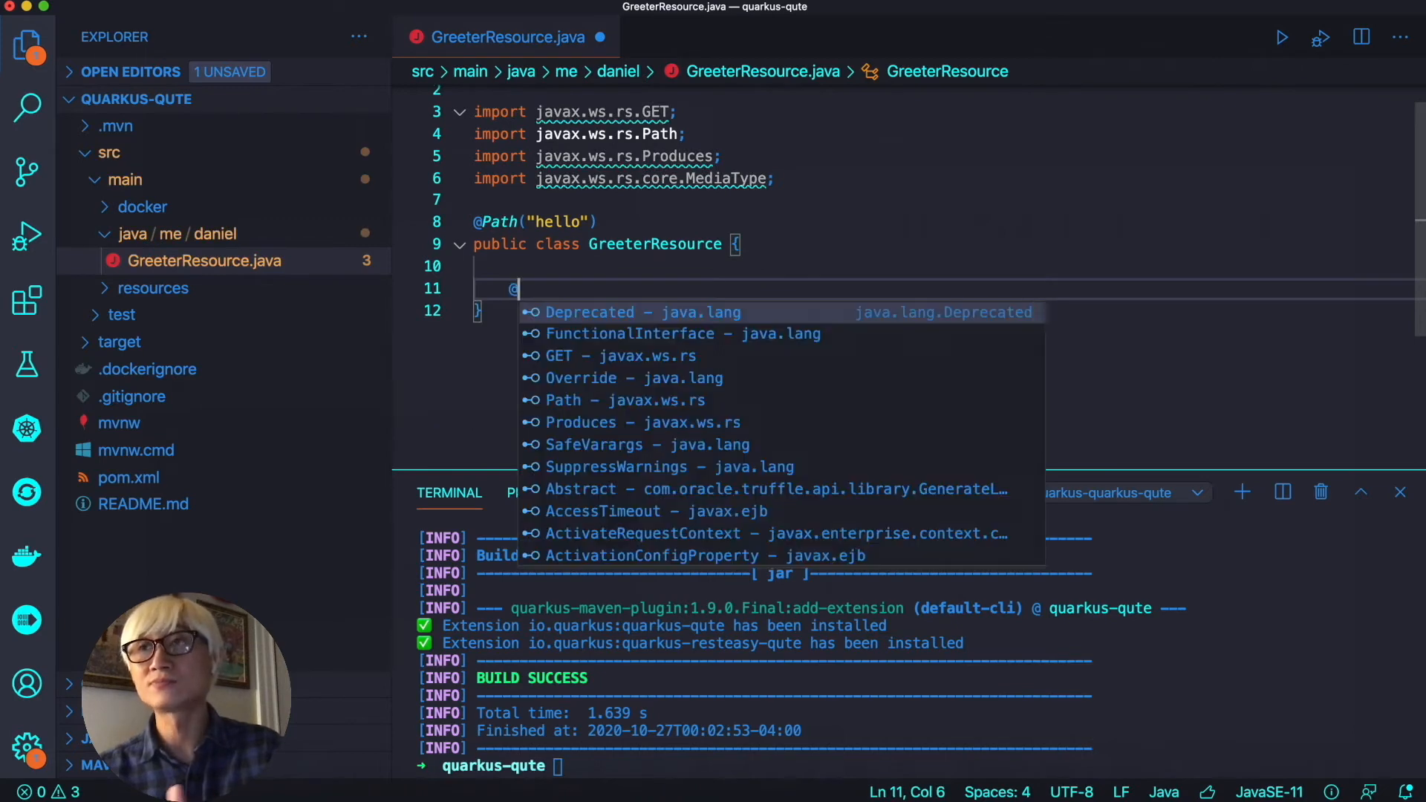
text(Inject)
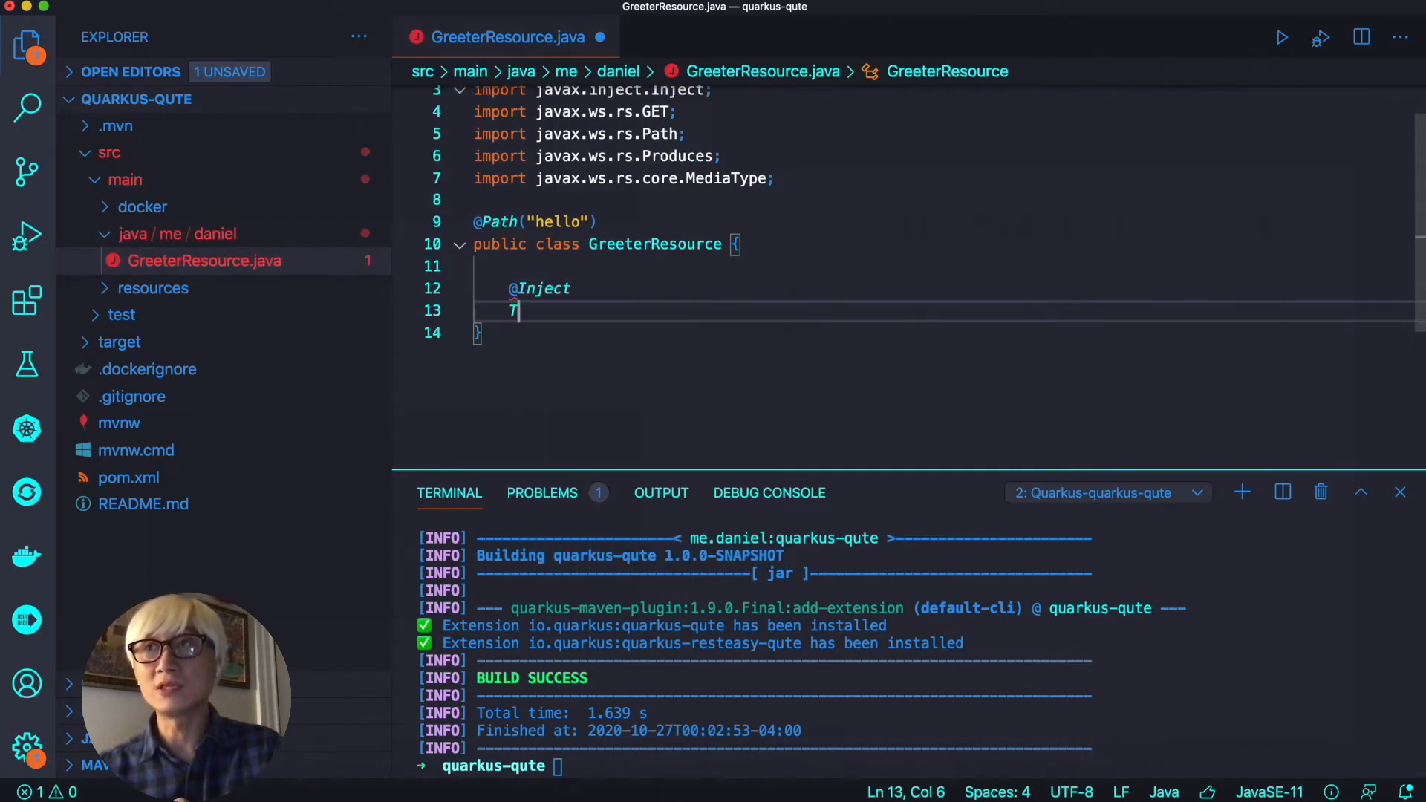
text(Template hello;)
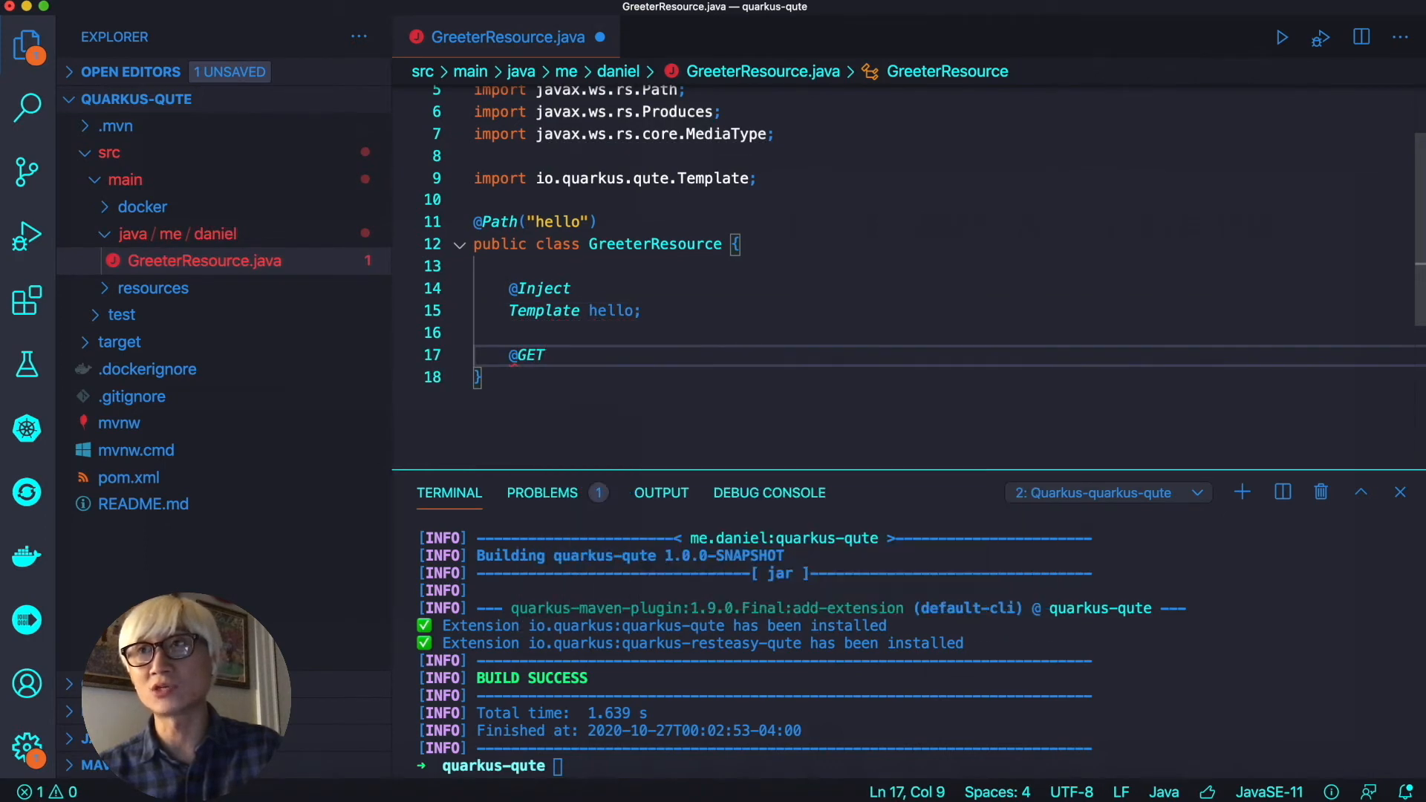
text(@Produces)
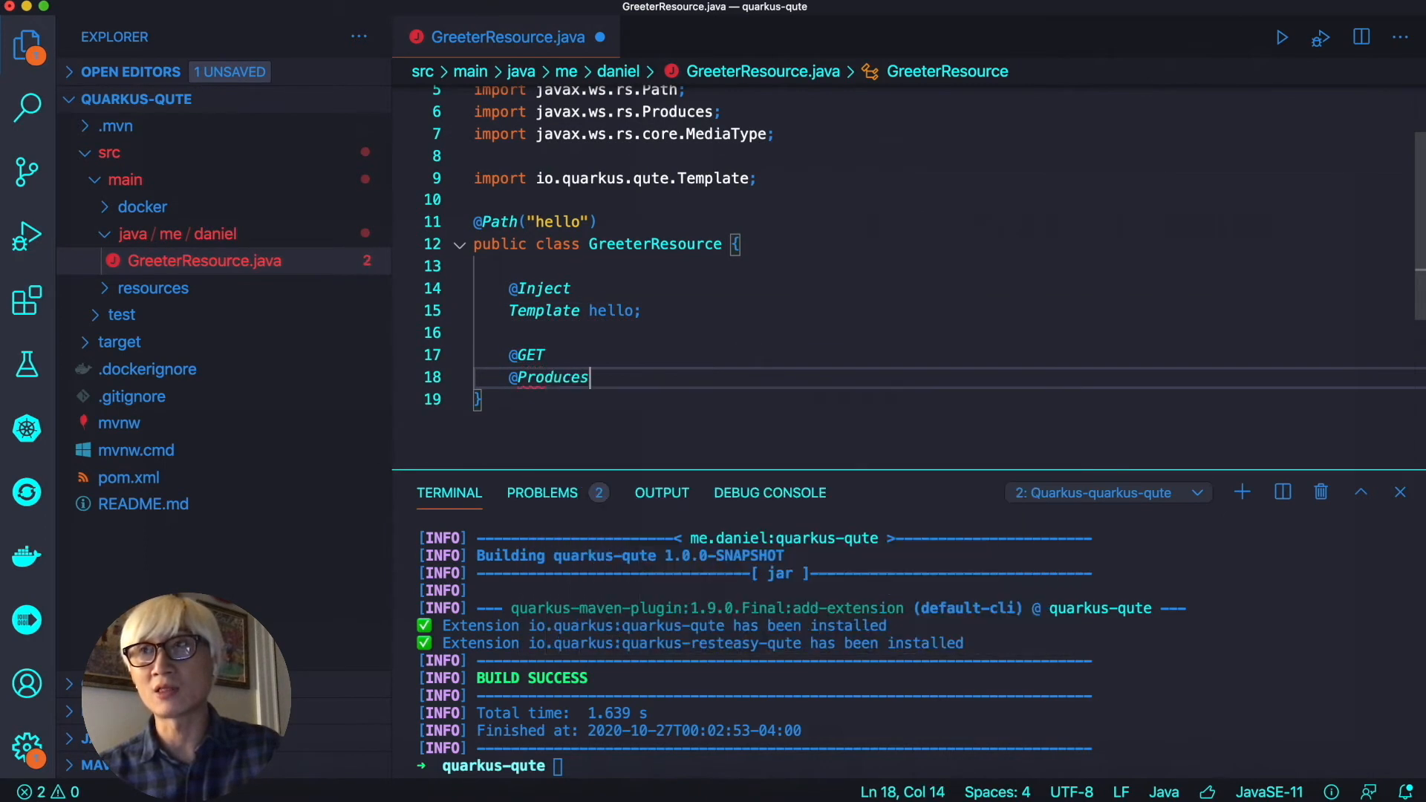
text((MediaType))
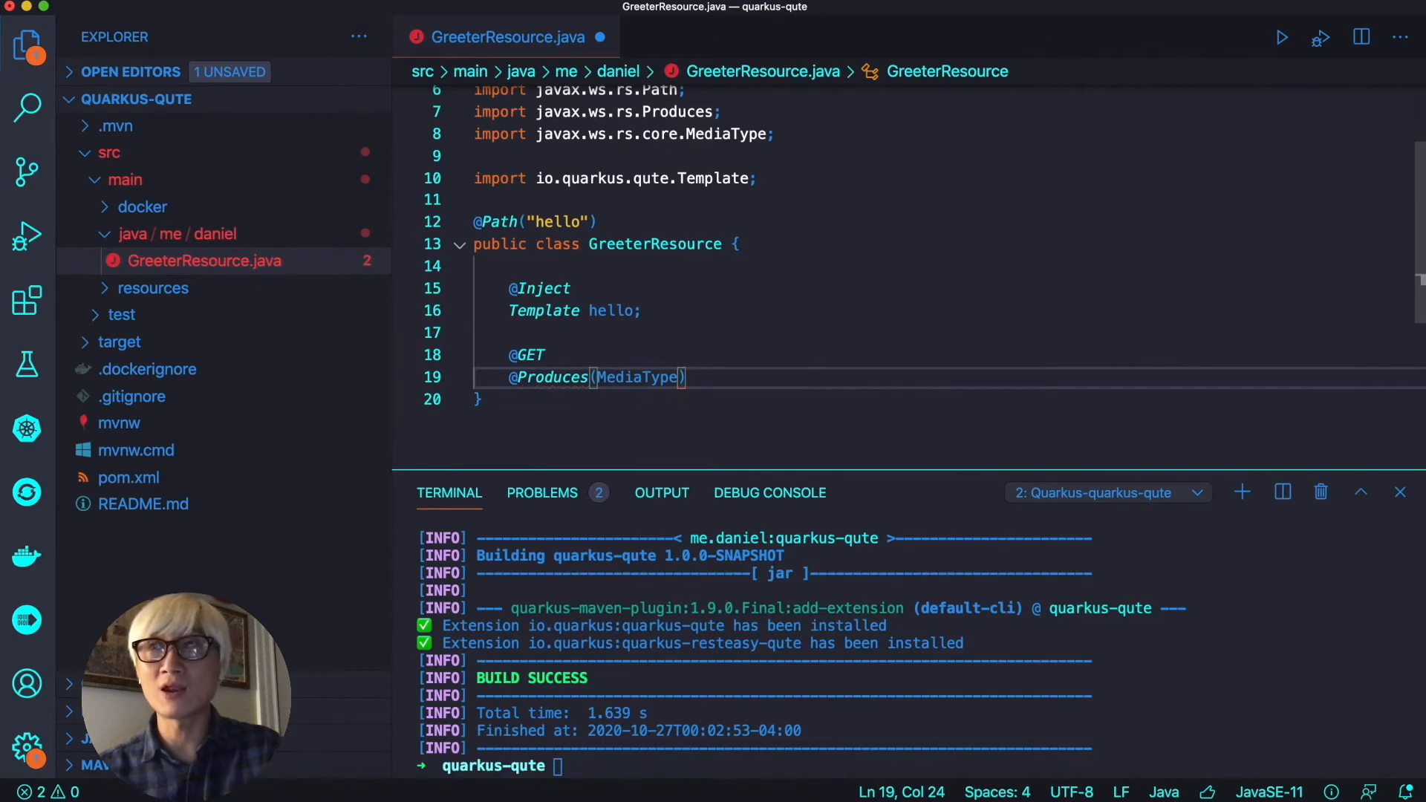
text(.TEXT_HTML)
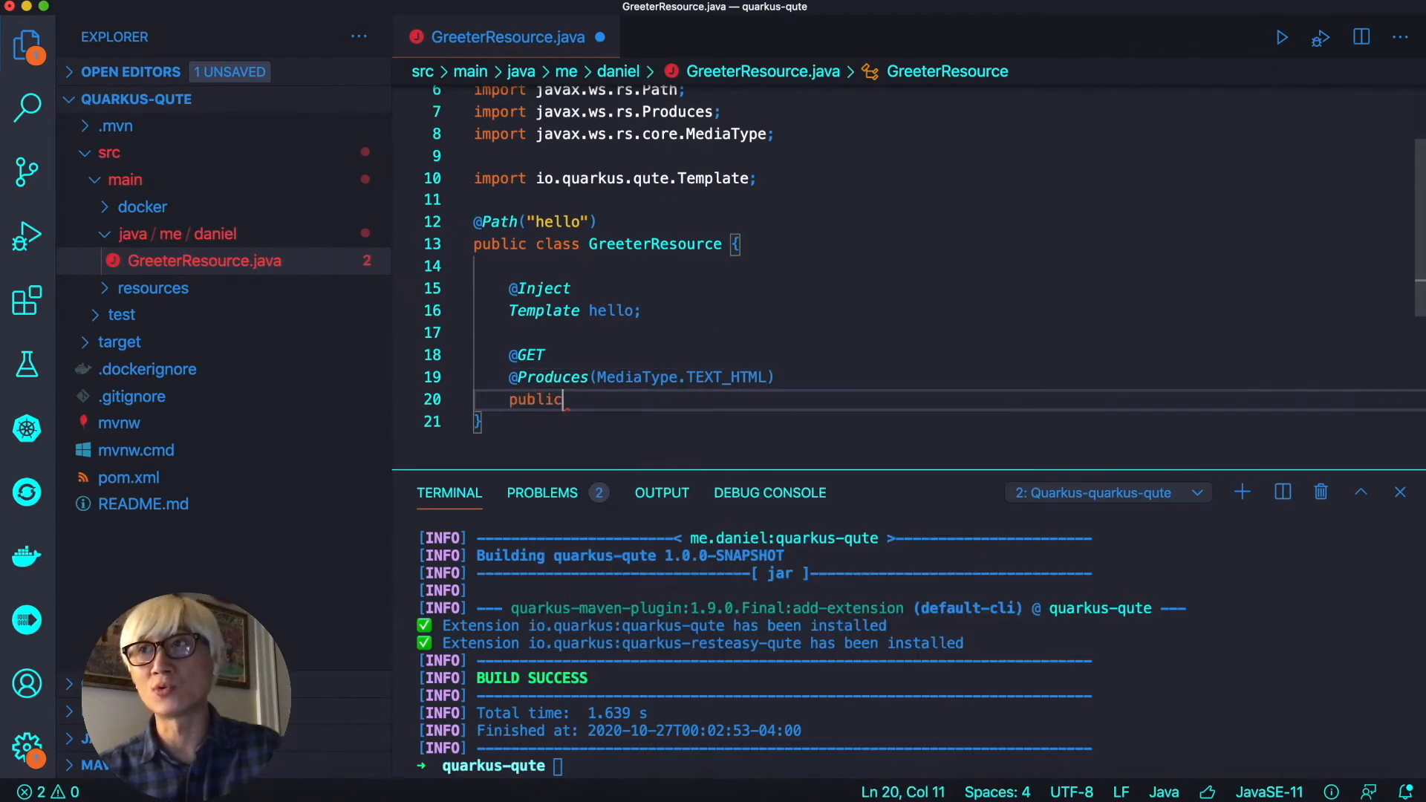
text(TemplateInstance get)
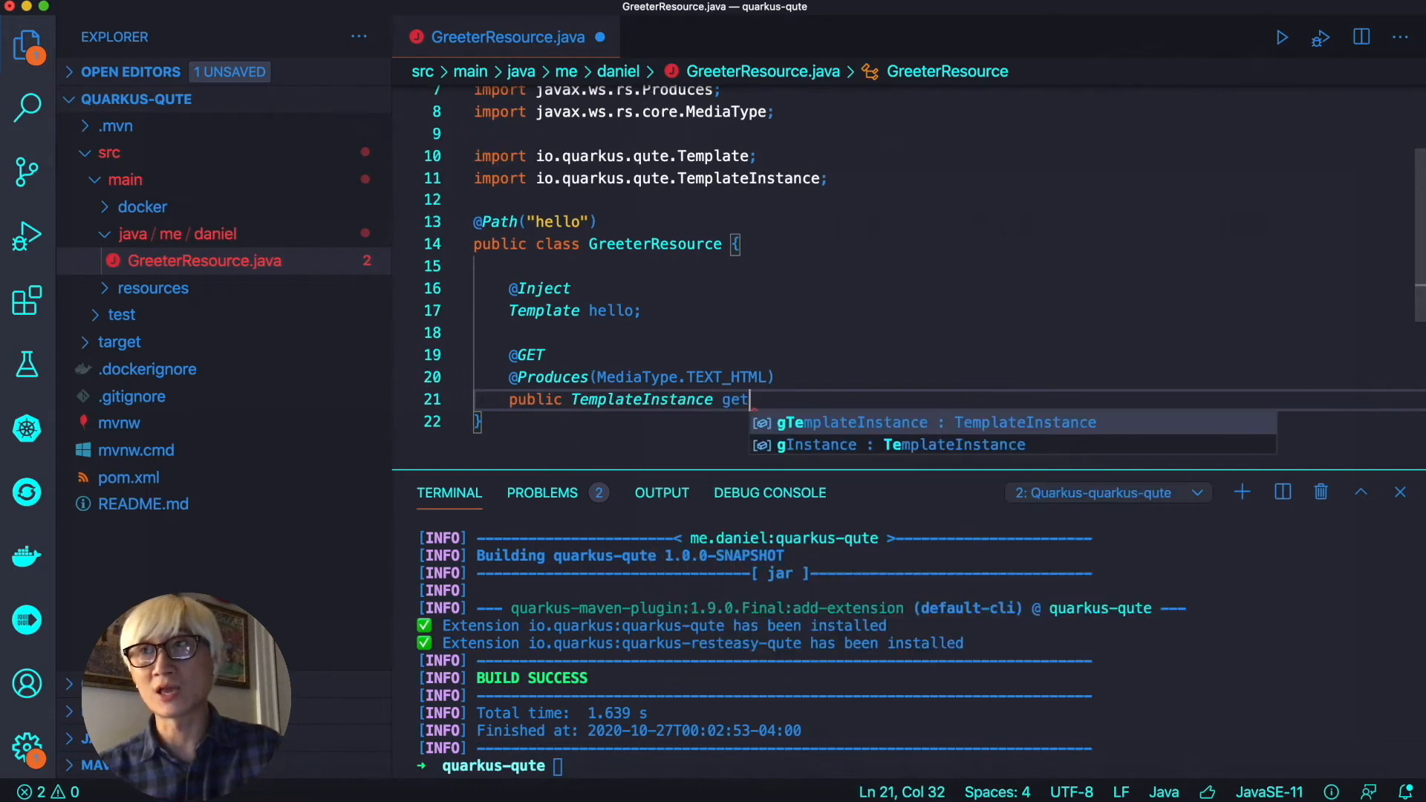
text((@QueryParam("name)
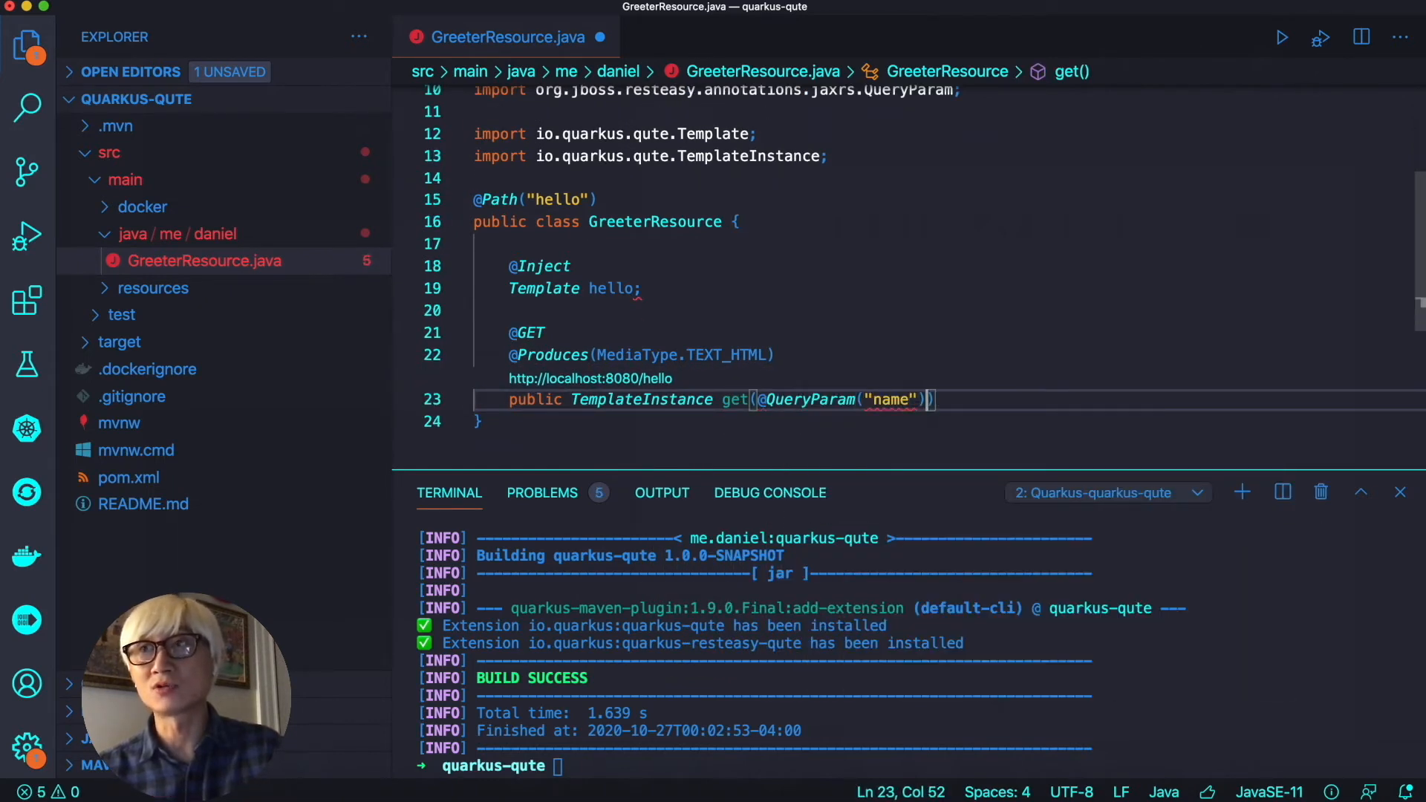
text(String name)
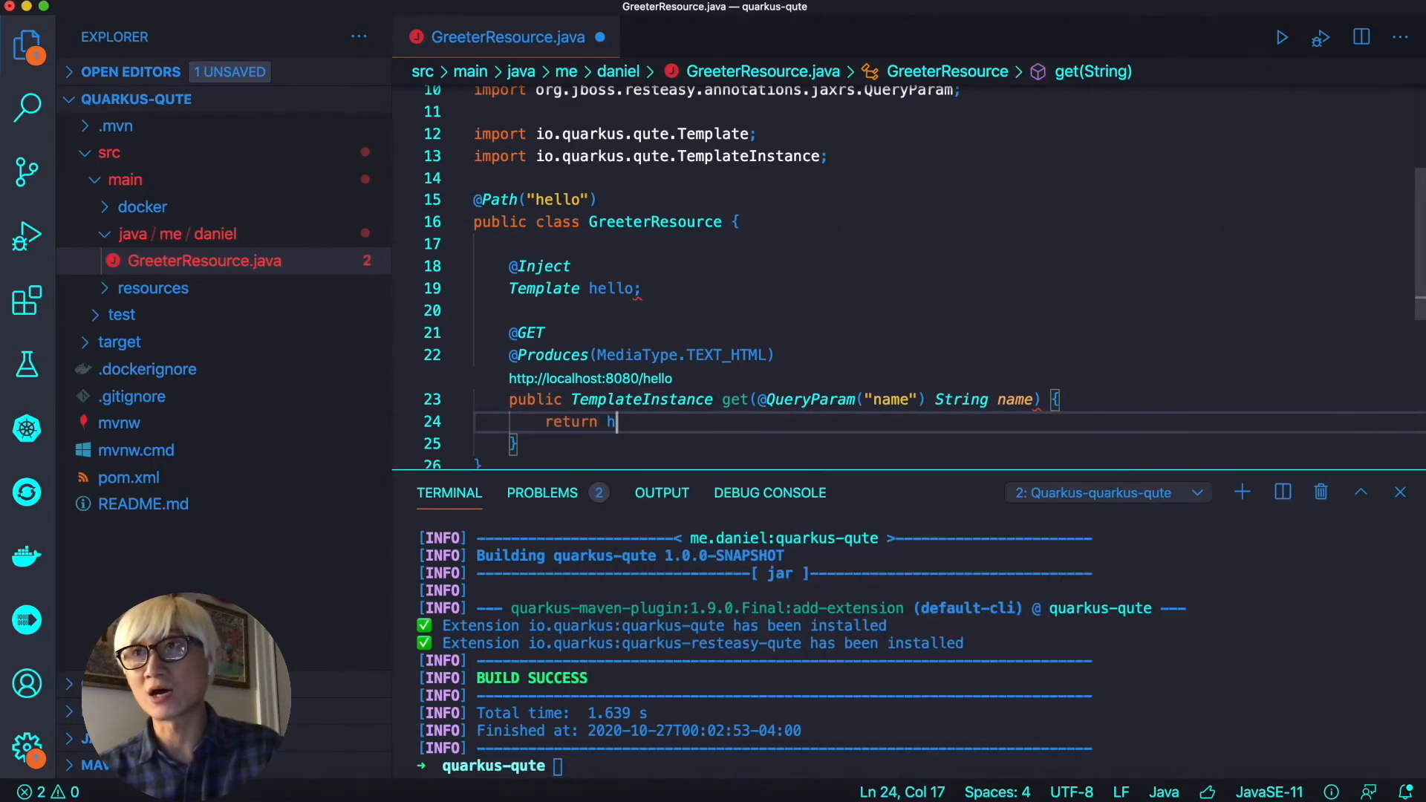
text(ello.data("na")
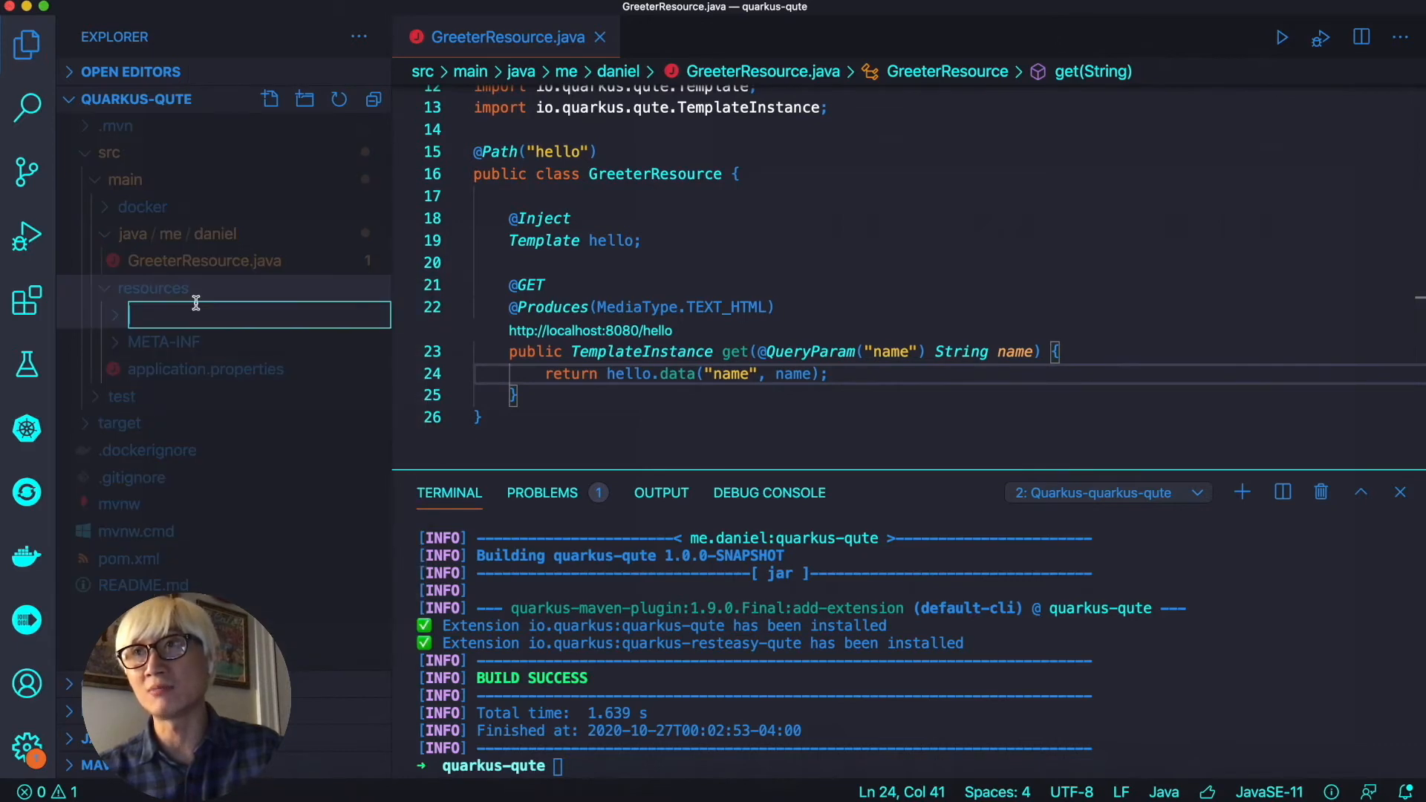
Create hello.html in the templates folder containing "Hello {name}!".
right_click(145, 342)
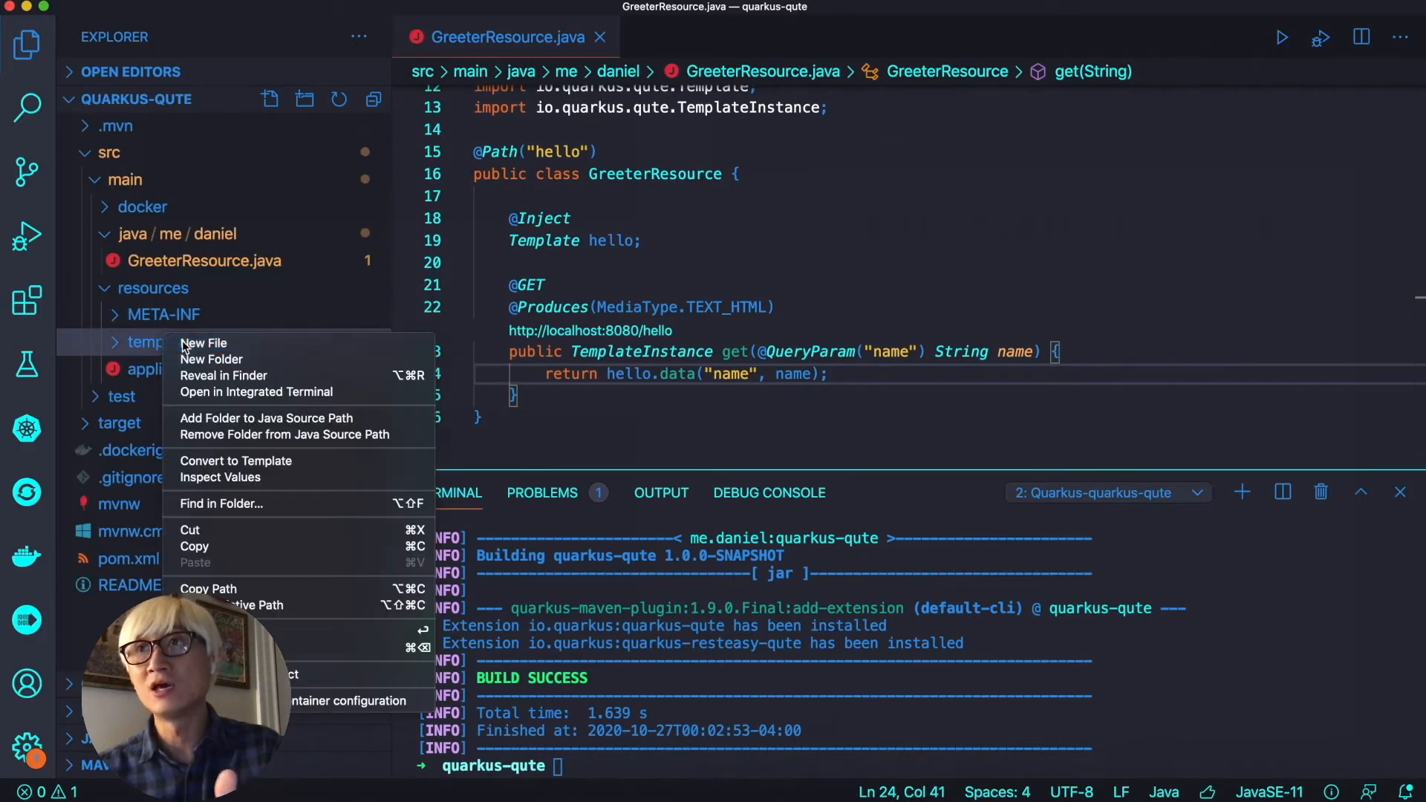
click(204, 343)
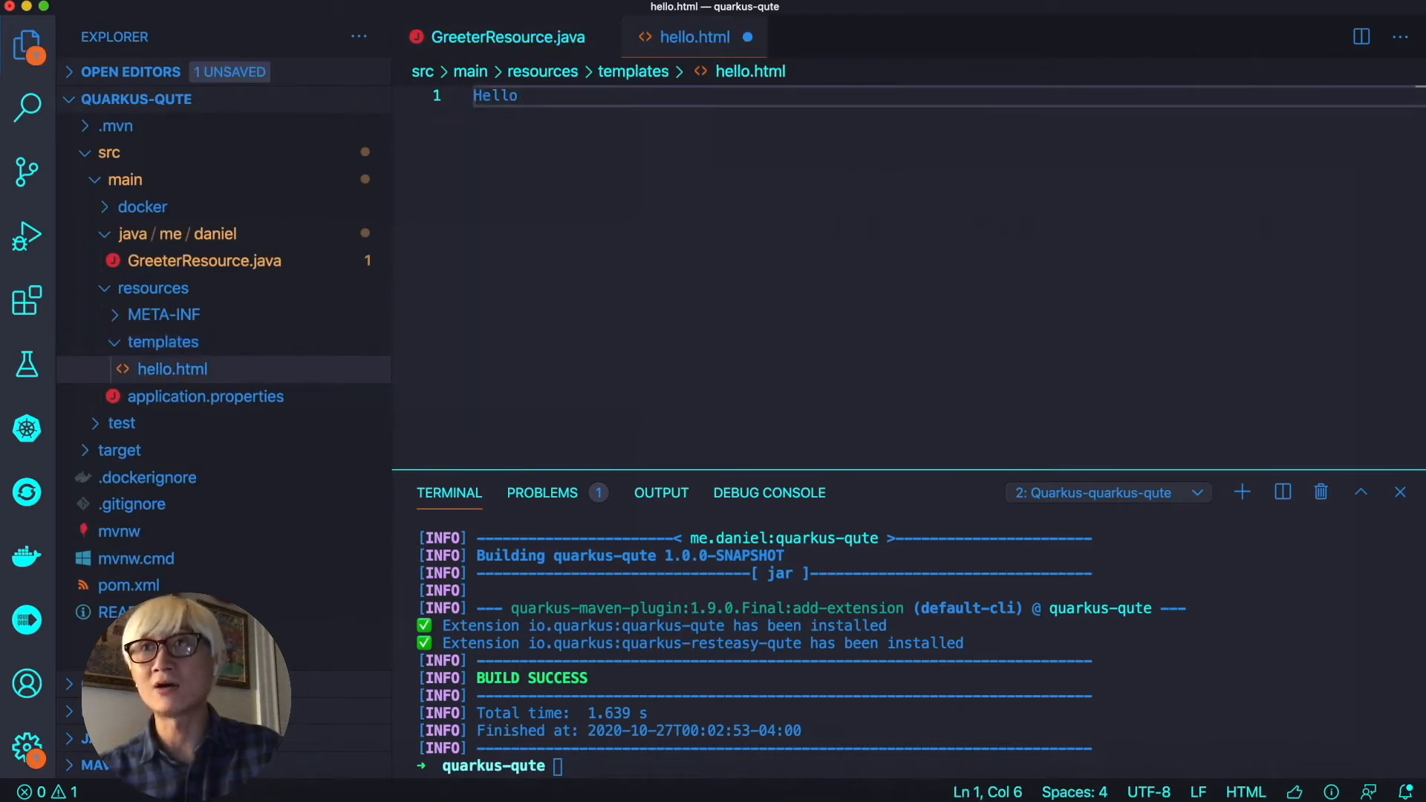
text({name}!)
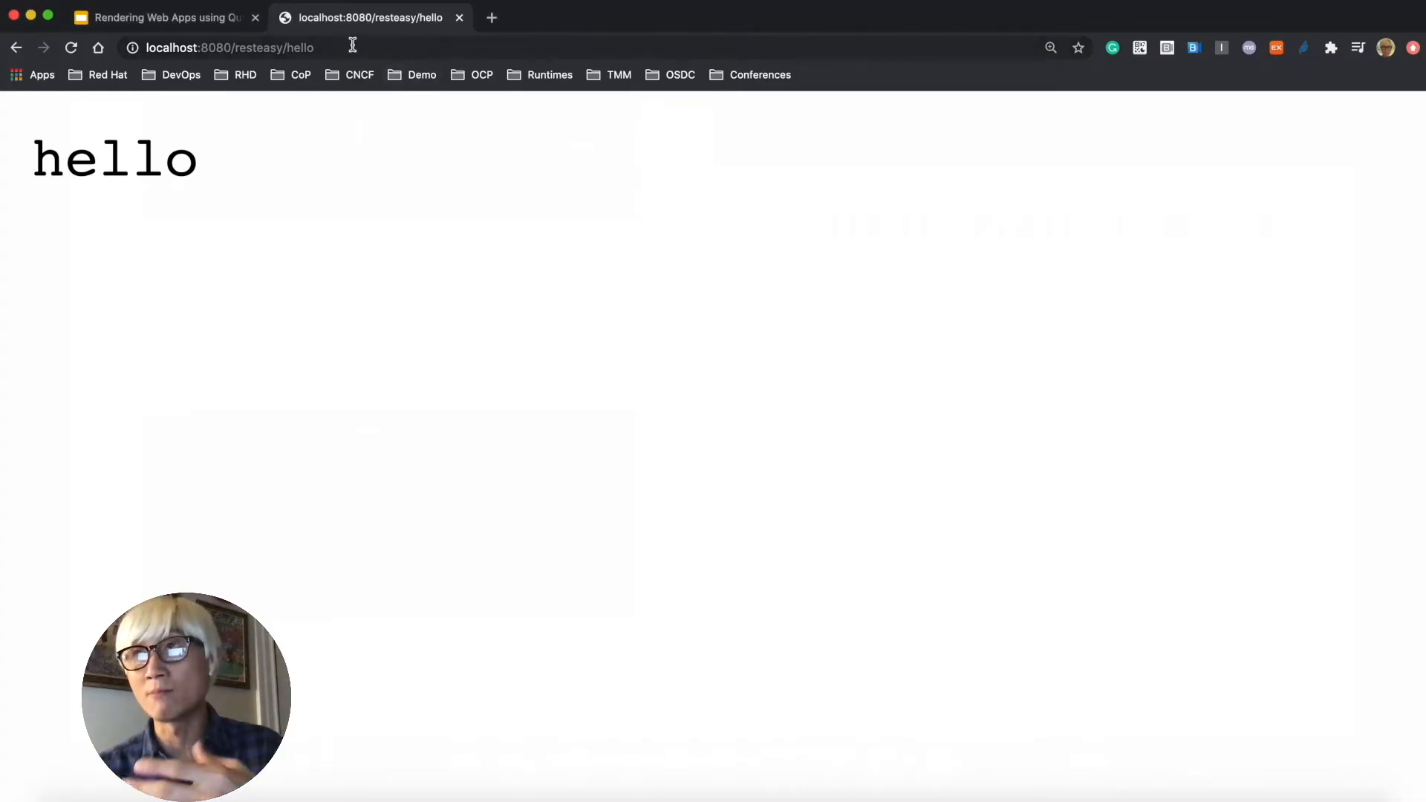
click(286, 48)
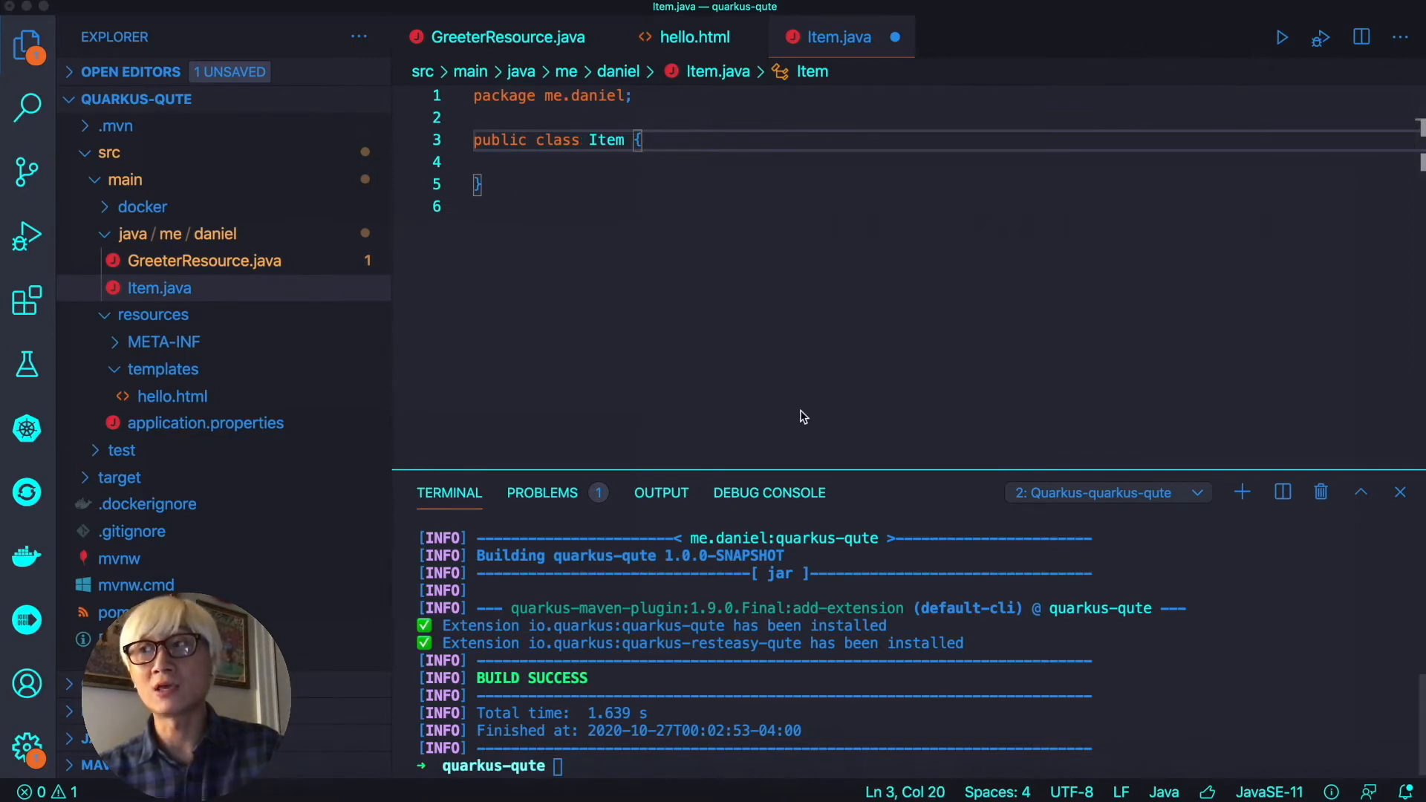
Declare public final BigDecimal price and String name fields in Item.
text(public)
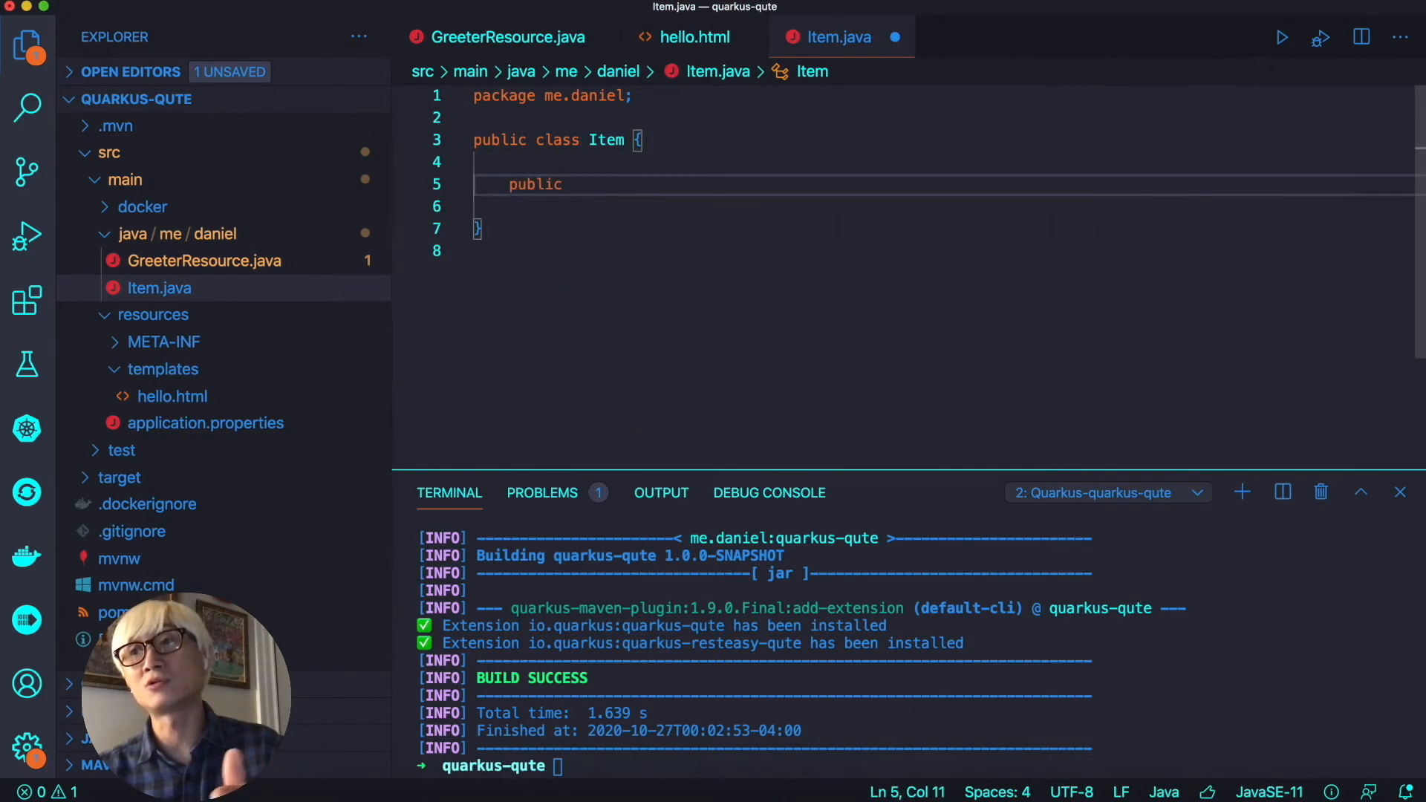
text(final BigDecimal)
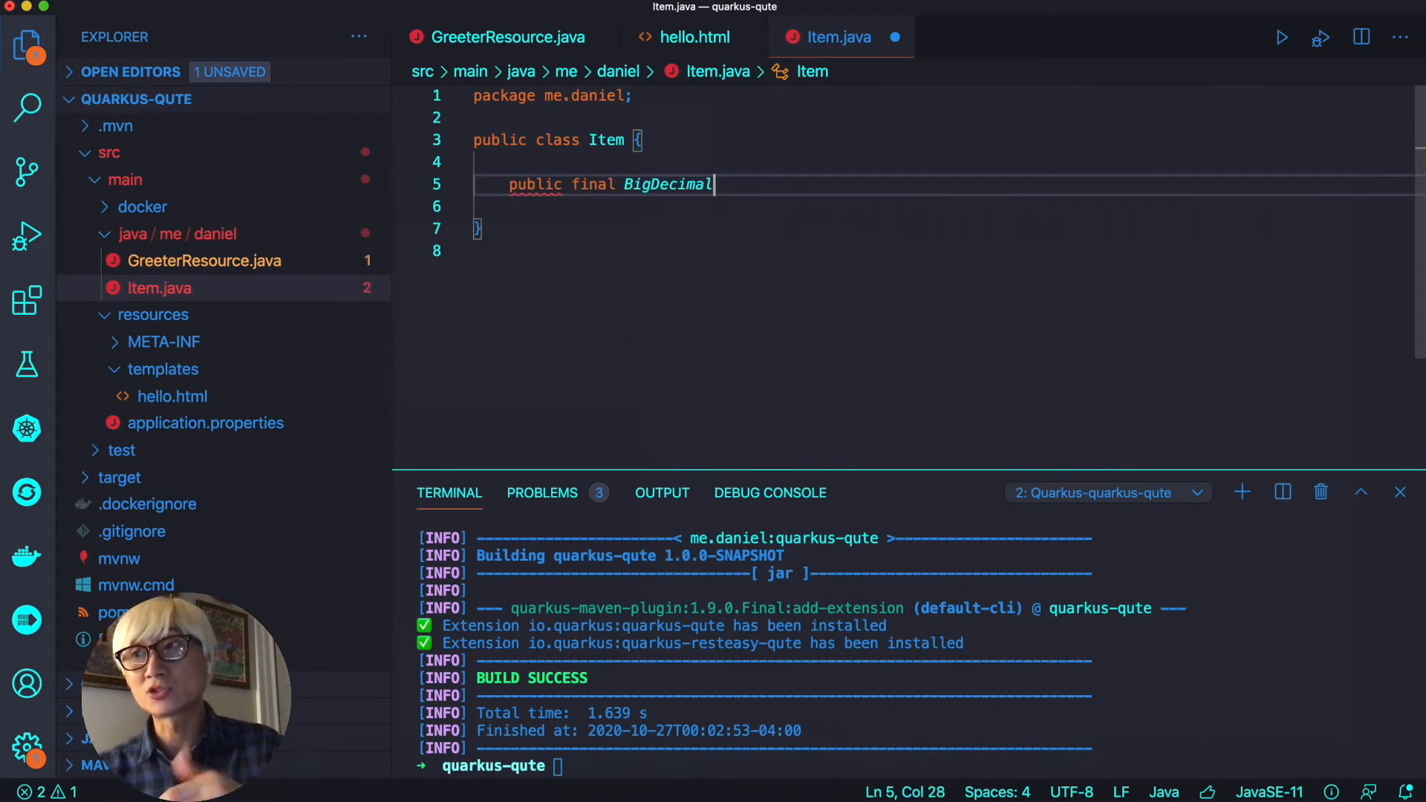
text(price;)
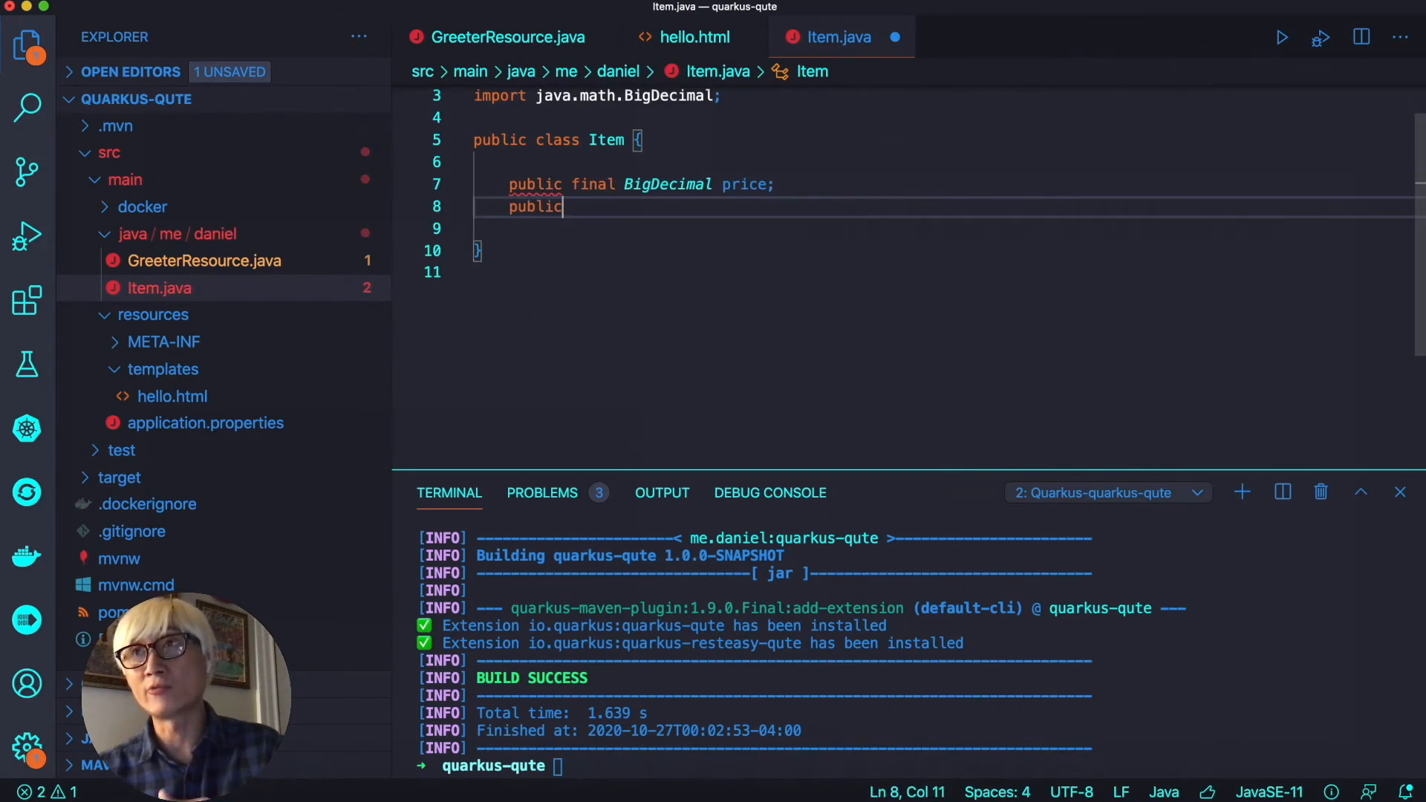
text(final String name;)
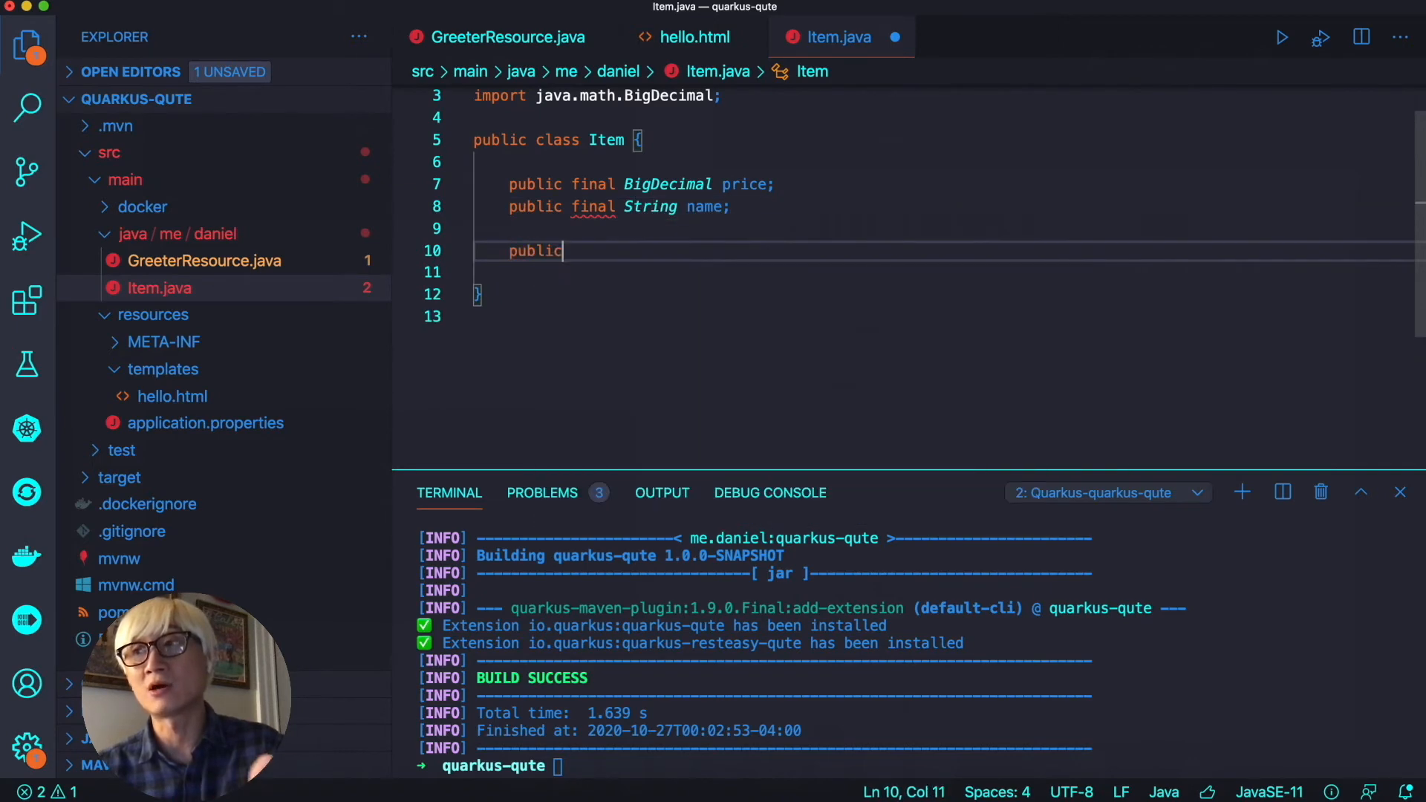
Add an Item(BigDecimal price, String name) constructor assigning this.price and this.name.
text(Item())
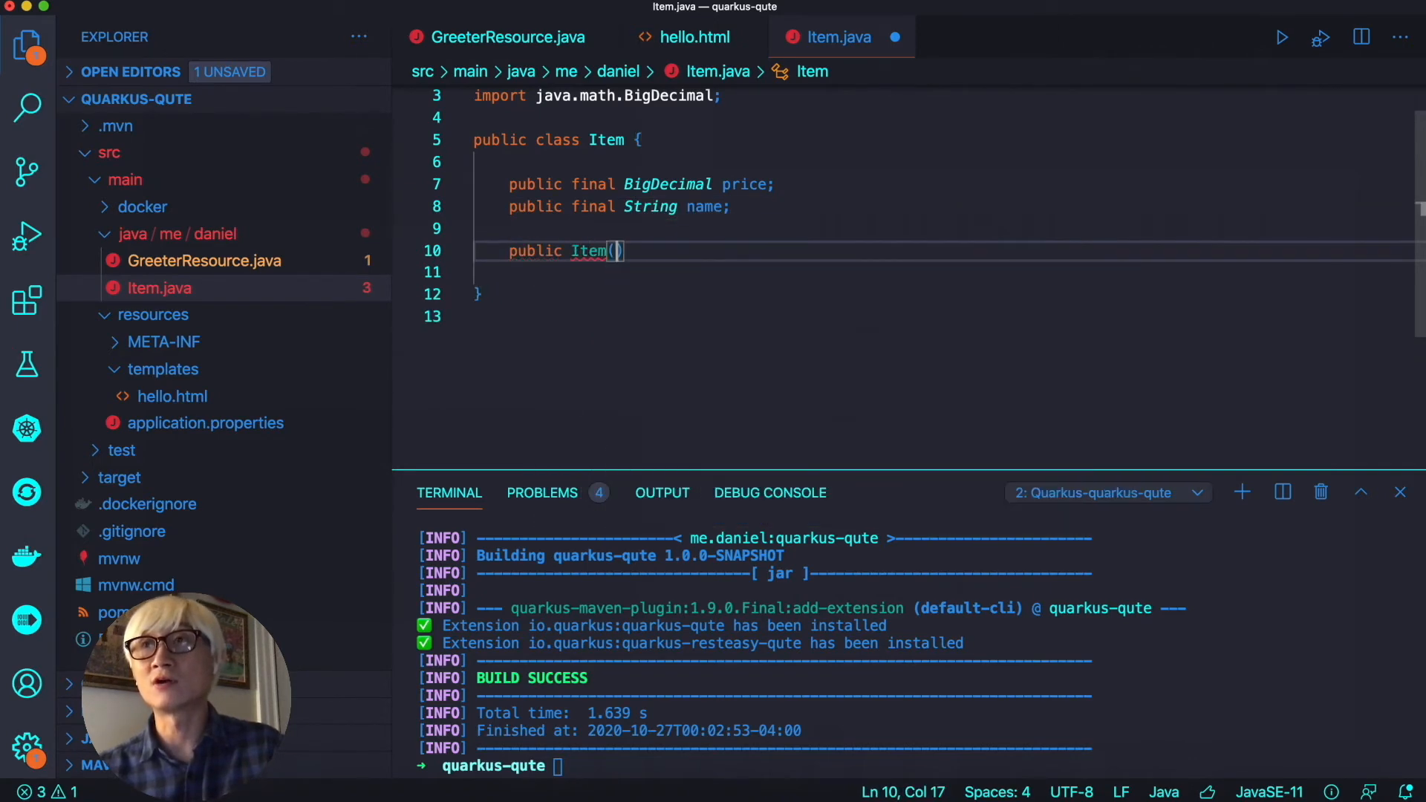
text(B)
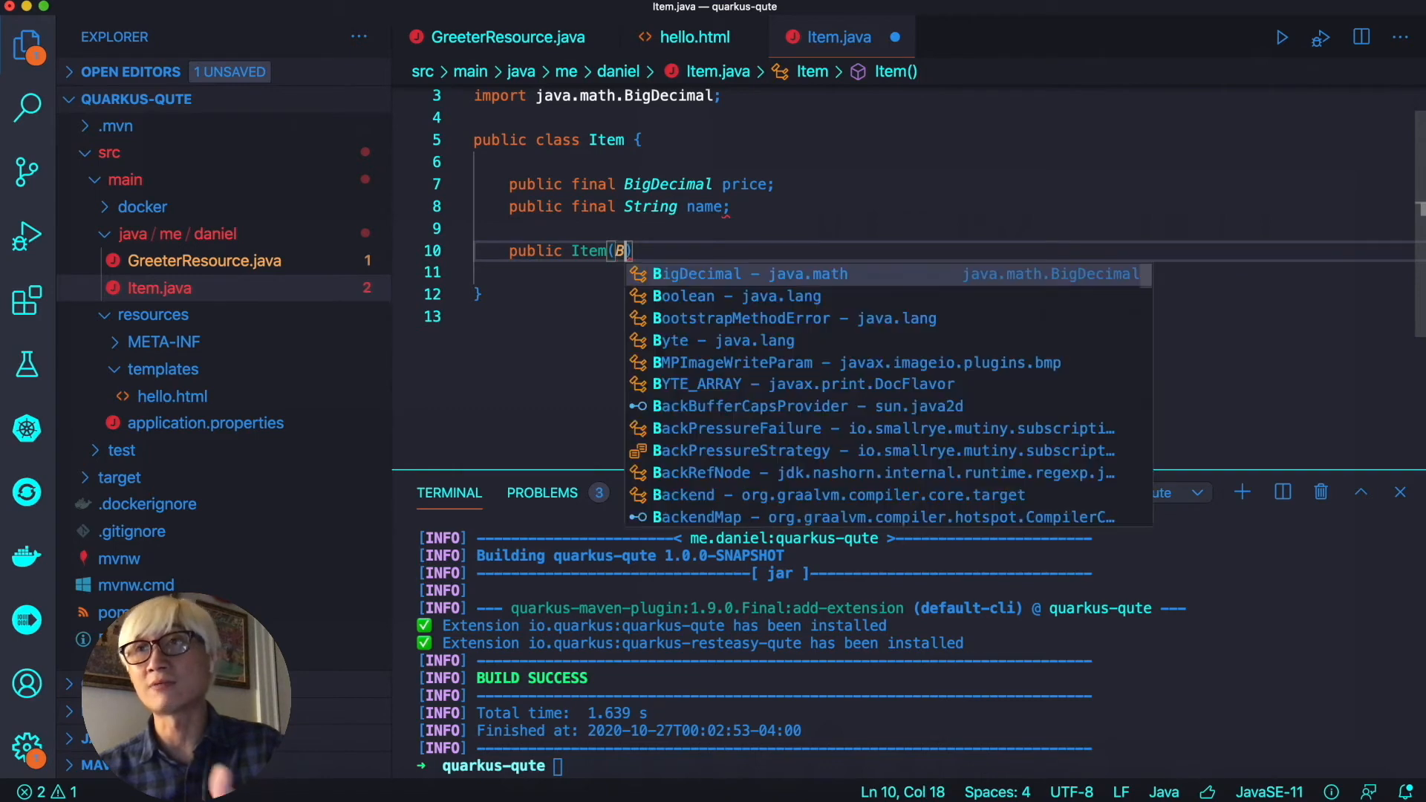
text(igDecimal price, S)
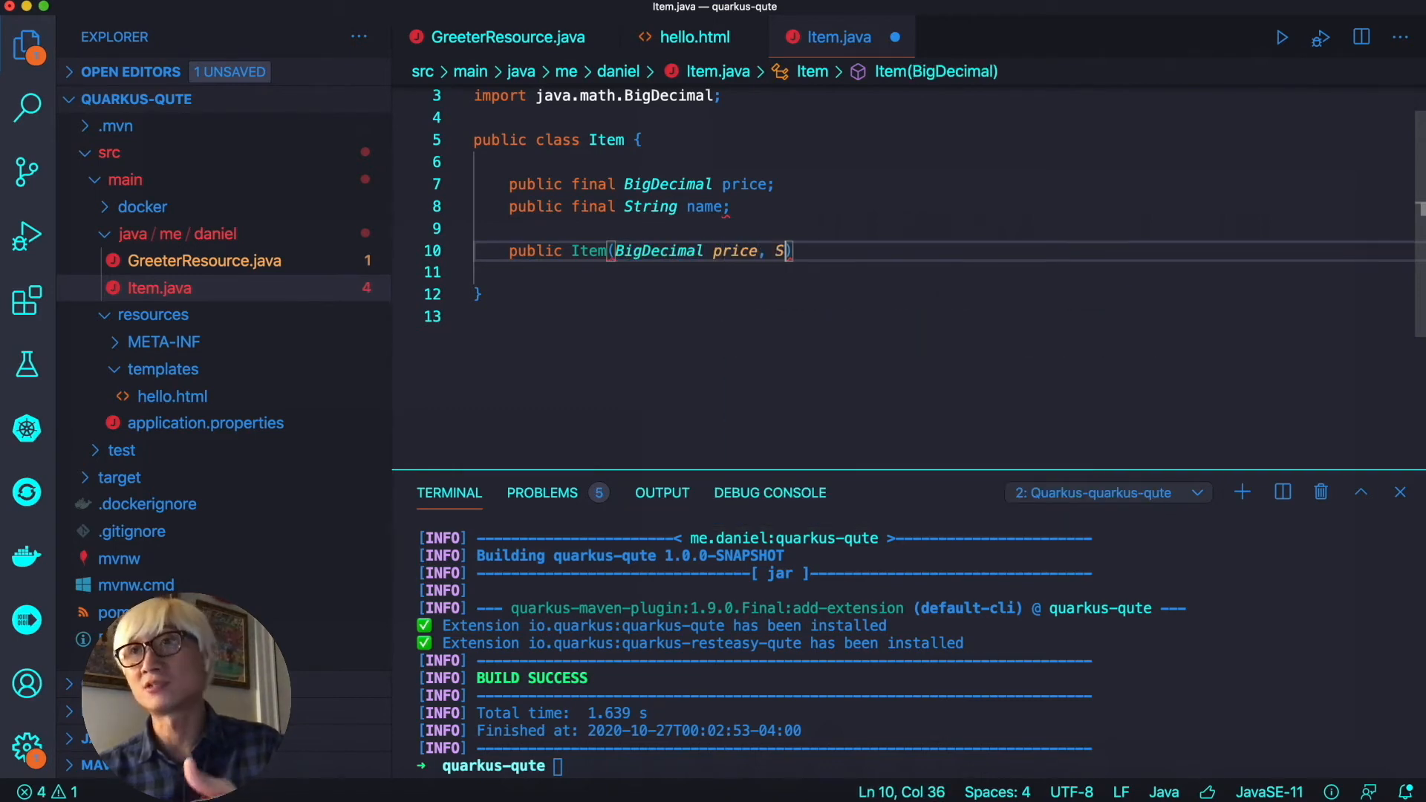
text(tring name) {)
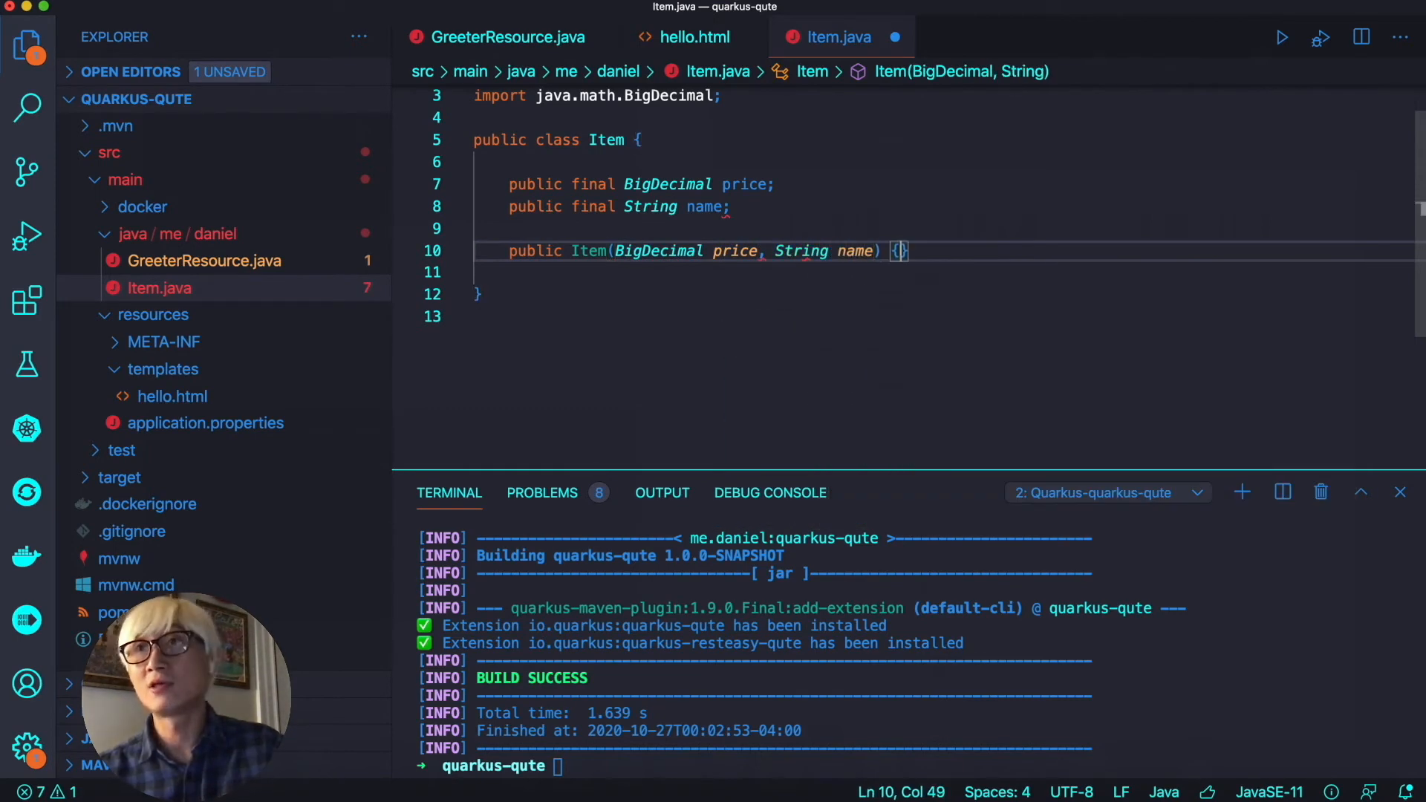
text(this.price = price;)
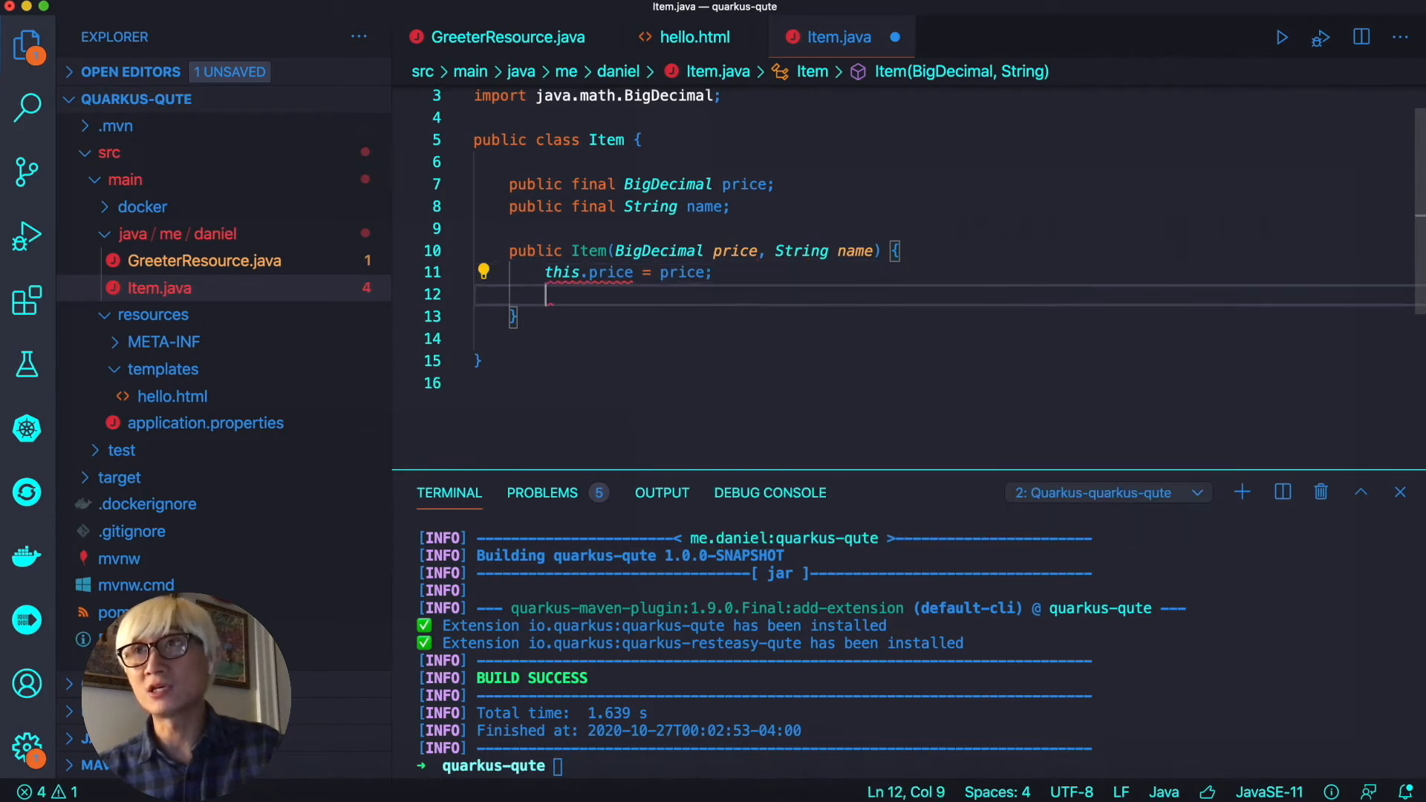
text(this.name = name;)
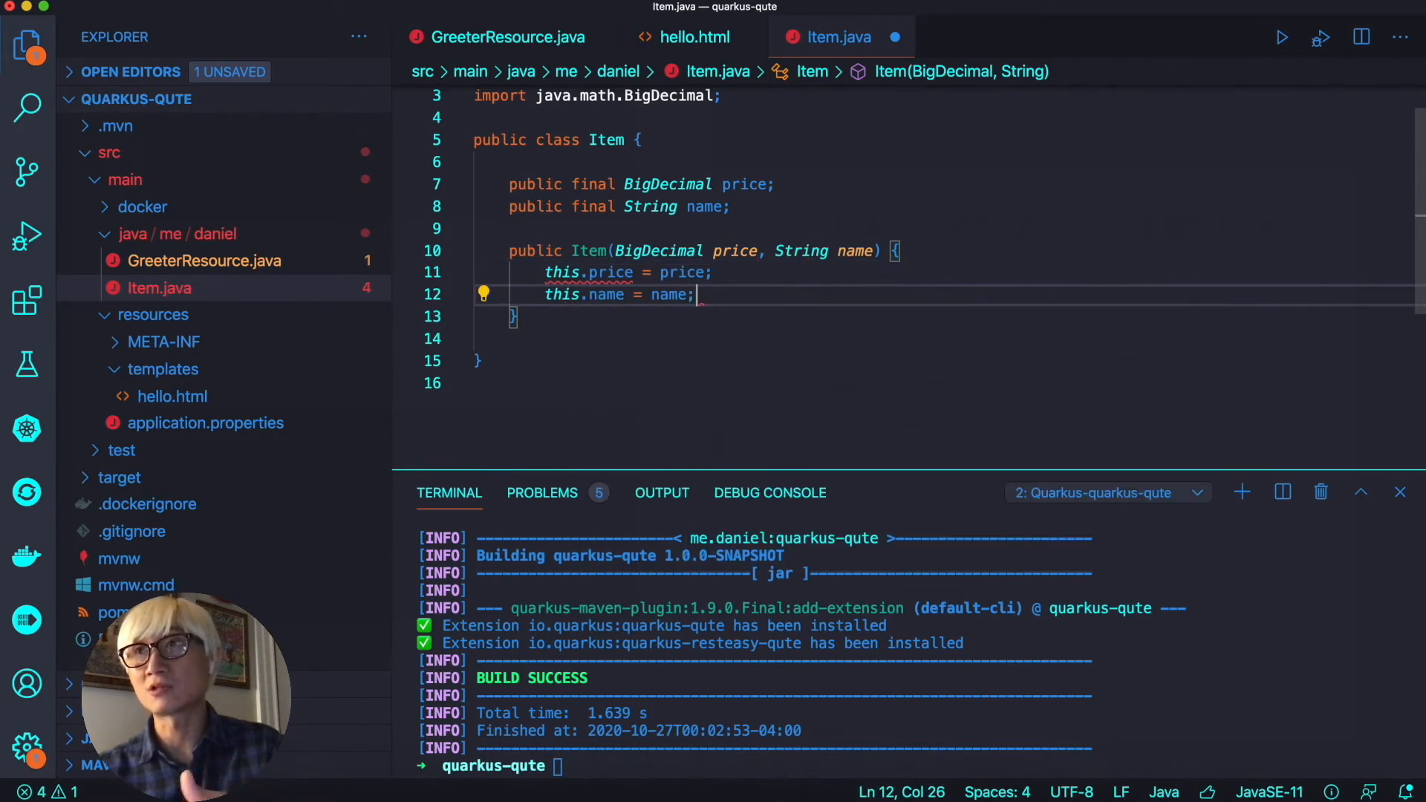
right_click(215, 234)
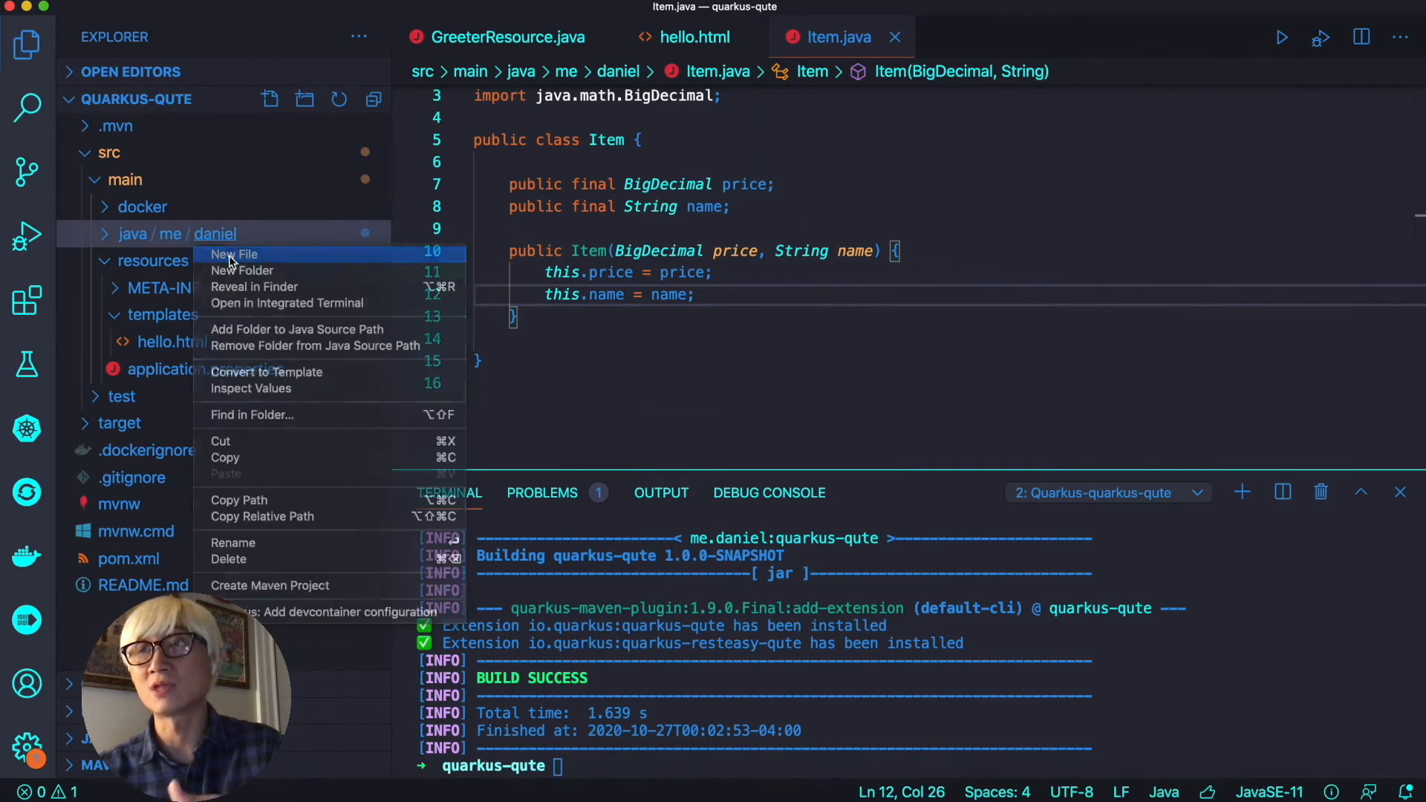
click(233, 254)
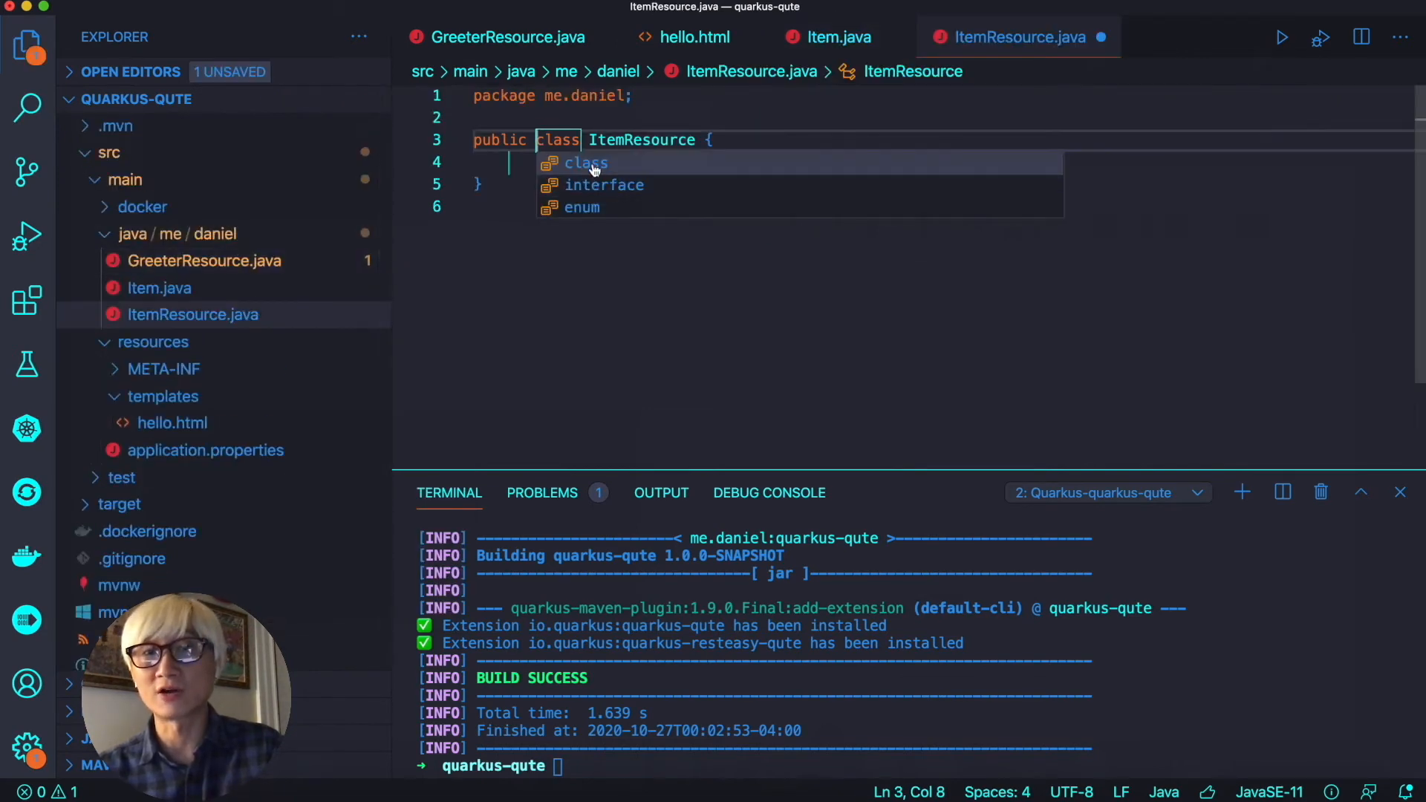
text(@Path()
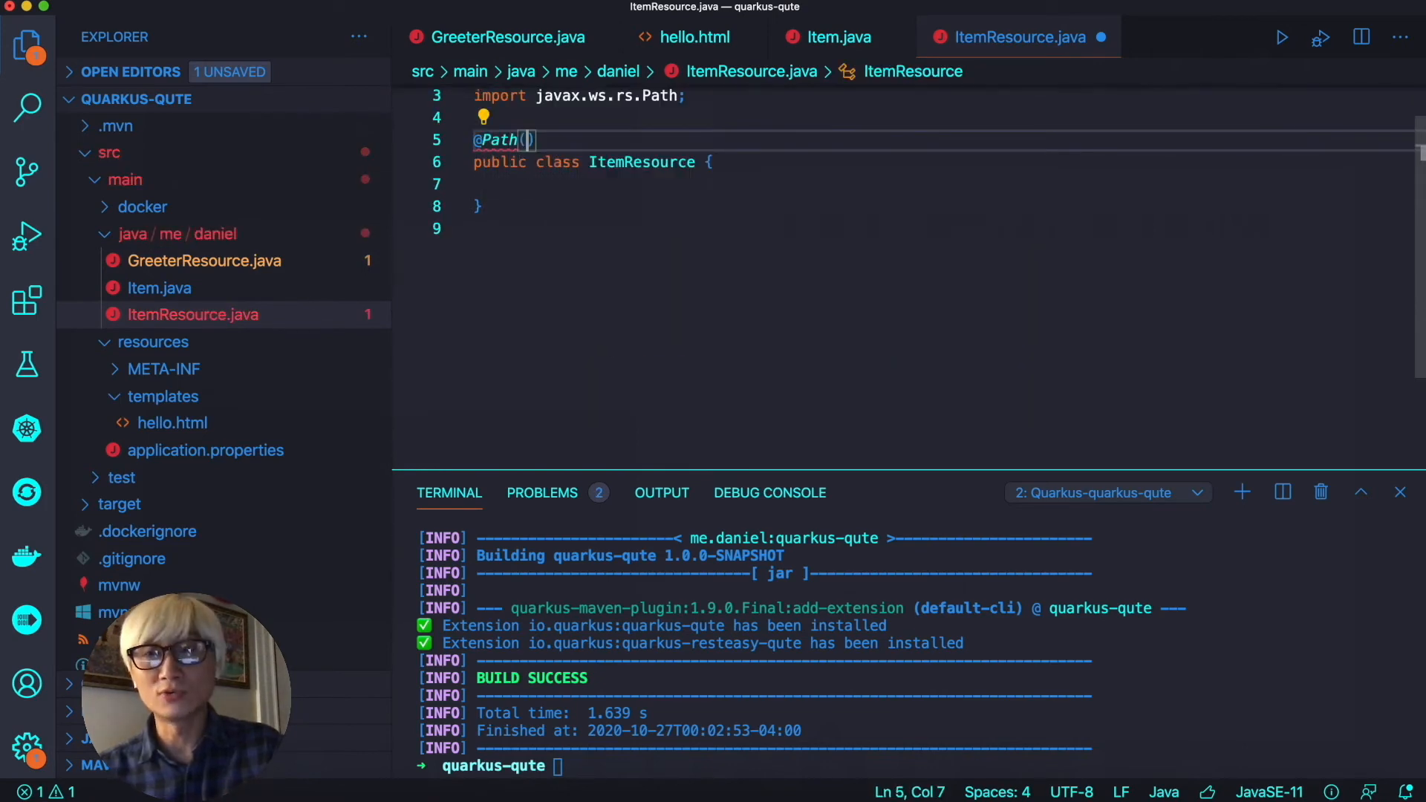
text("items")
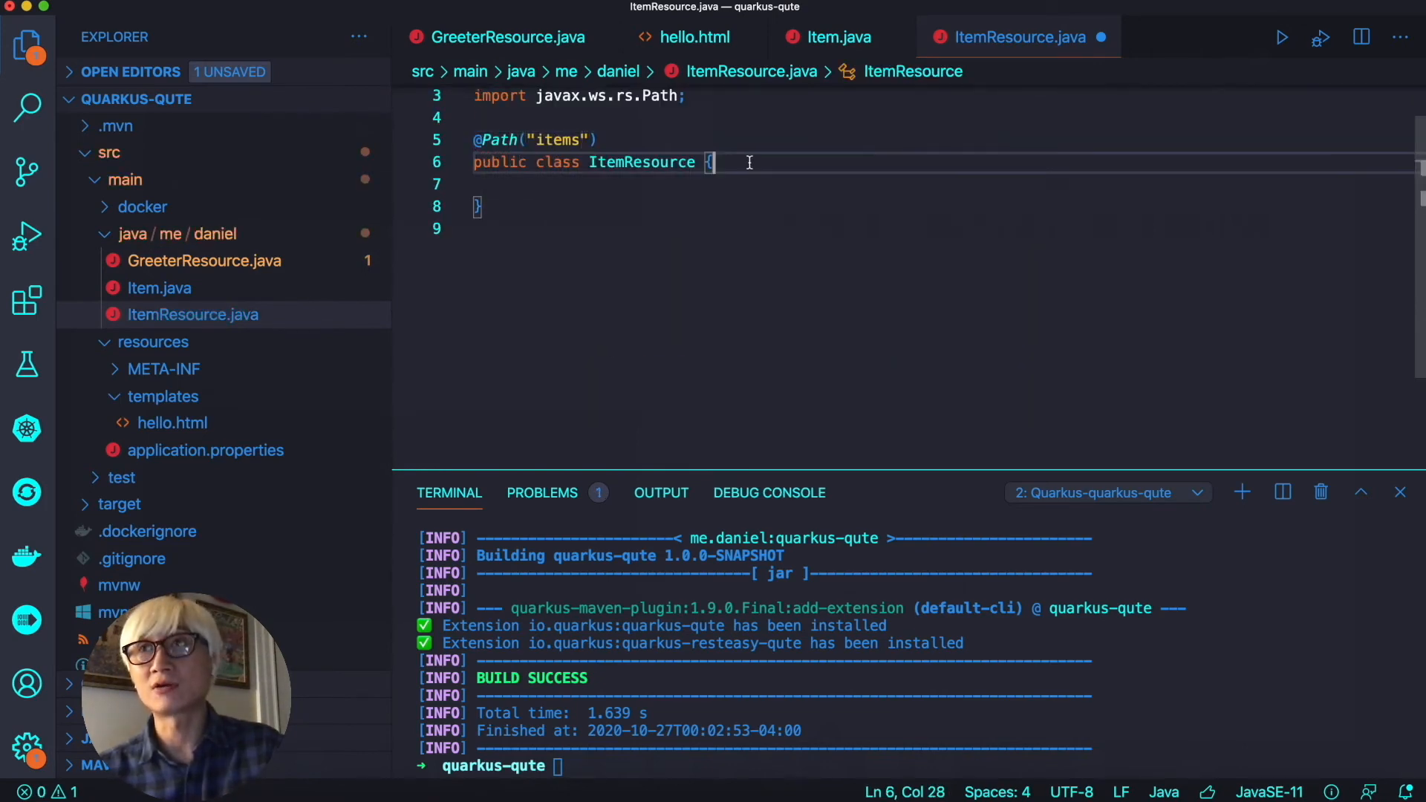
text(@Inject)
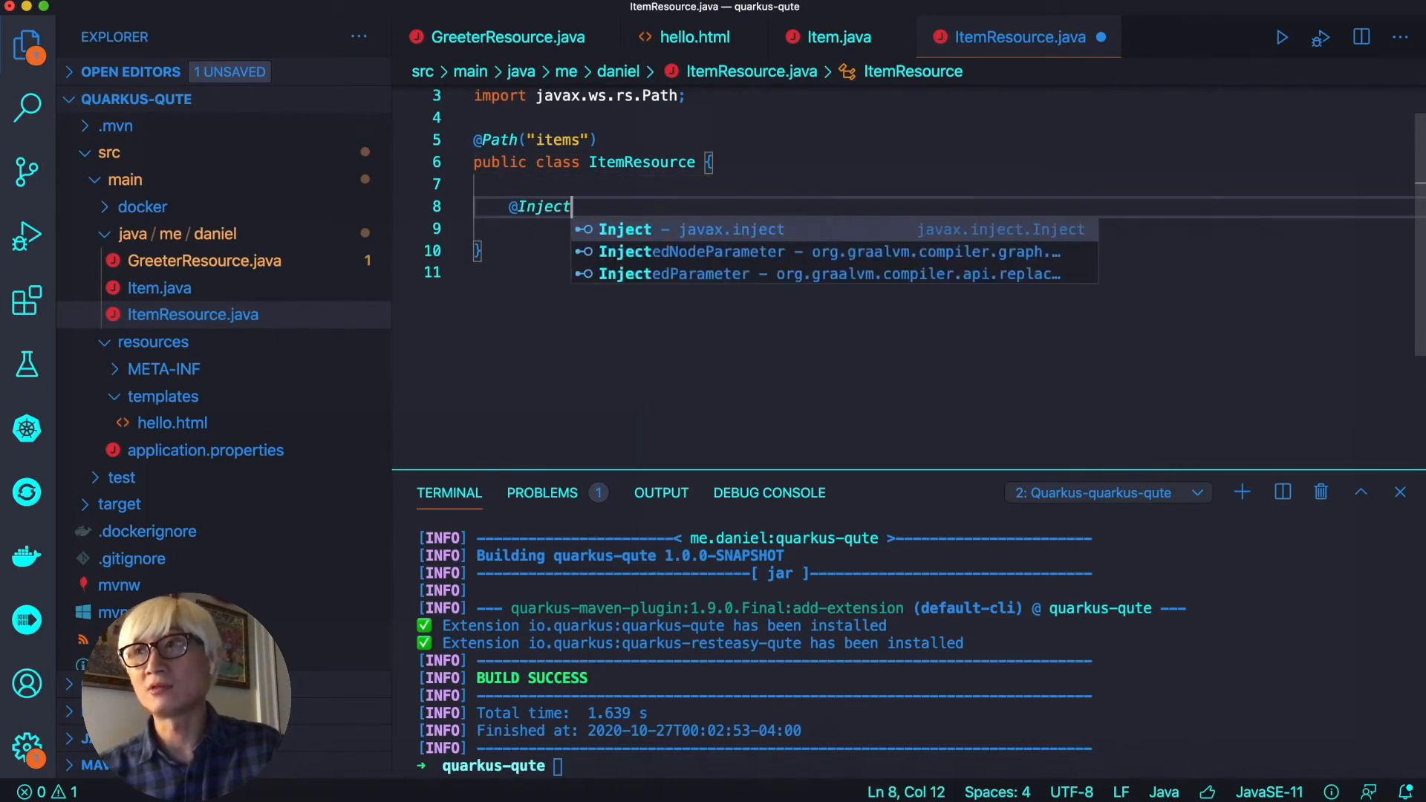
text(Template items;)
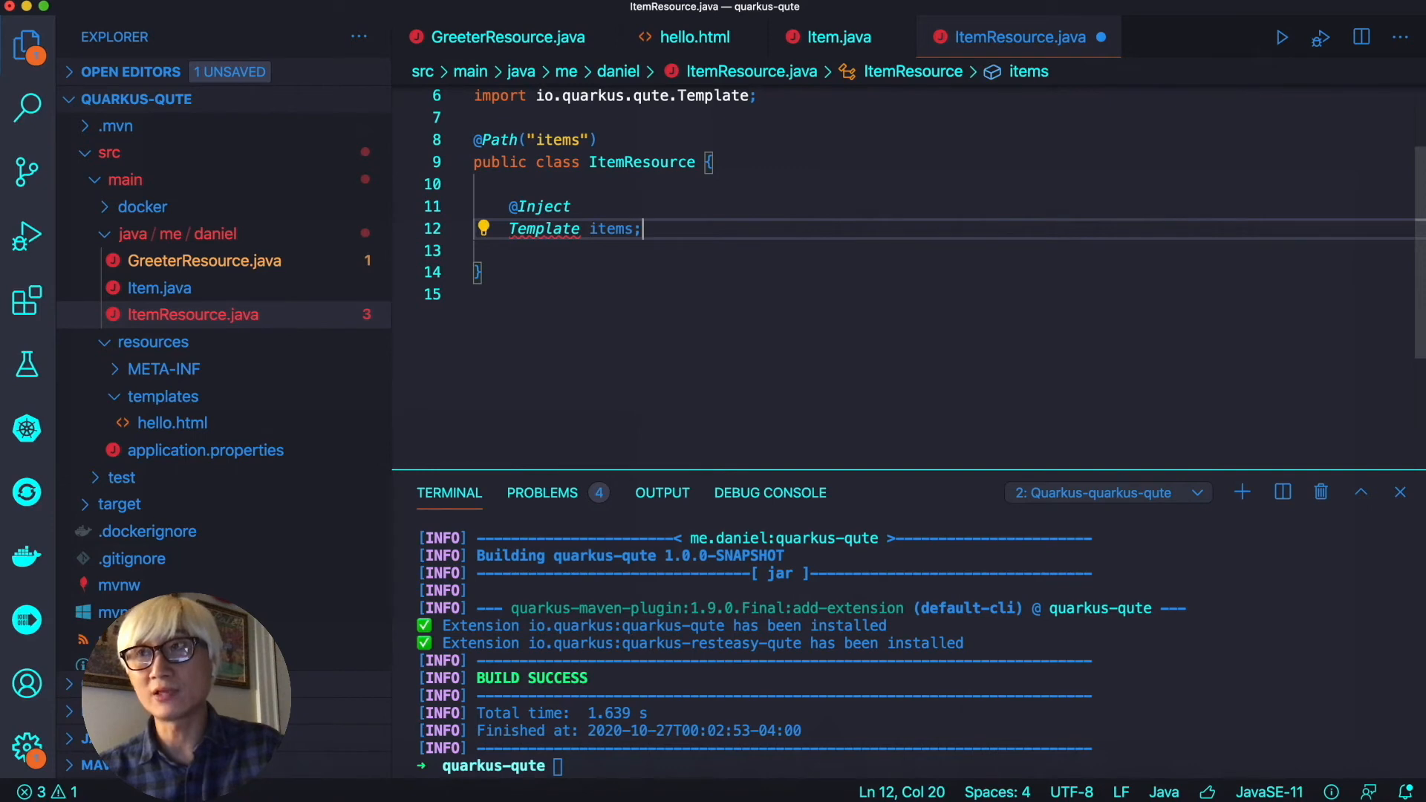
text(@GET)
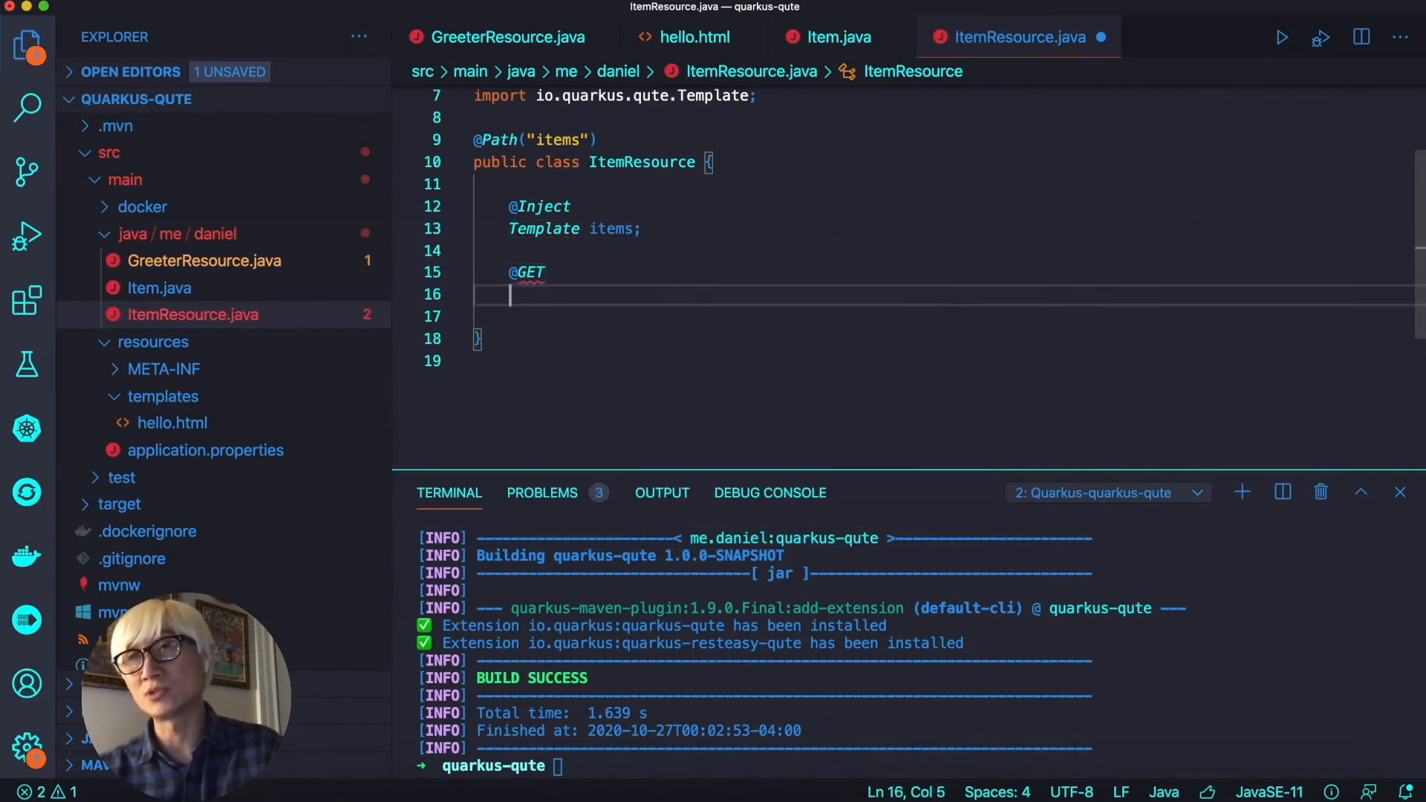
text(@Produce)
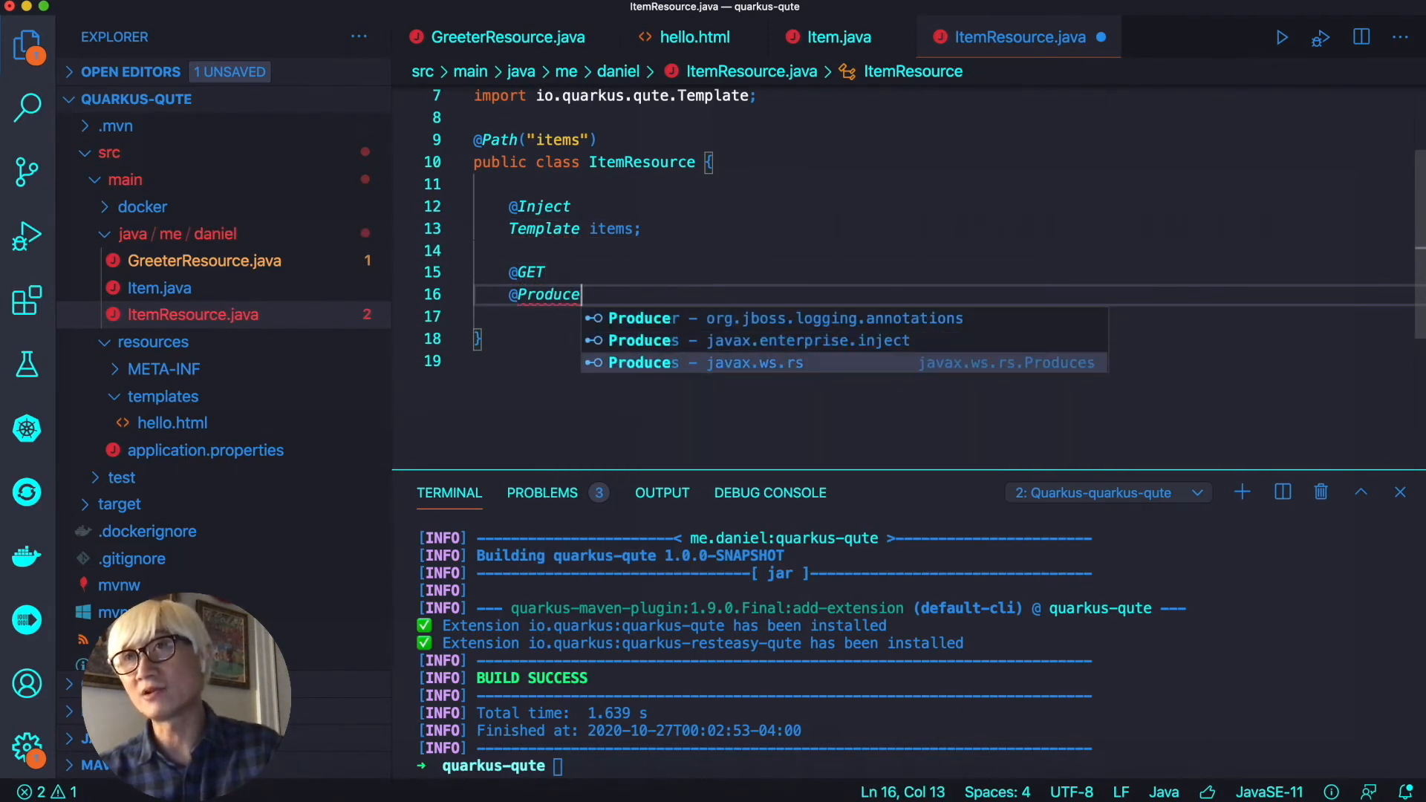
text(s(MEdiaType.TEXT_HTML)
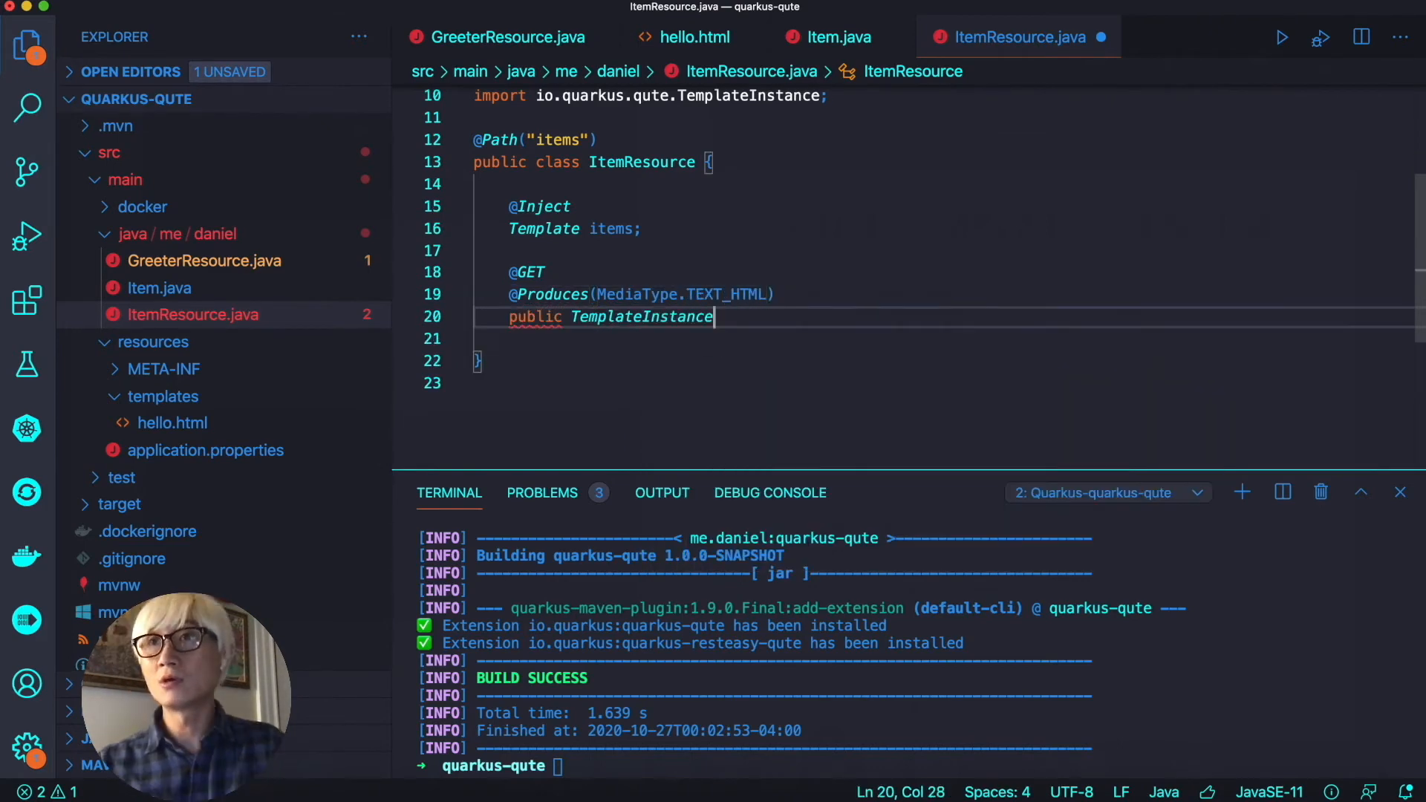
Start get() with an ArrayList of Items and add Apple priced 10.
text(get() {})
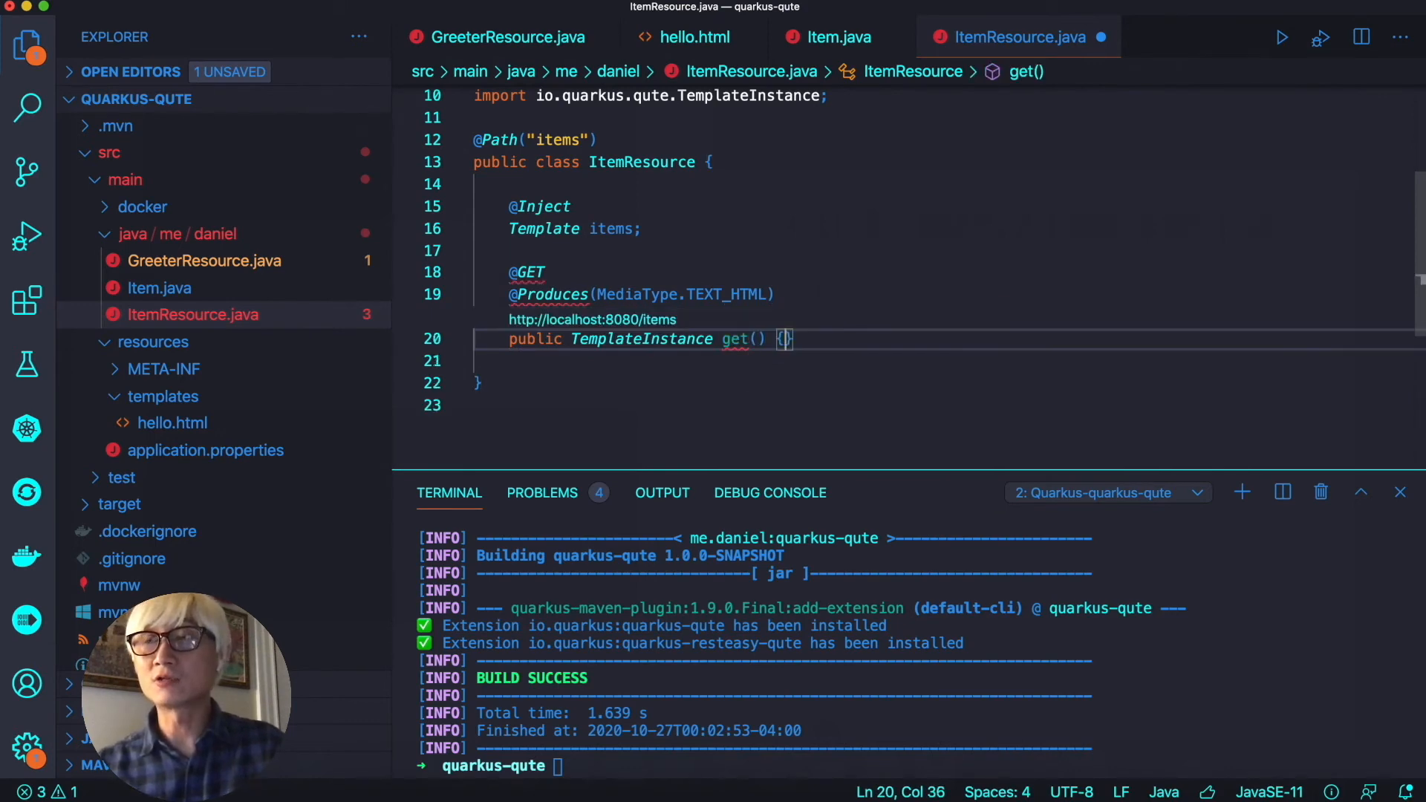
text(List<Ite)
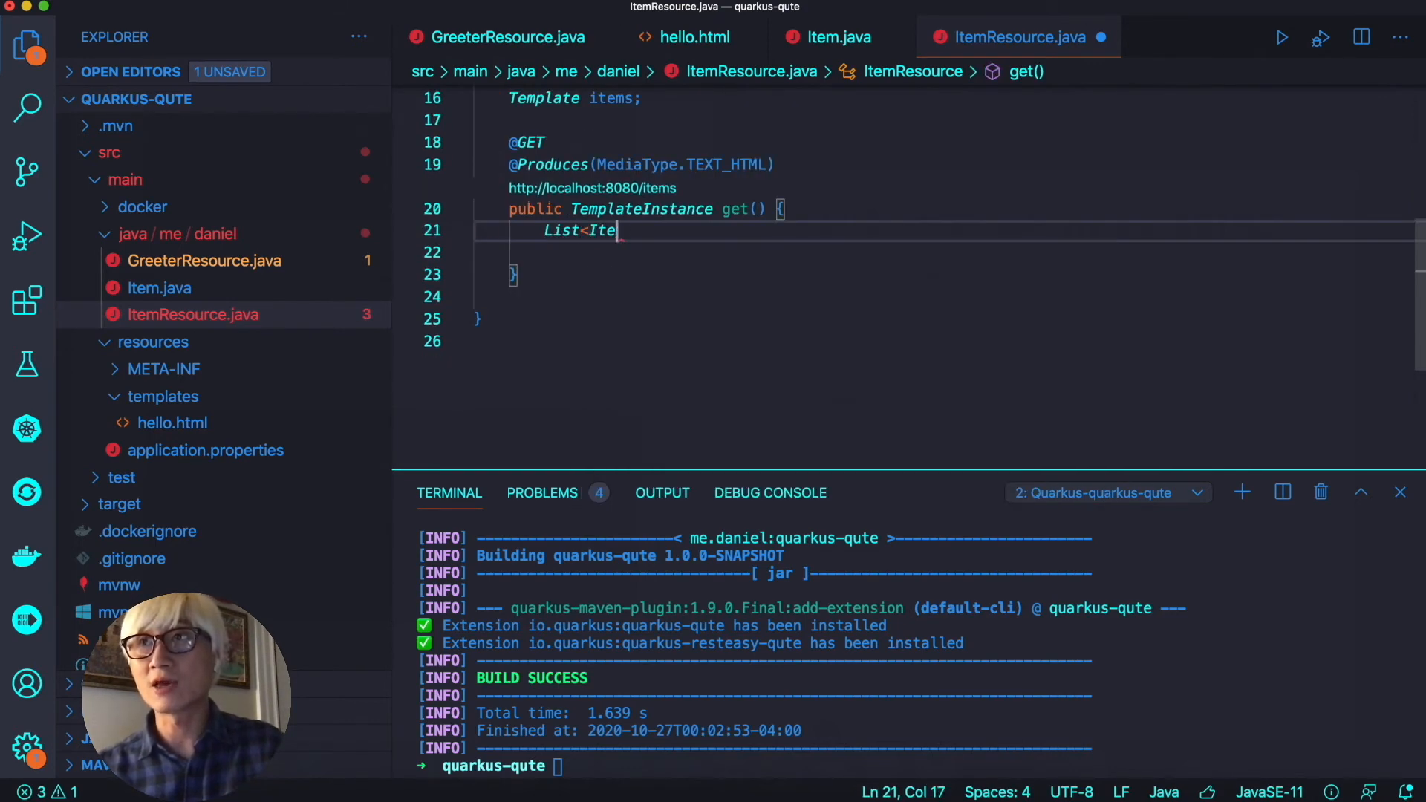
text(m> data = new)
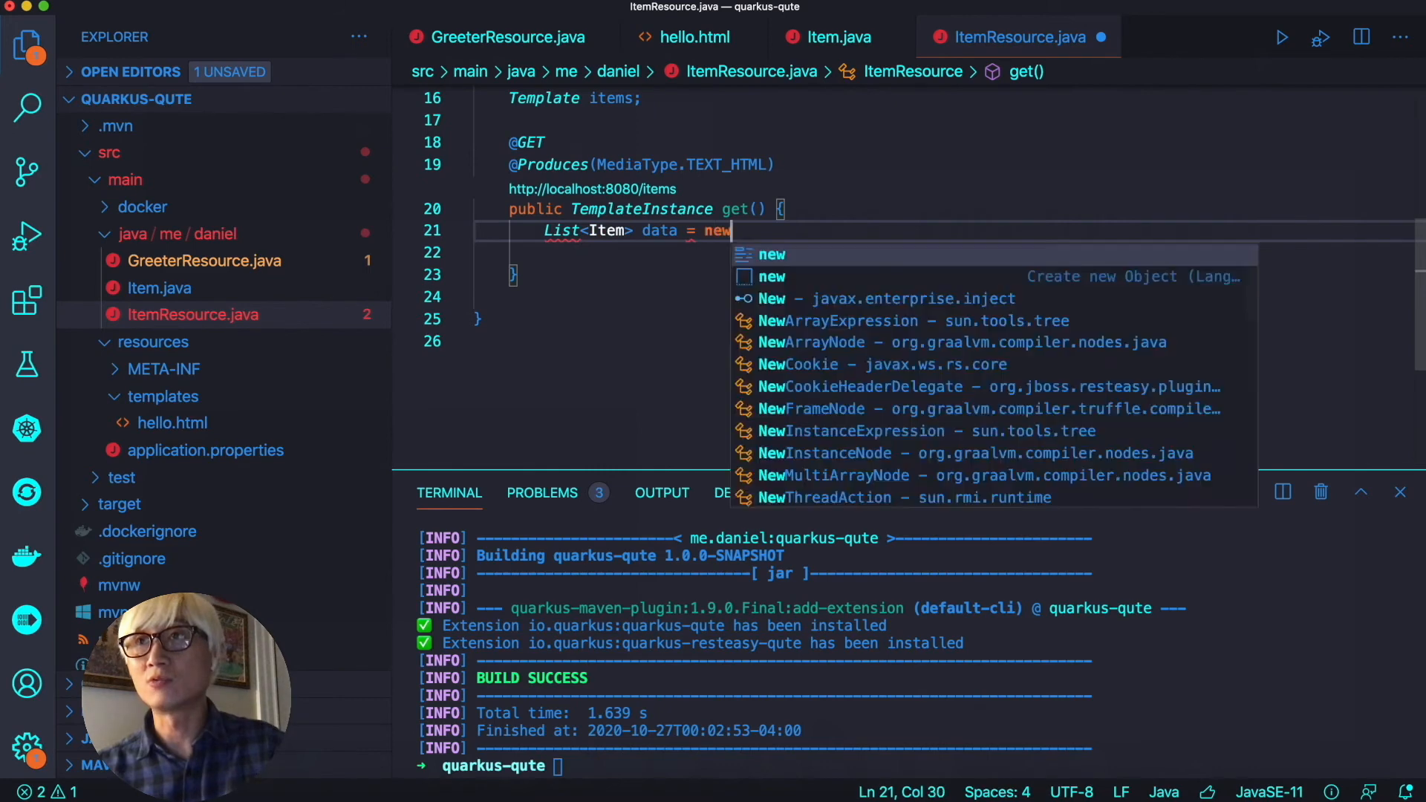
text(ArrayList();)
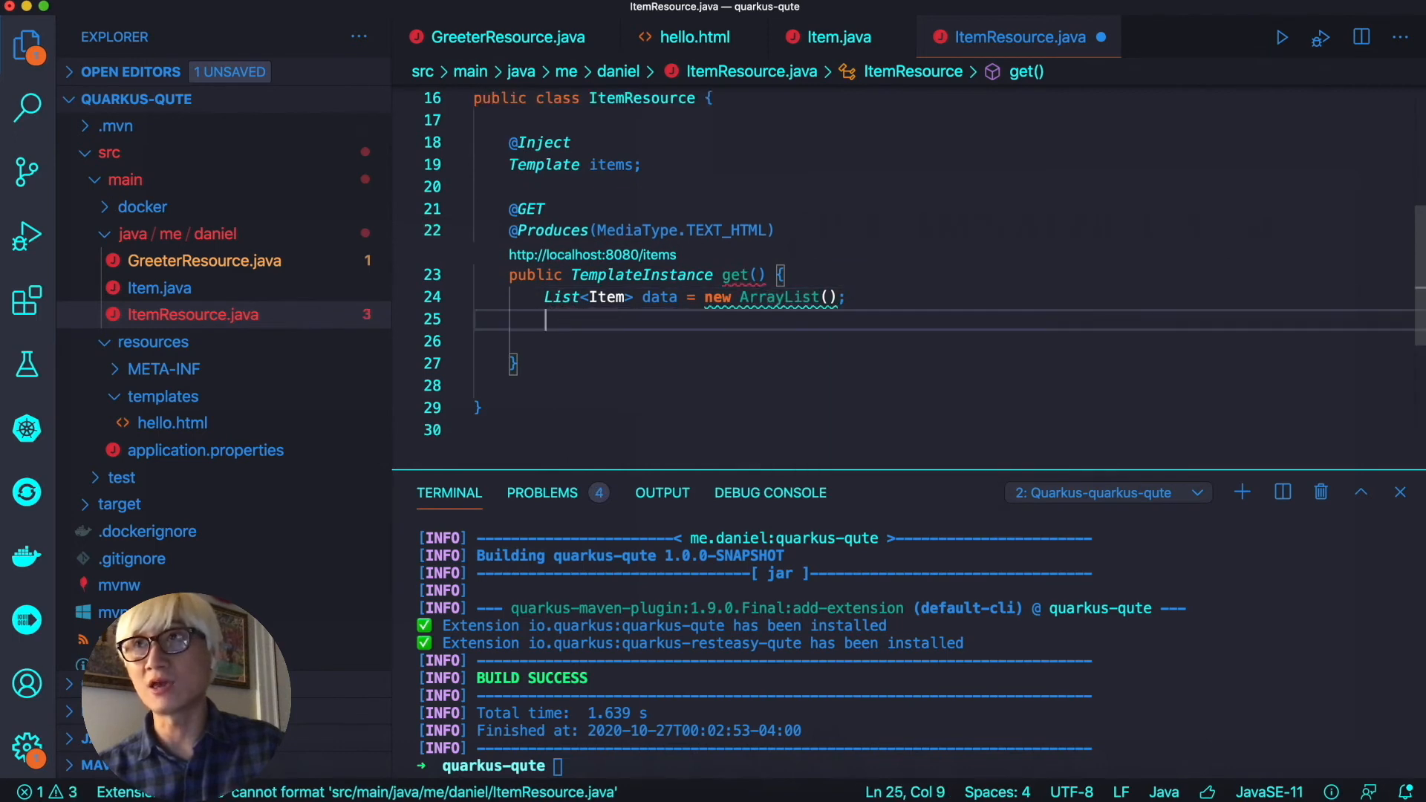
text(data.add)
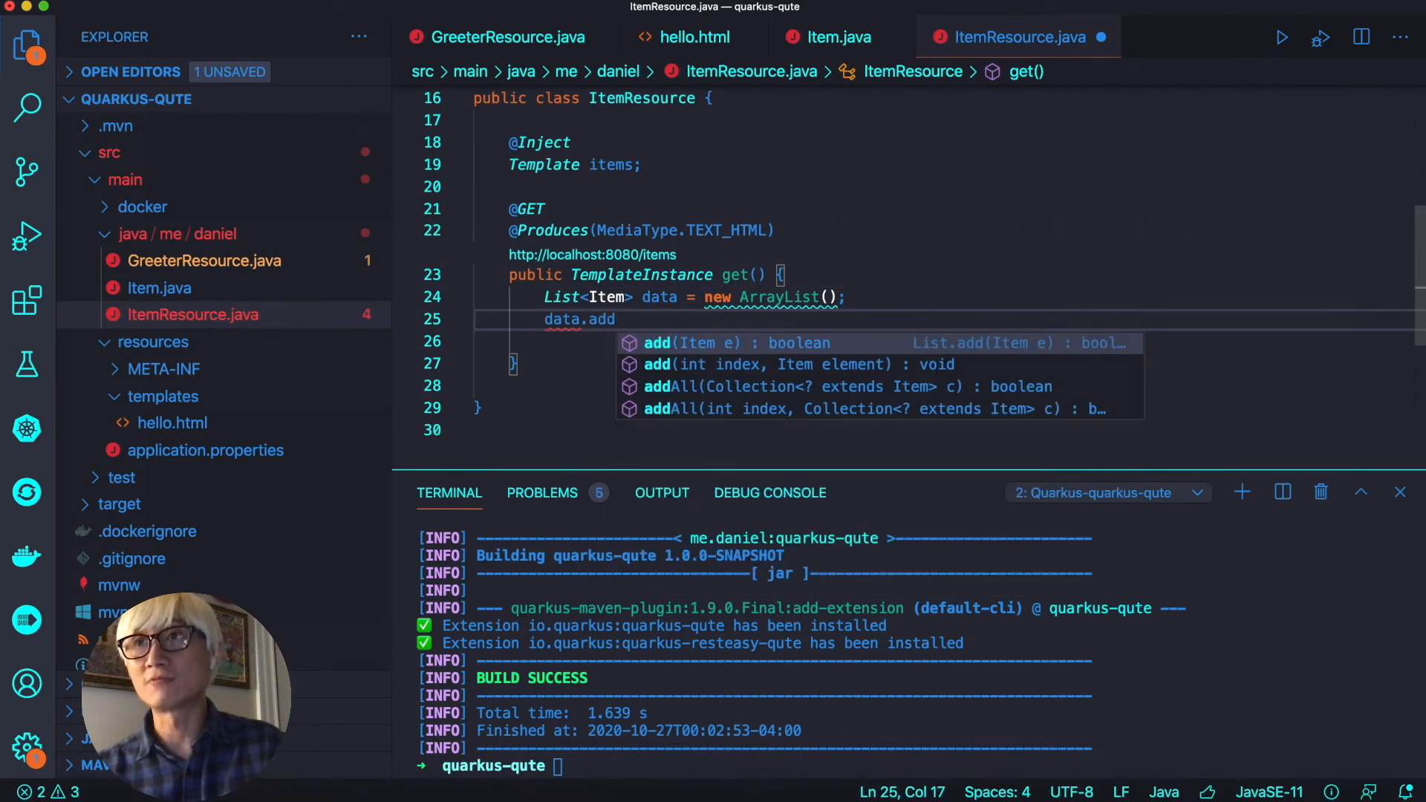
text((new Item)
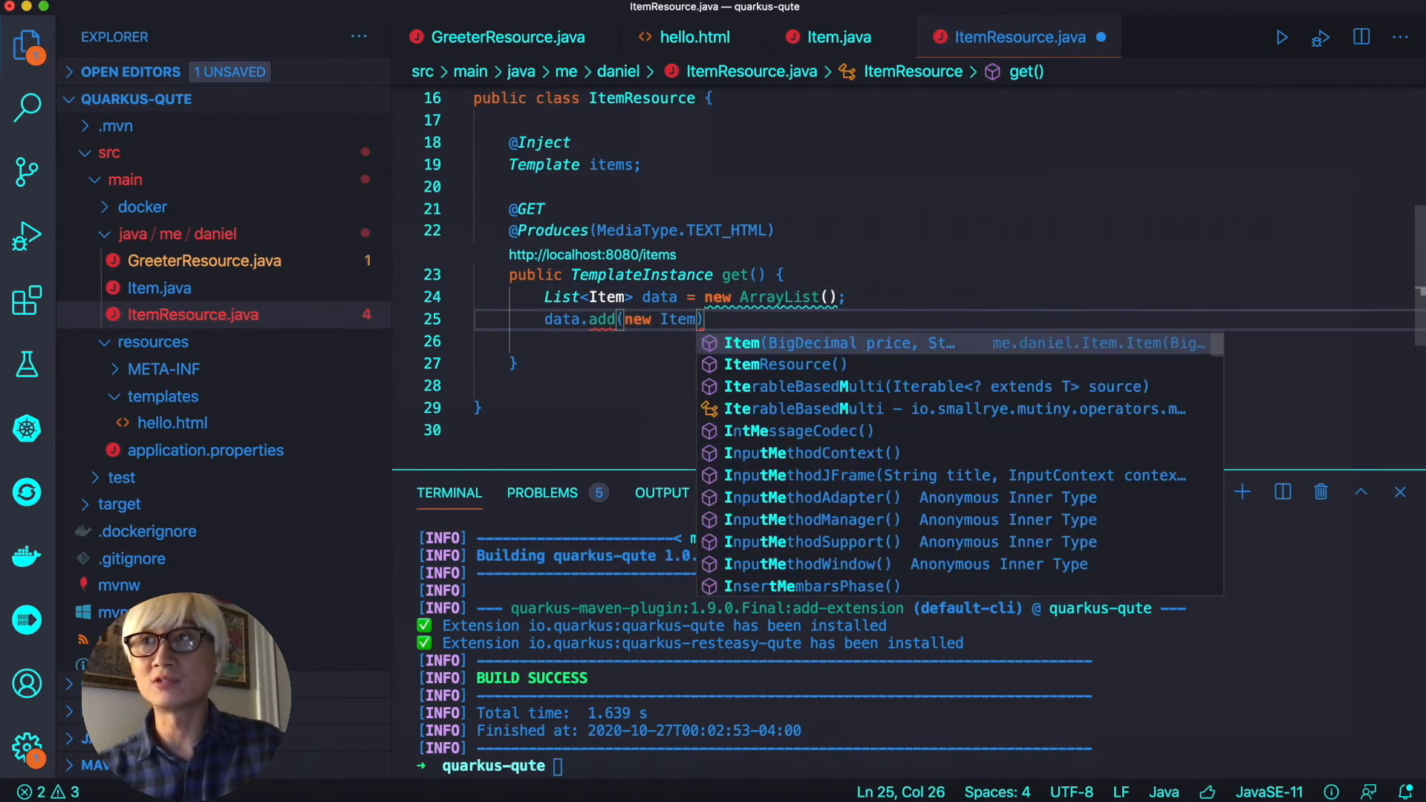
text(new BigDecimal(unscaledVal, scale)
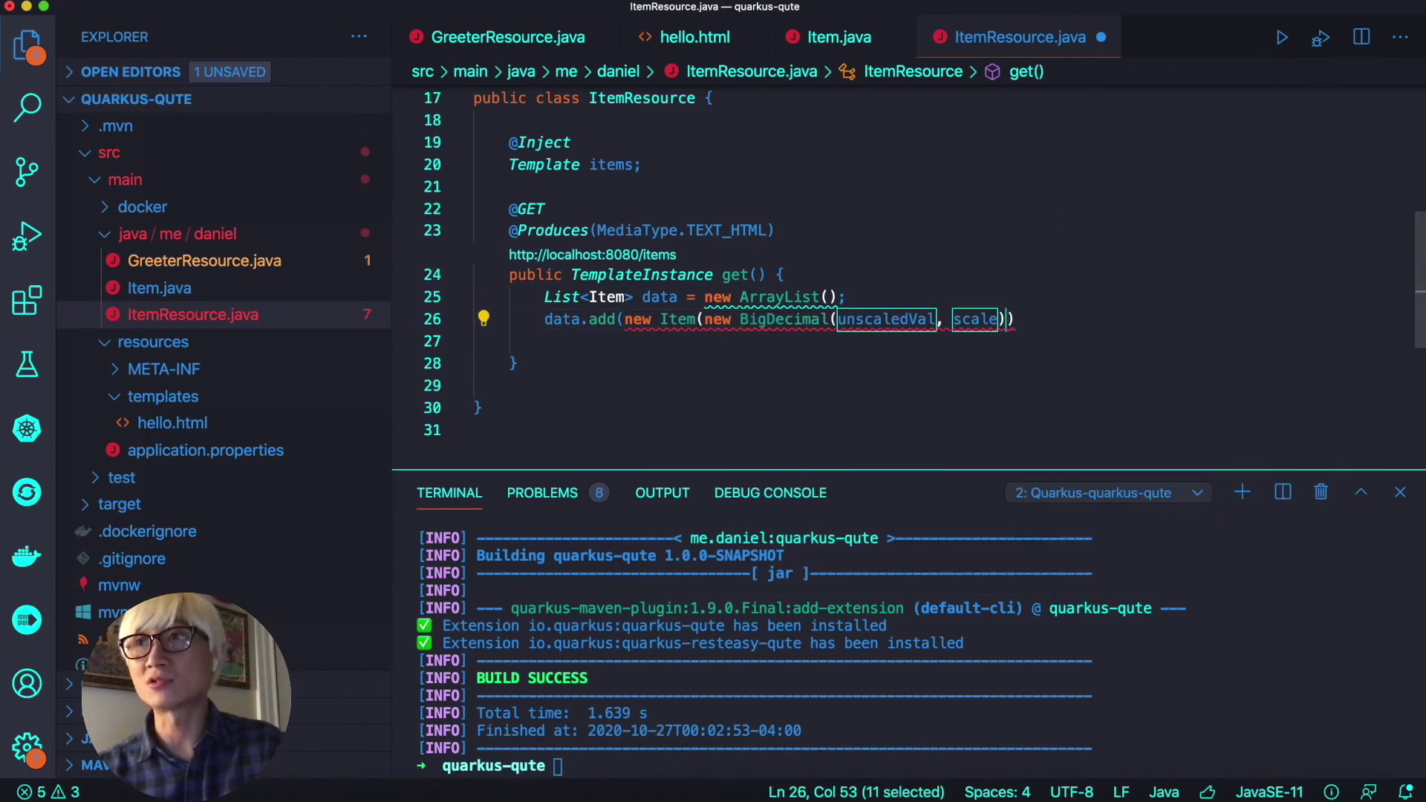
text(10)
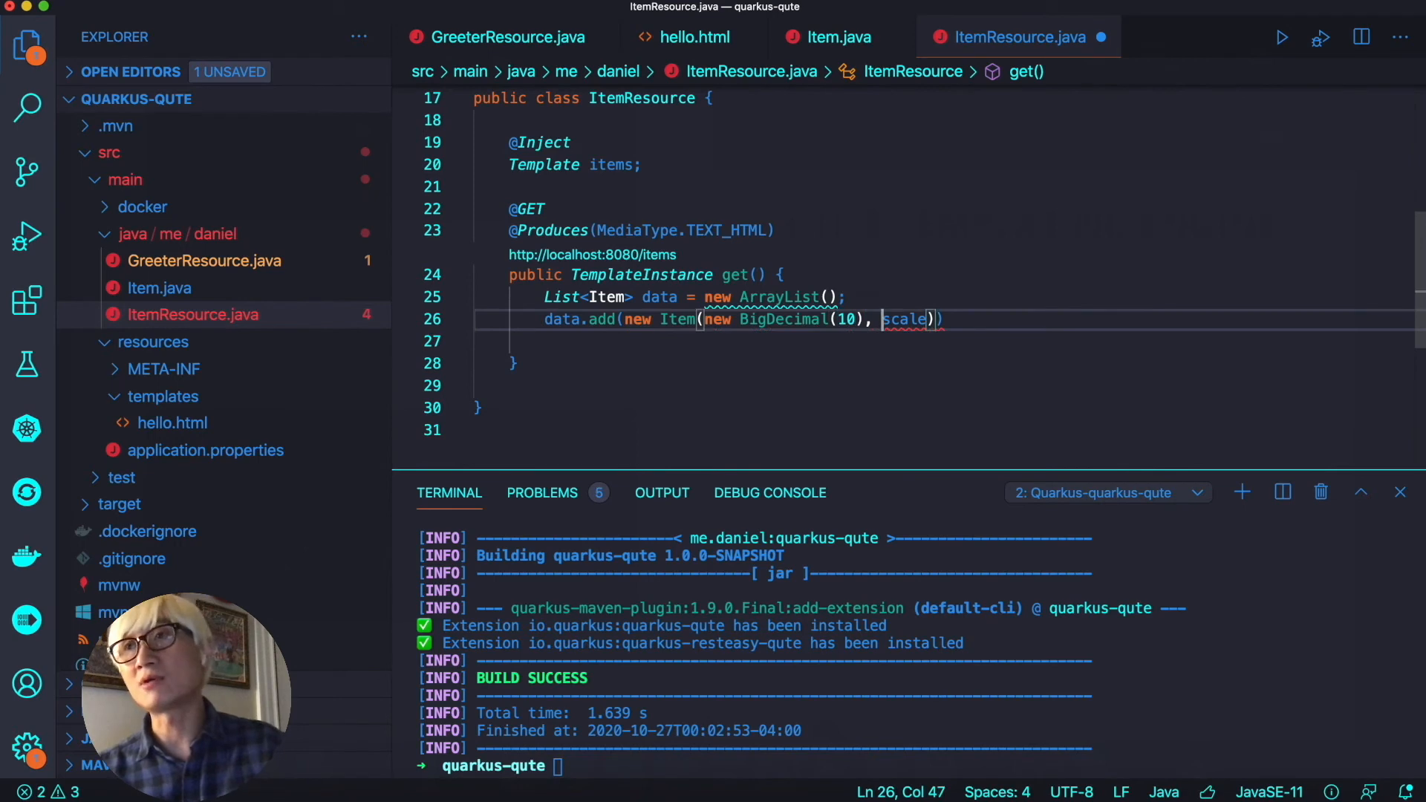
text("Apple")
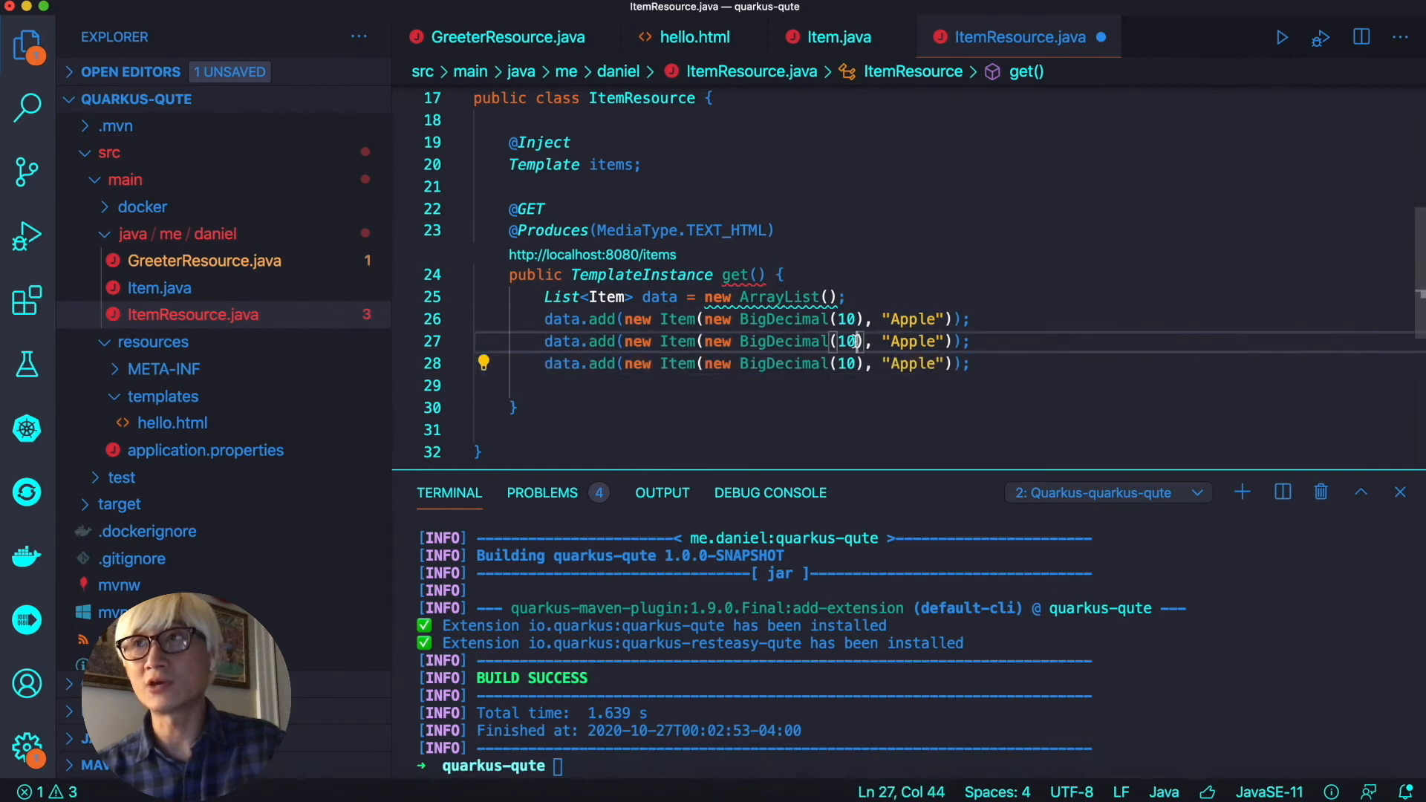
Add Orange priced 30 and return items.data("items", data).
text(30)
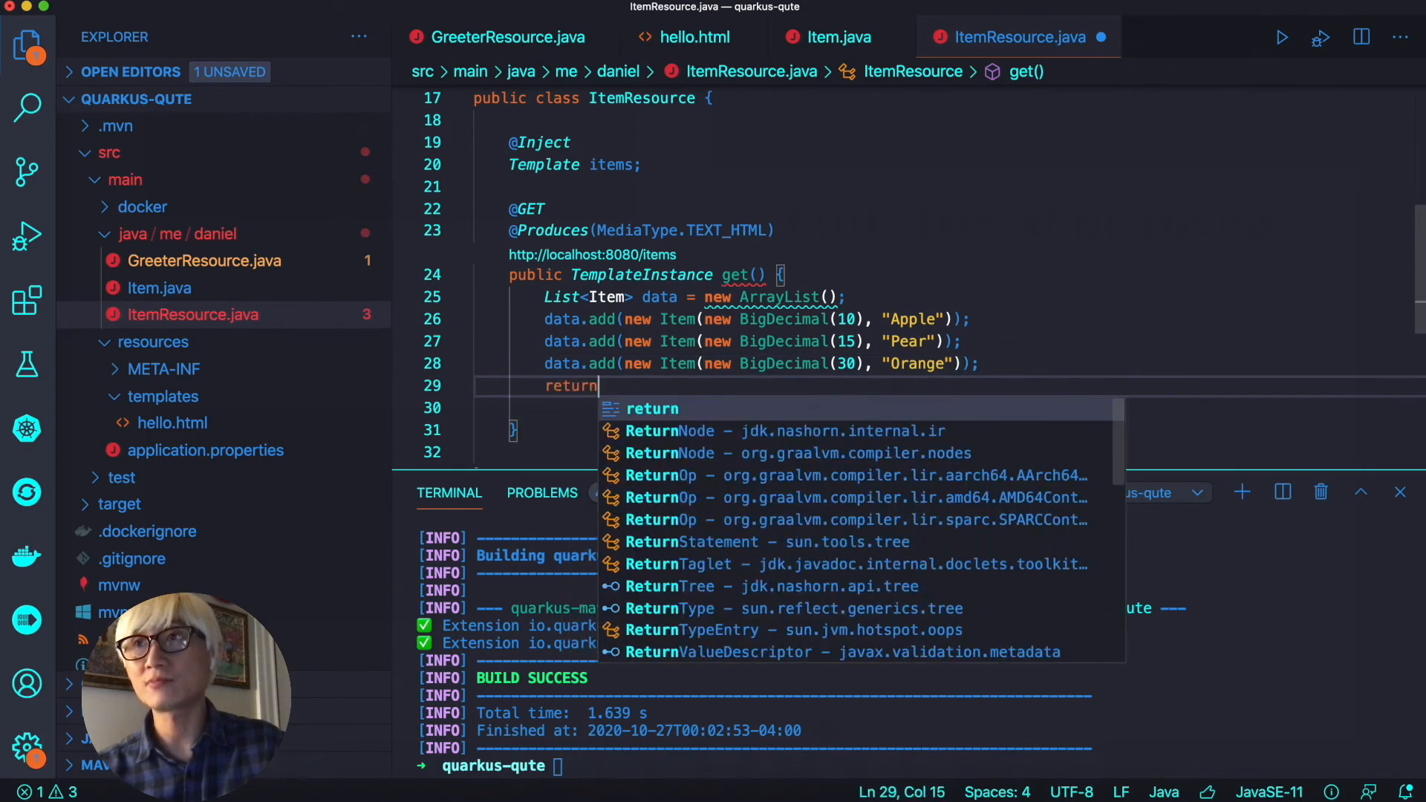
text(items.data(data))
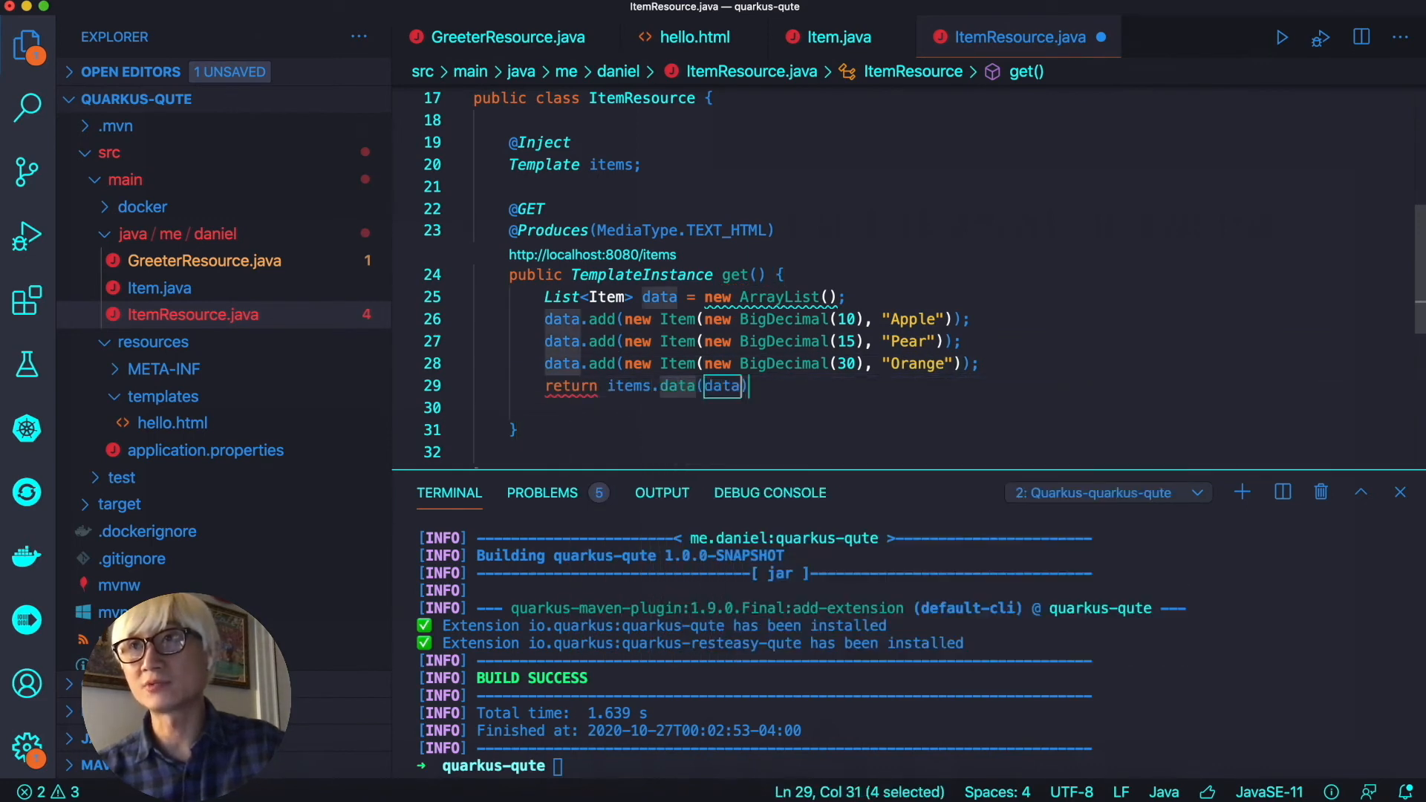
text("items")
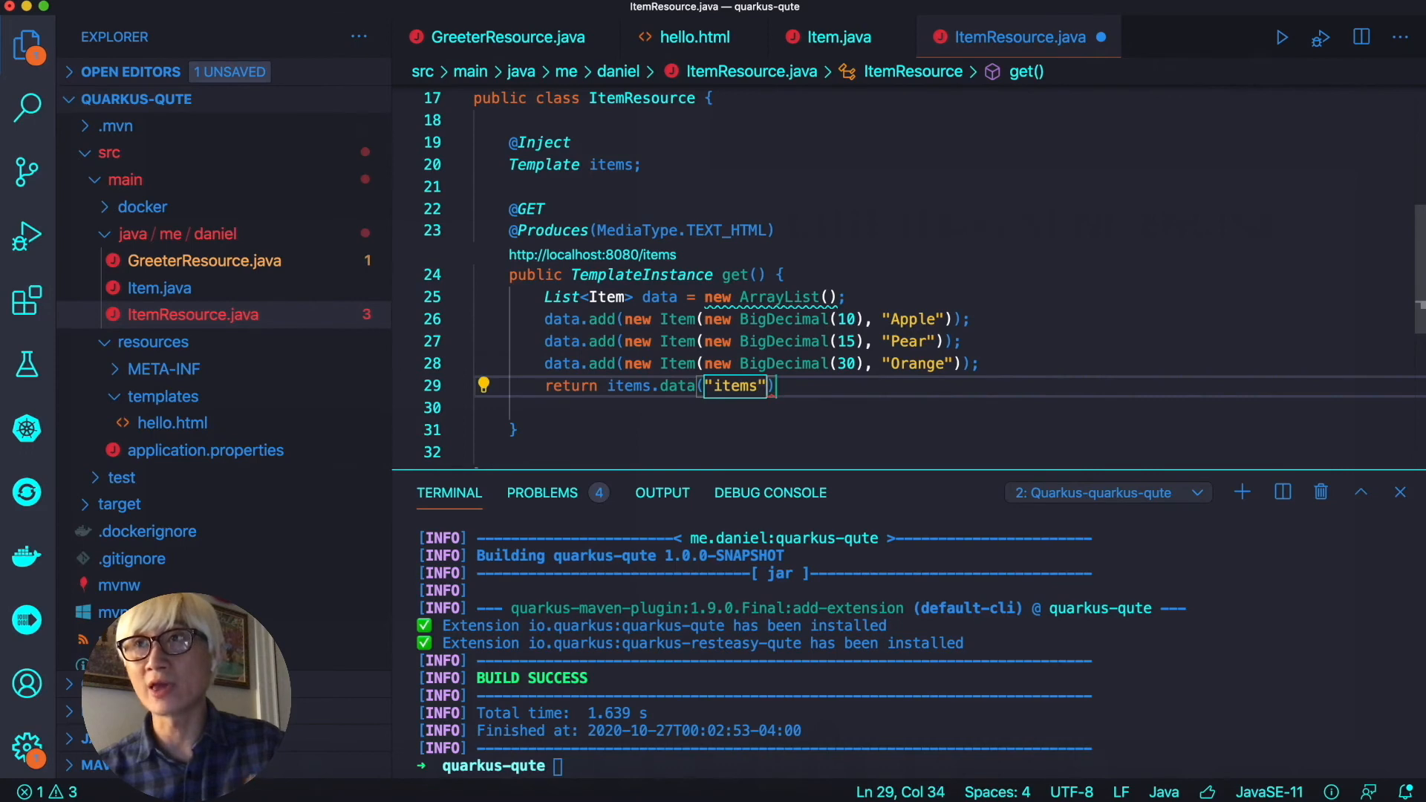
text(, data)
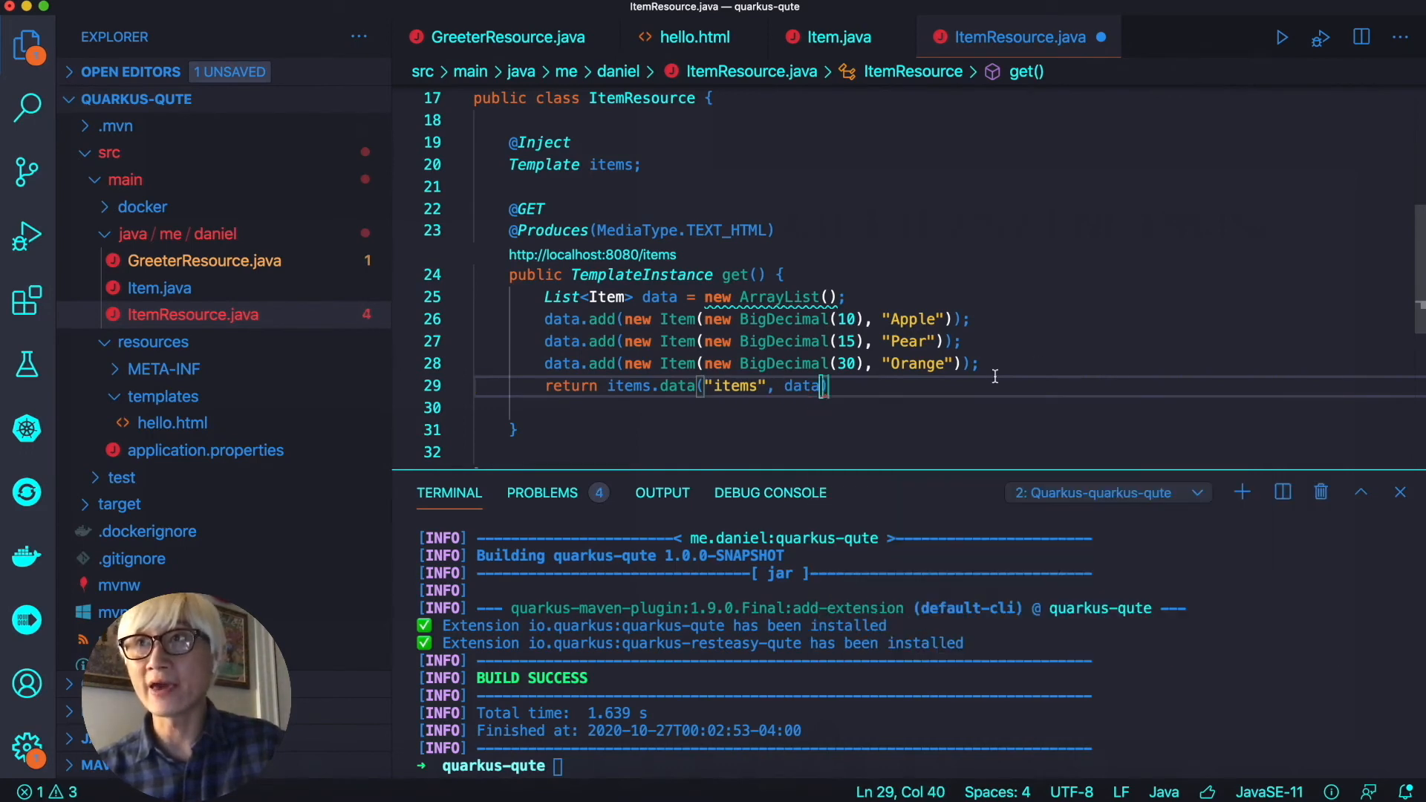
text();)
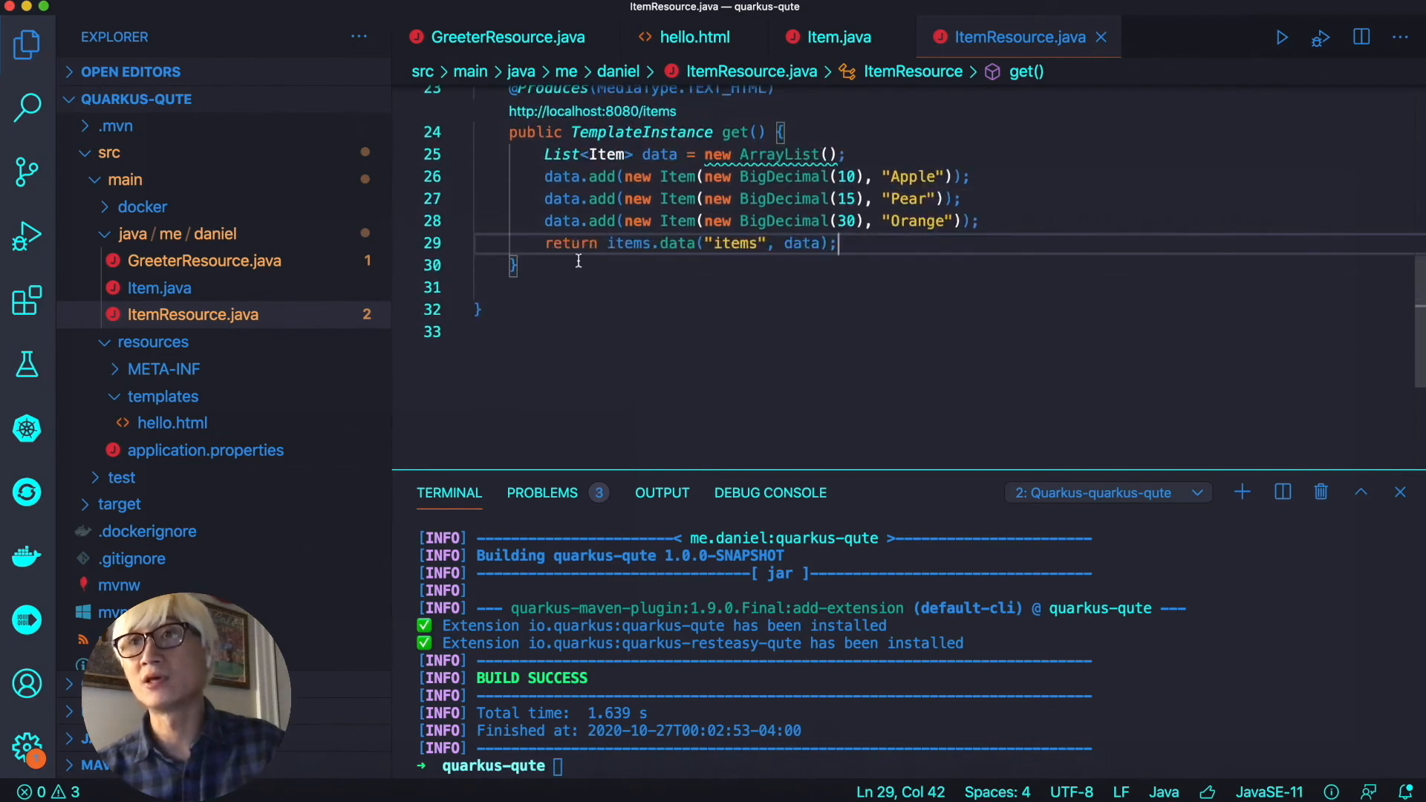
text(@Te)
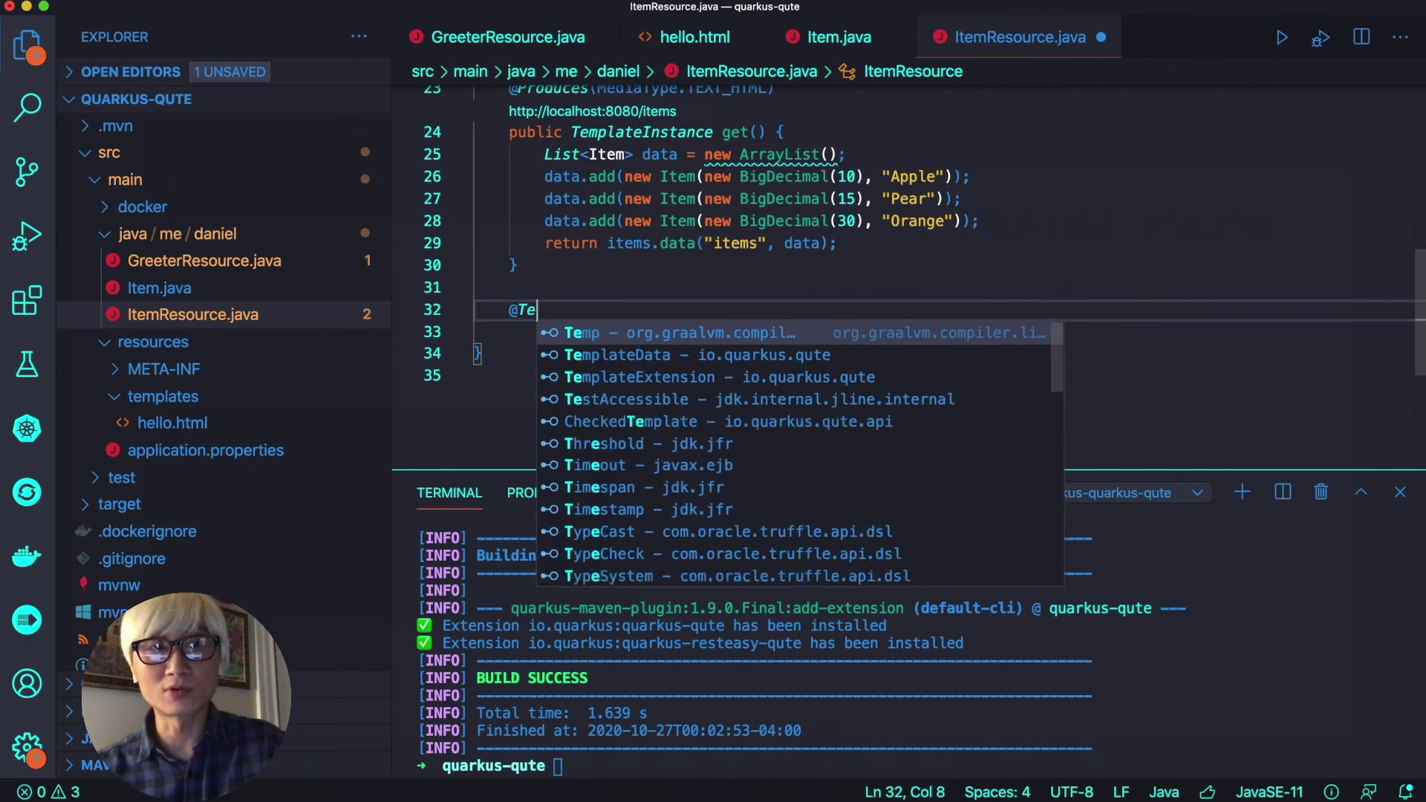
click(654, 377)
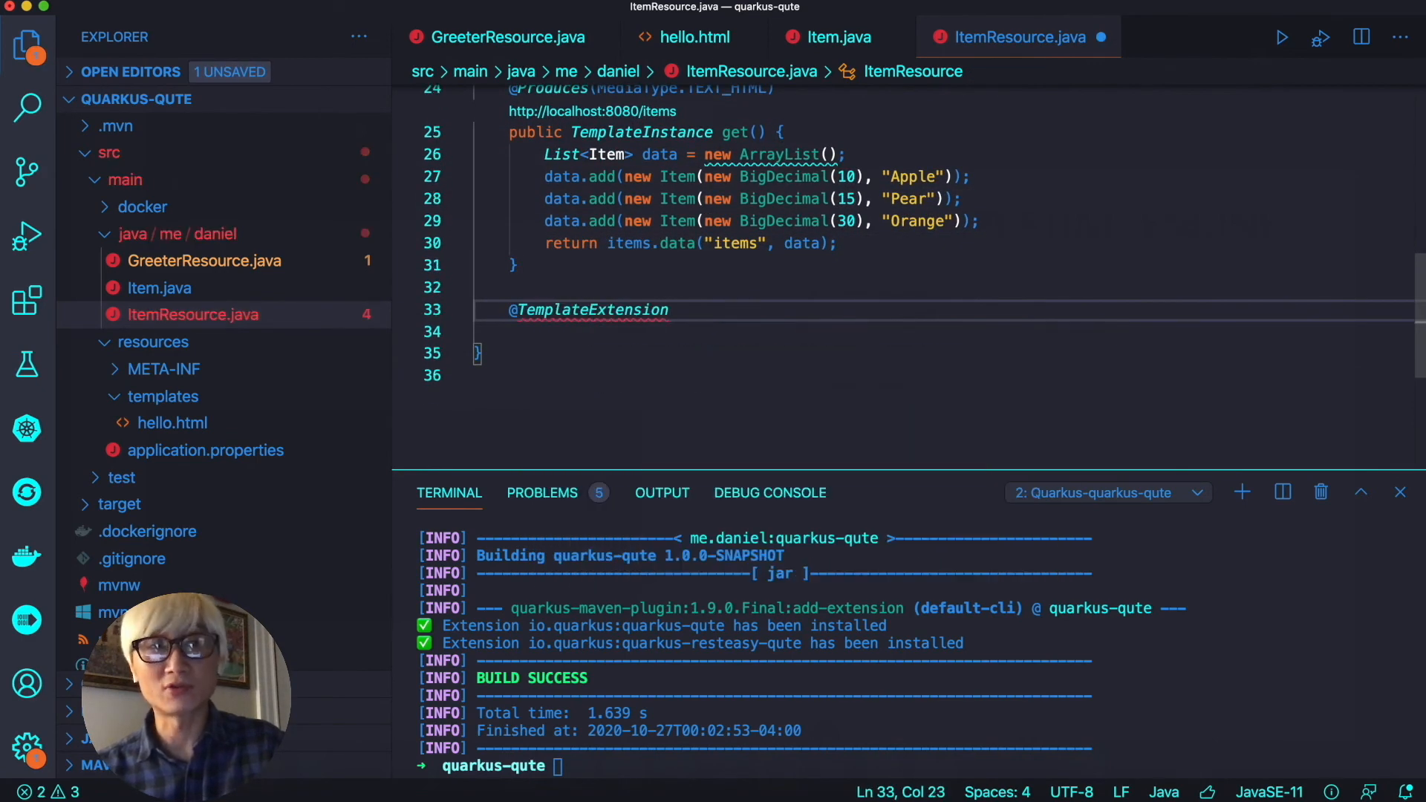
text(static BigDecimal discou)
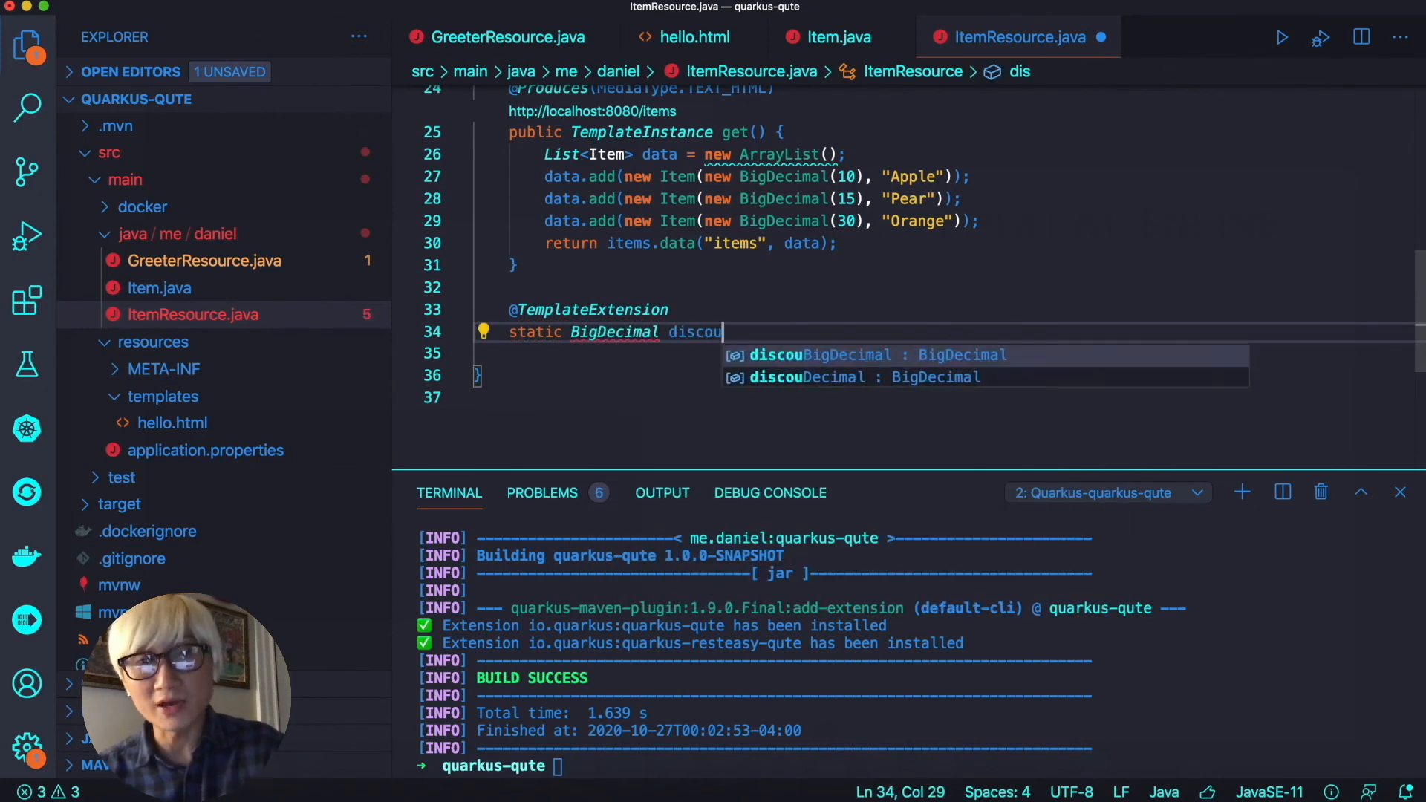
text(ntedPrice)
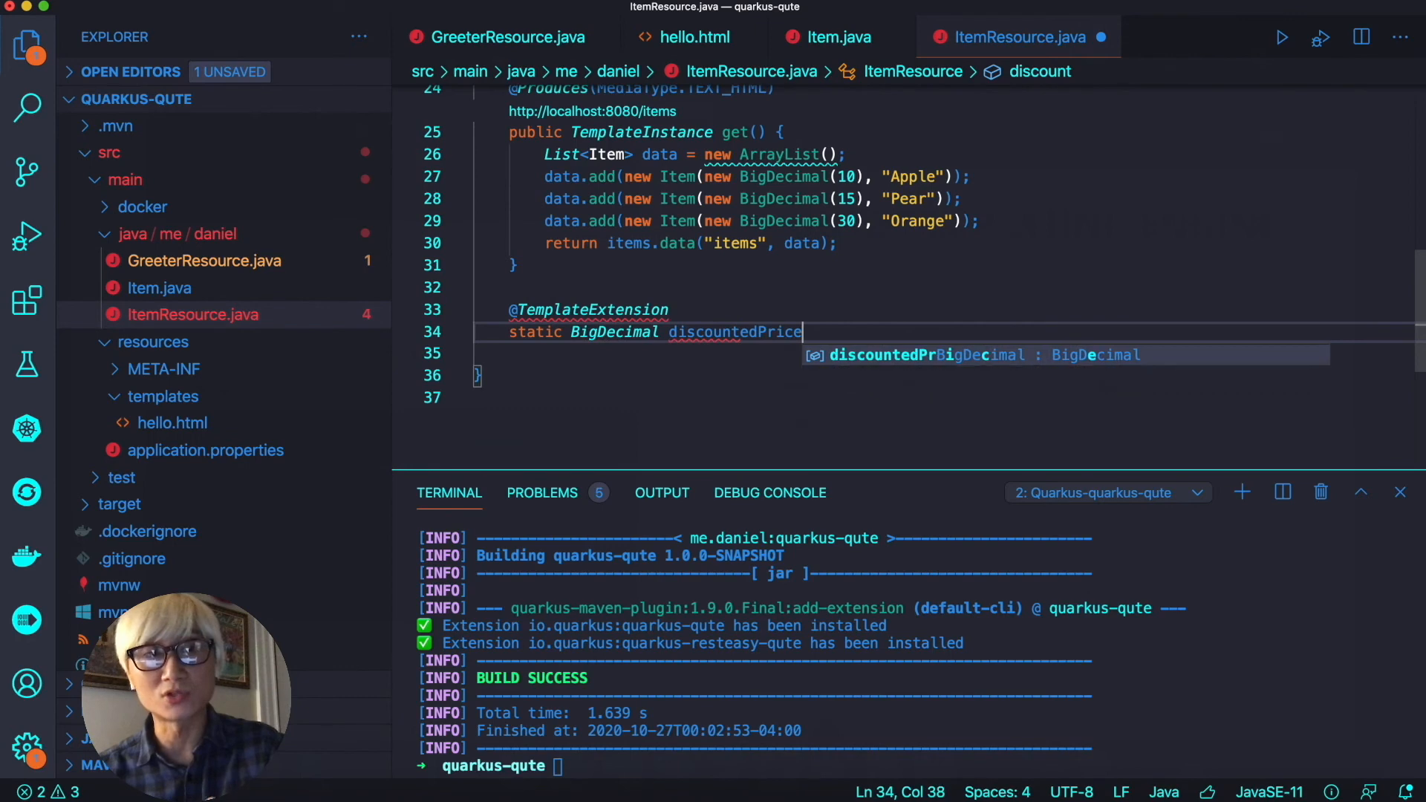
text((Item item) {)
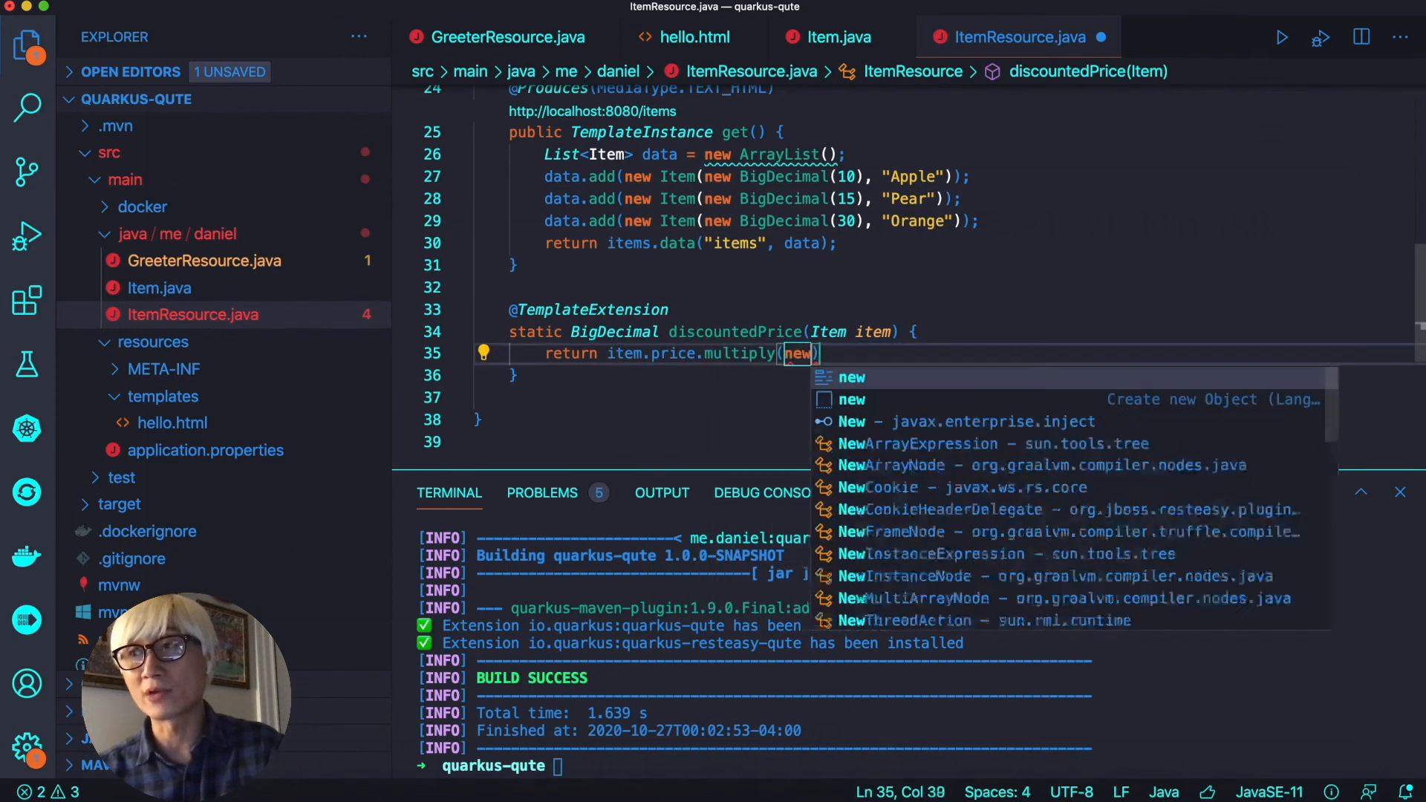
text(BigDe)
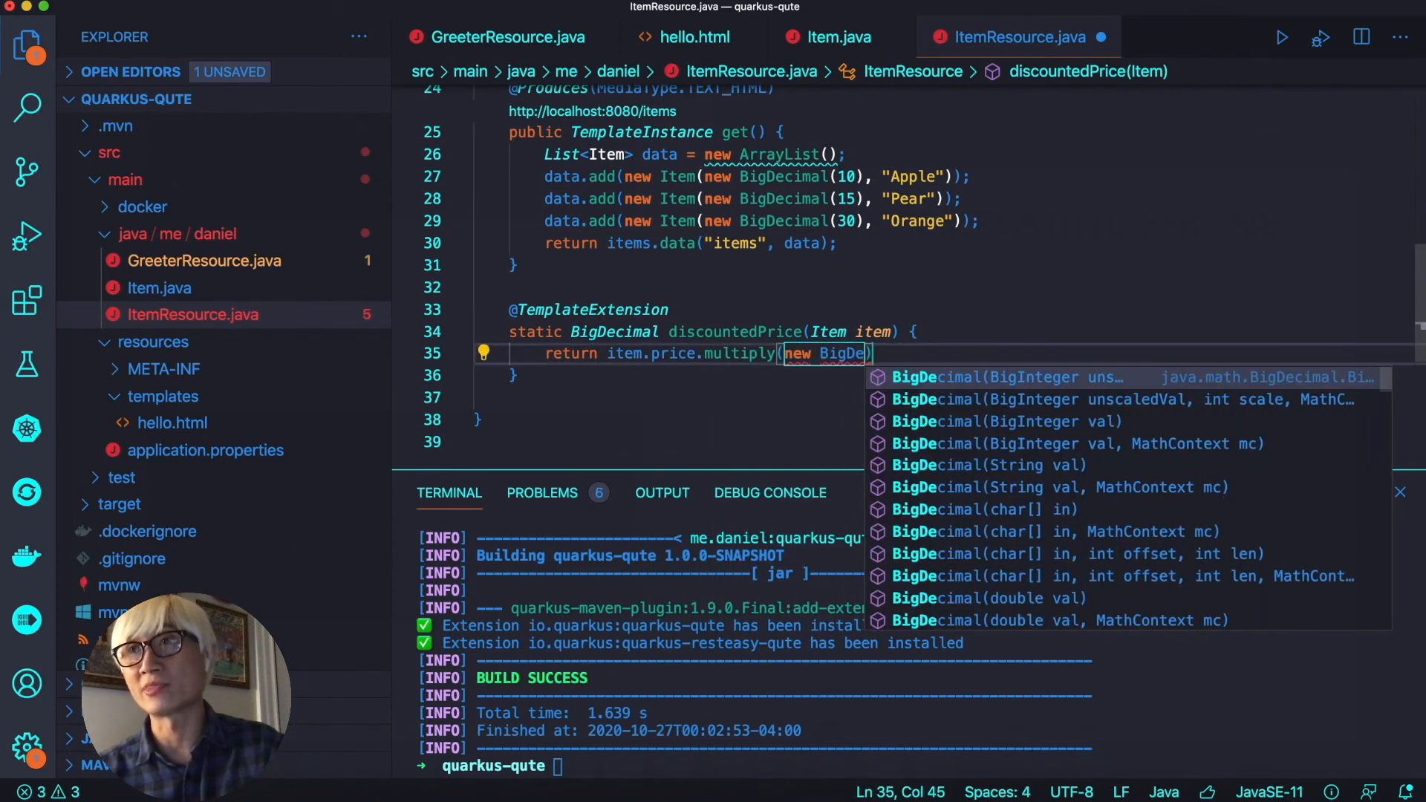
click(1009, 464)
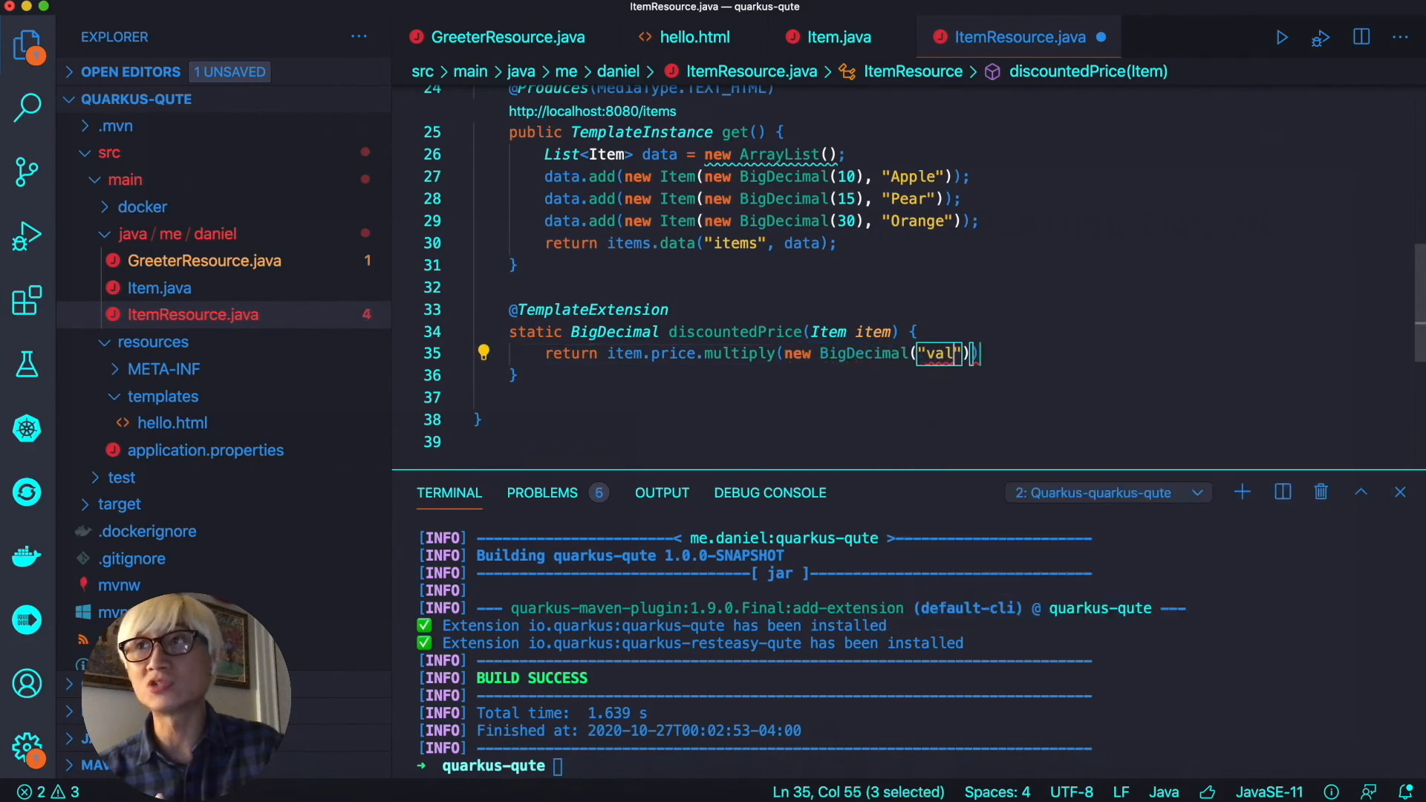
text(0.9)
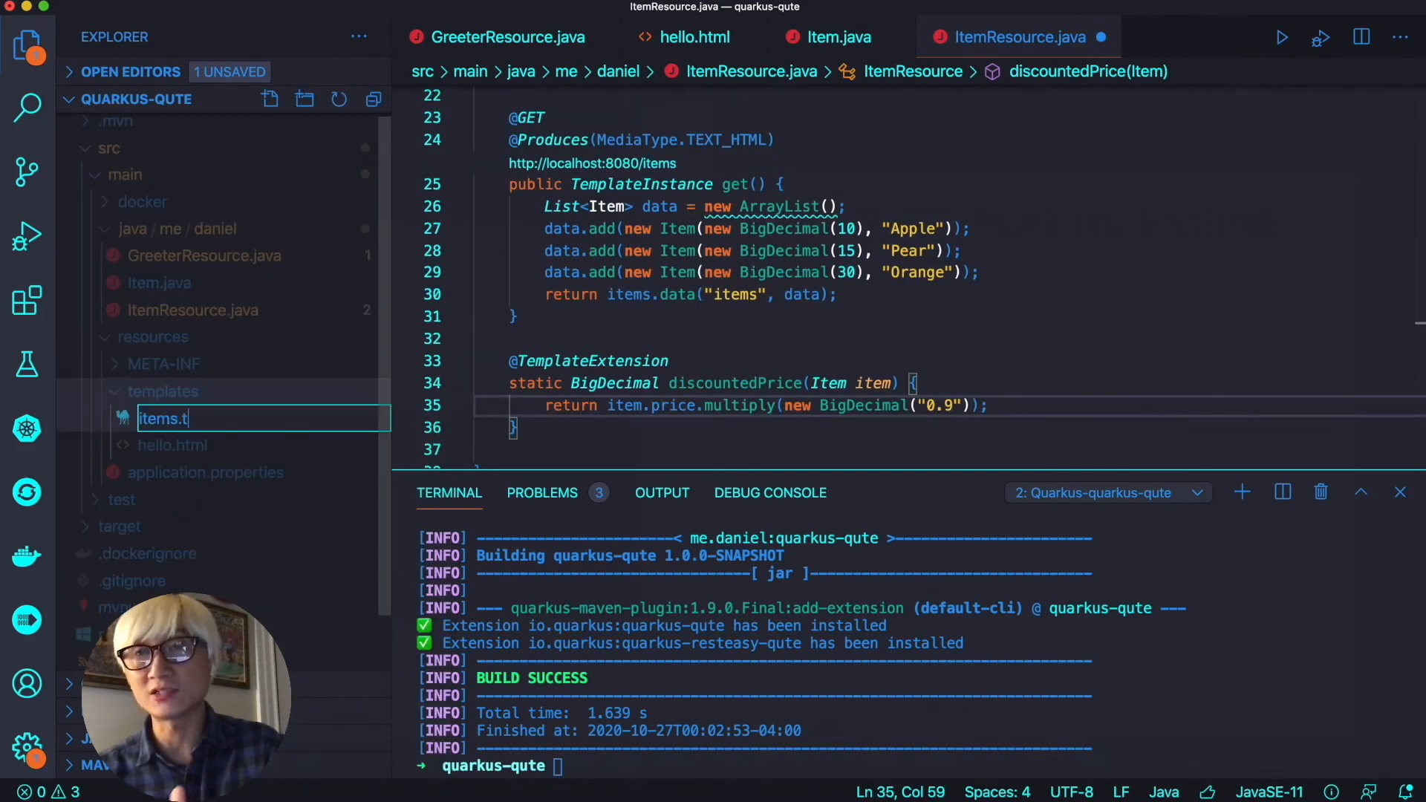
Confirm the new items.html template file and scroll through its for-loop pricing markup.
key(Enter)
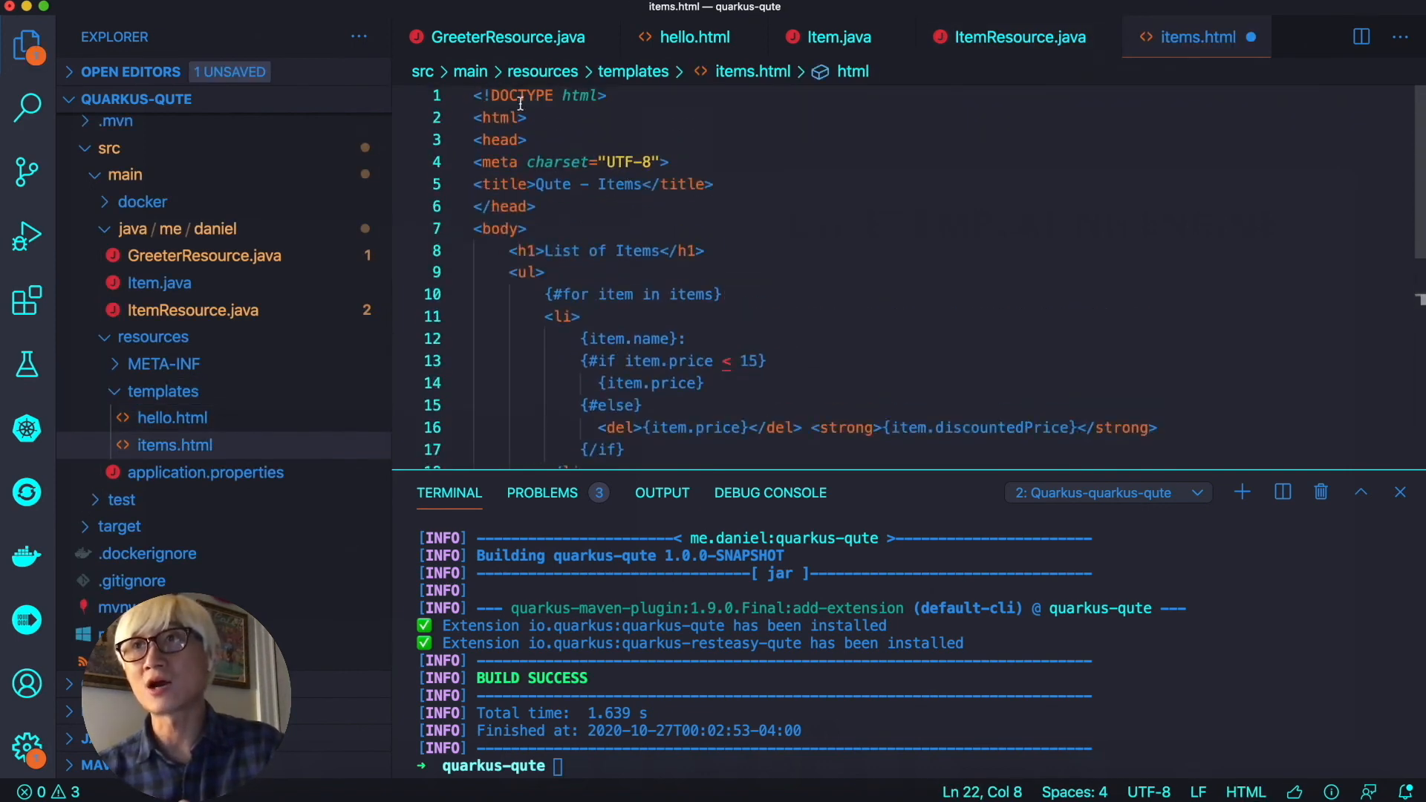
scroll(down, 3)
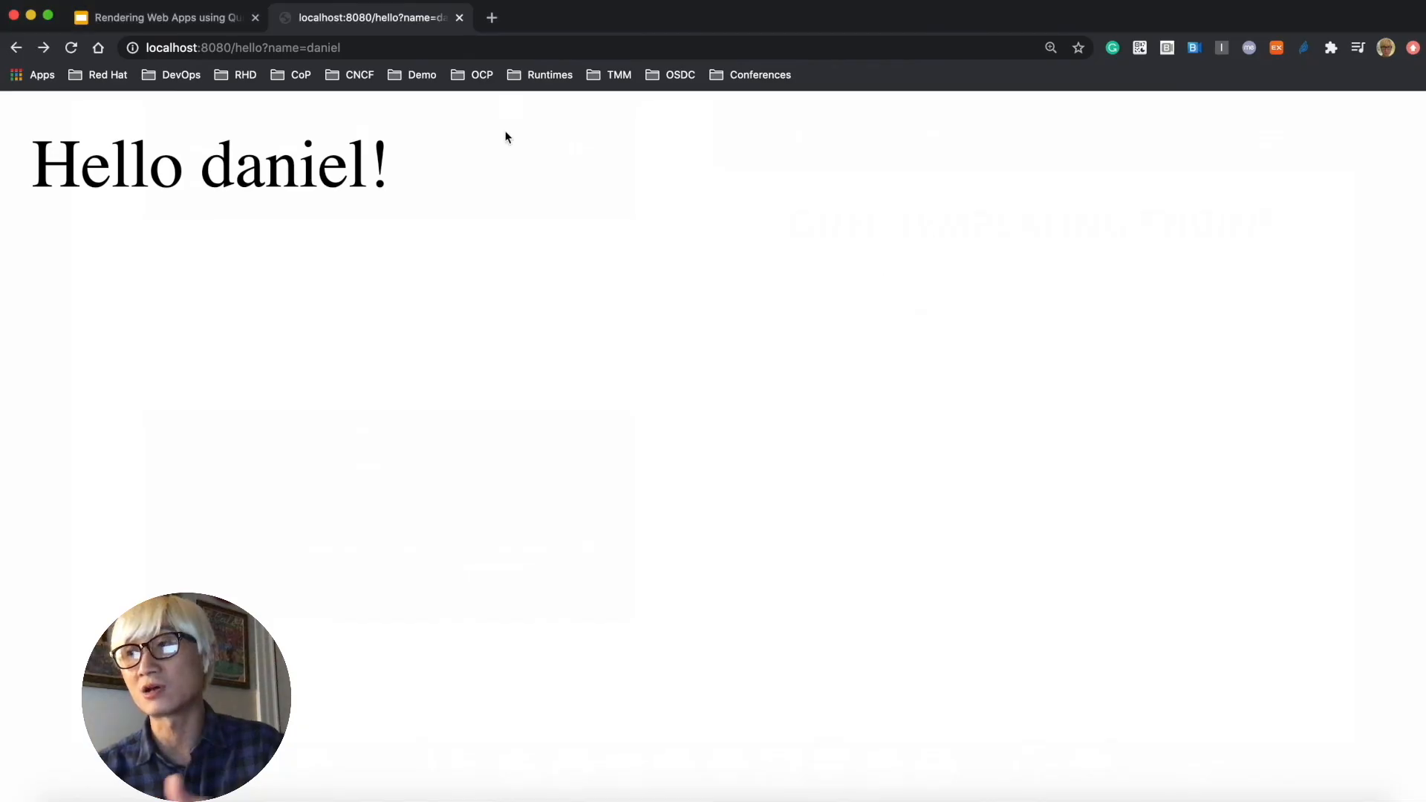
Load localhost:8080/items in Chrome to view the discounted item list.
click(231, 48)
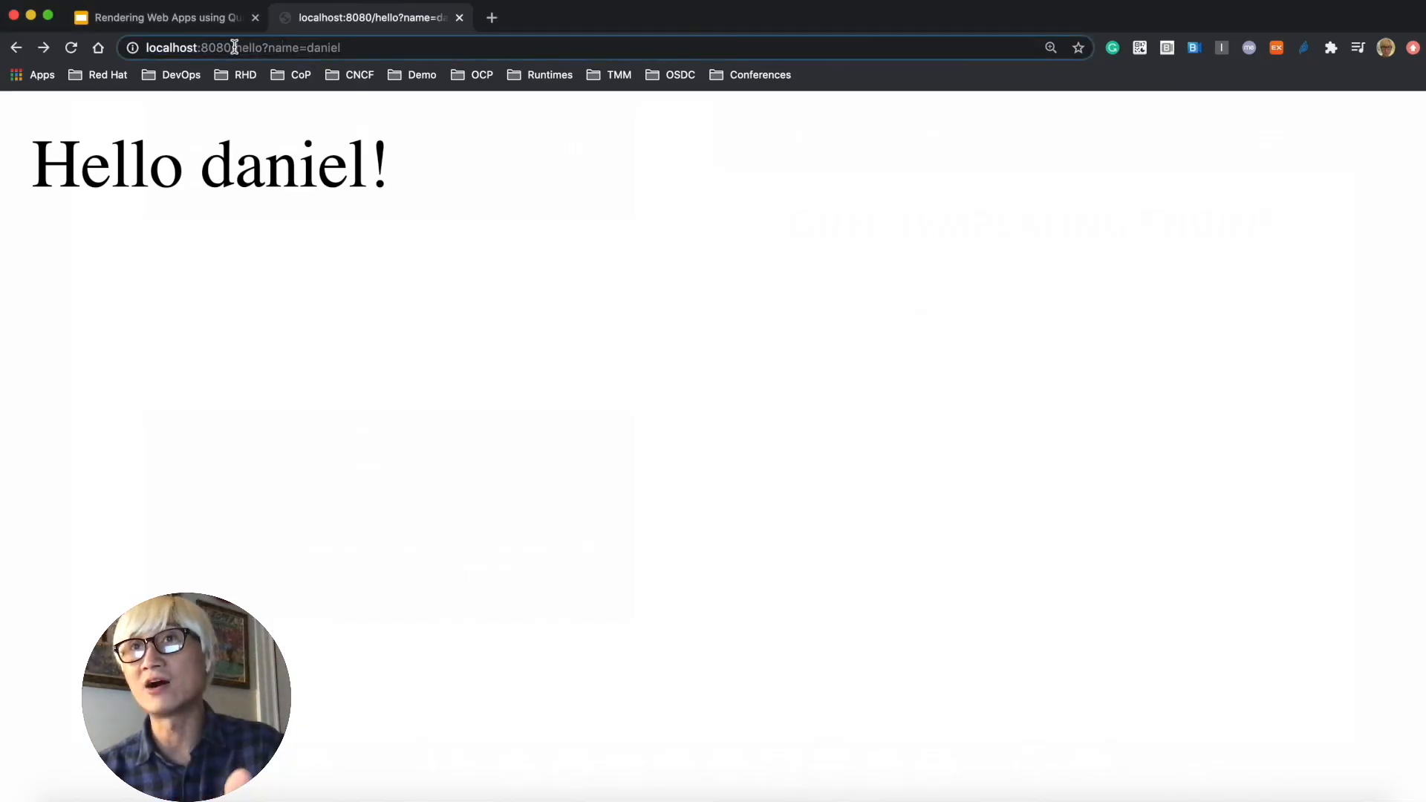
text(localhost:8080/items)
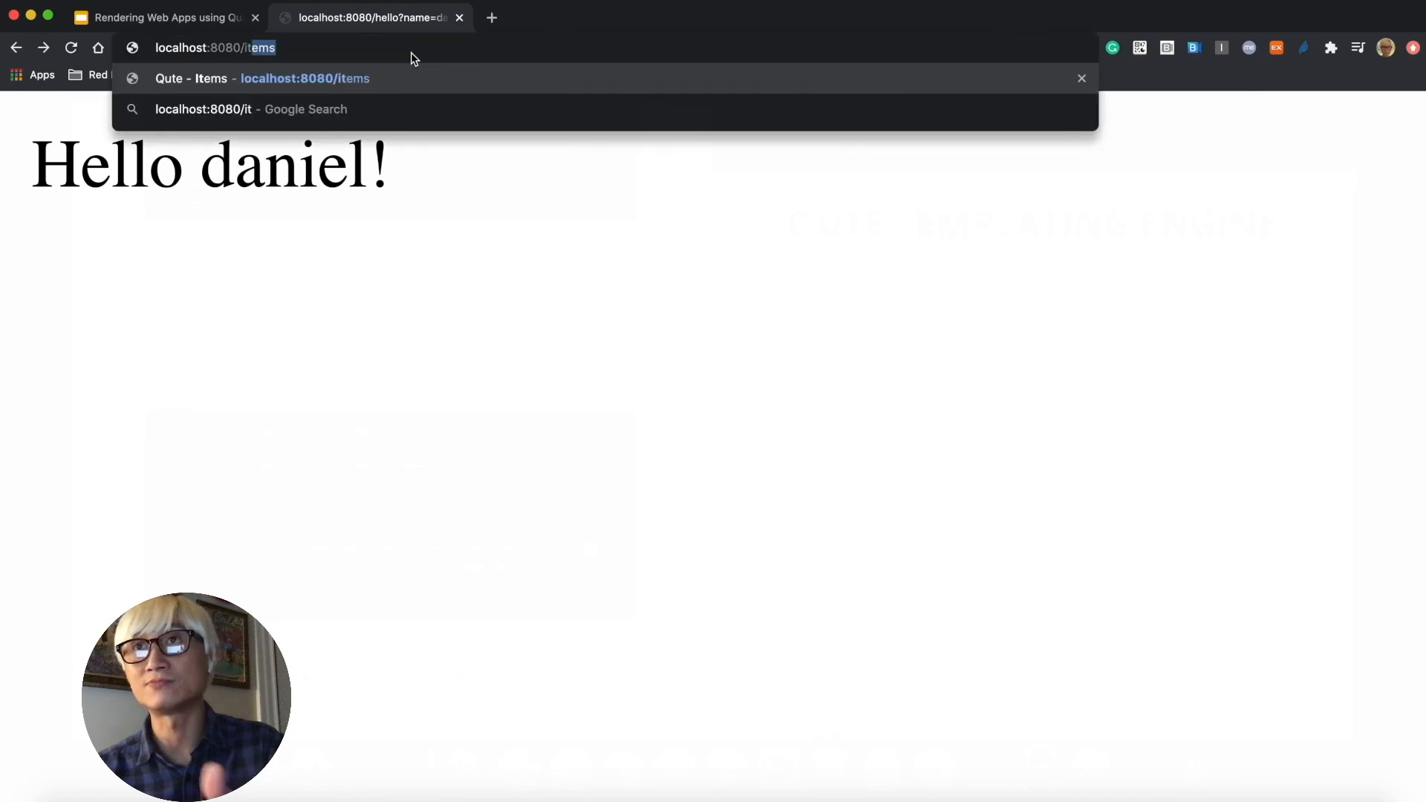
key(Enter)
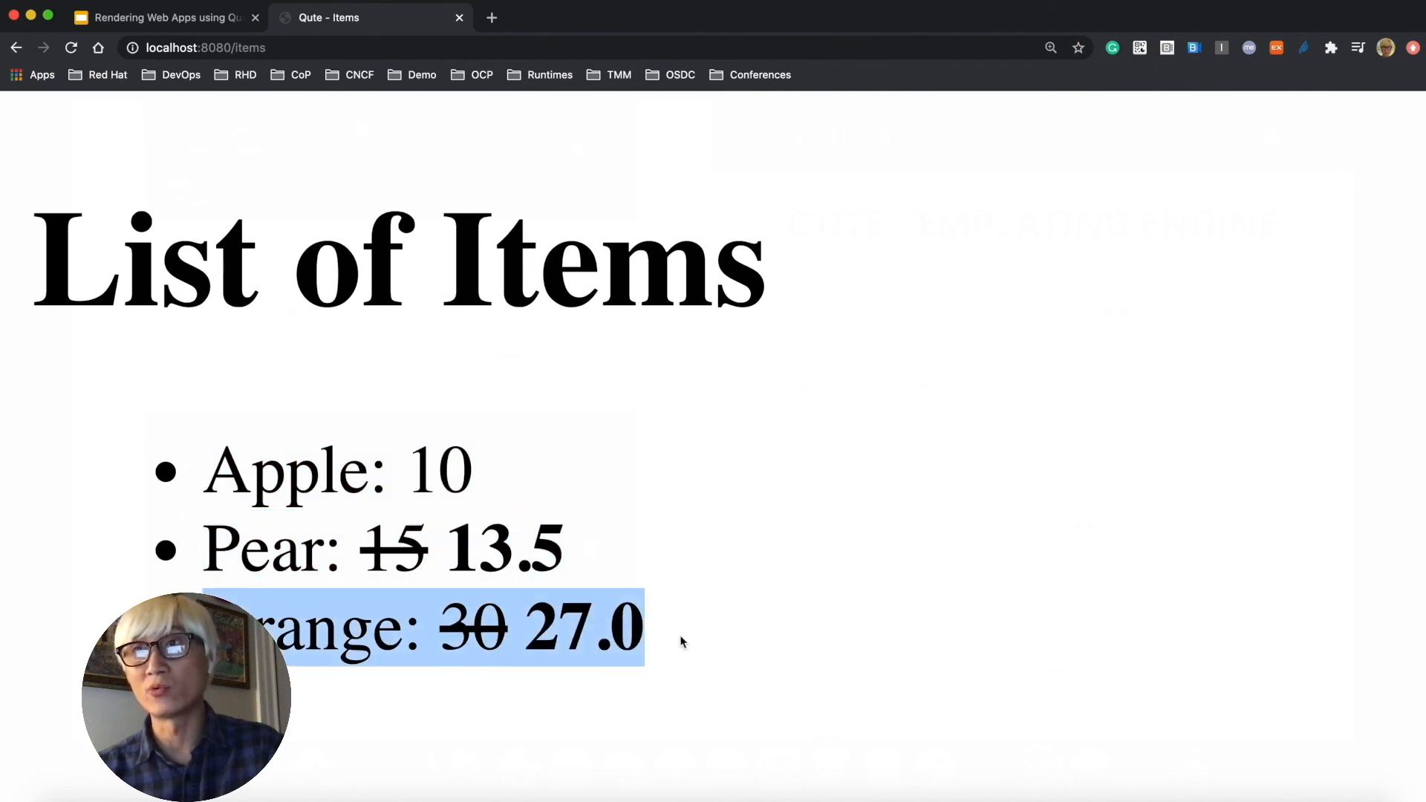
mouse_move(687, 572)
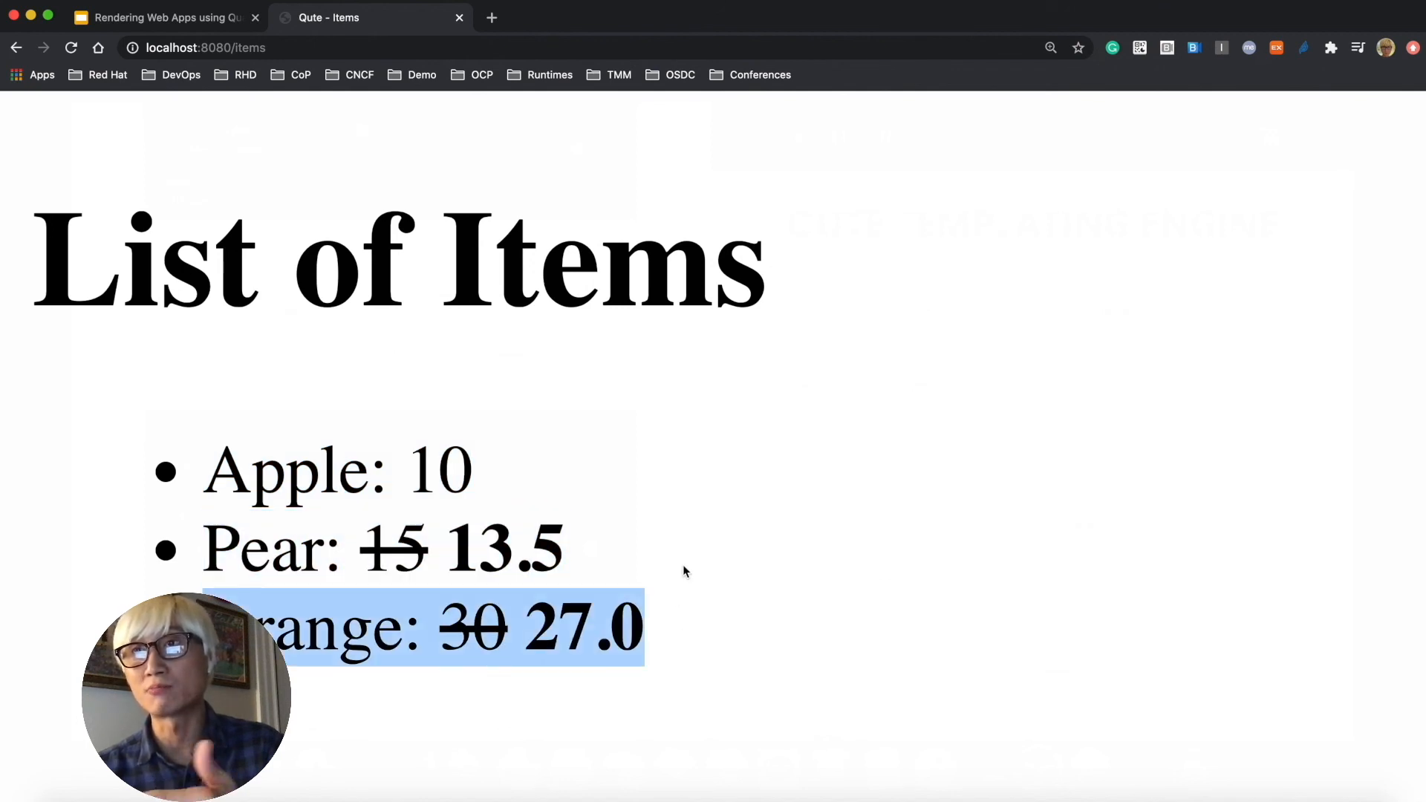